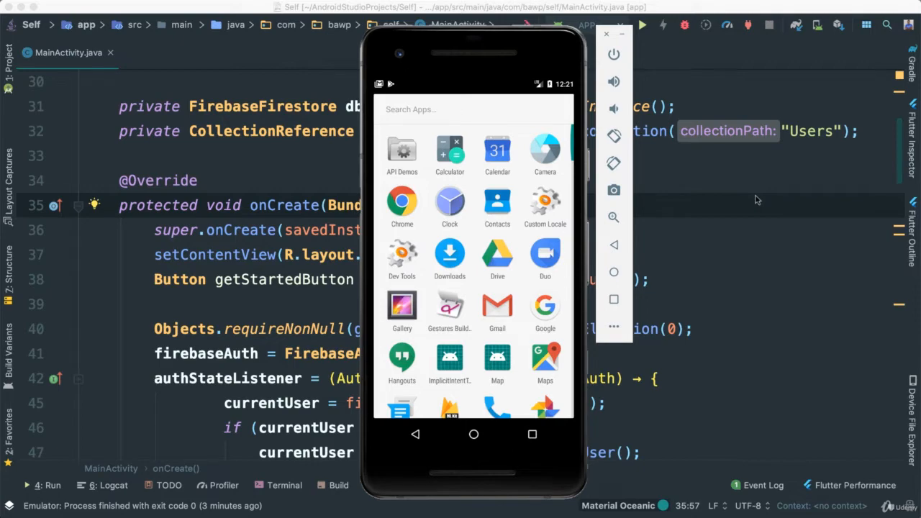
{"action": "mouse_move", "coordinate": [454, 392]}
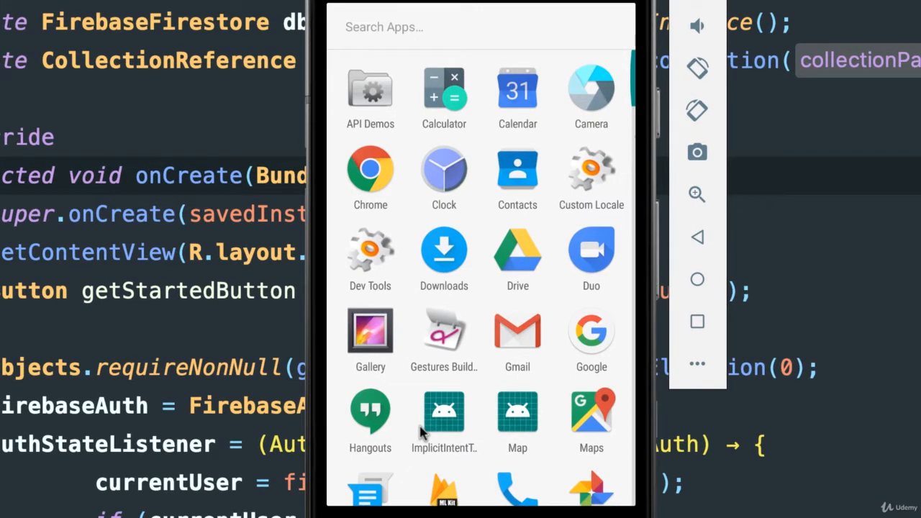
{"action": "mouse_move", "coordinate": [466, 425]}
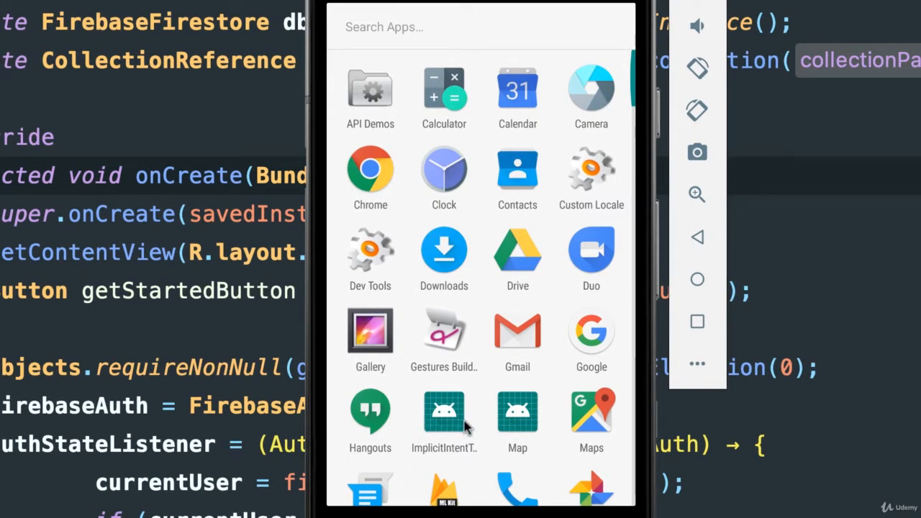
{"action": "mouse_move", "coordinate": [482, 439]}
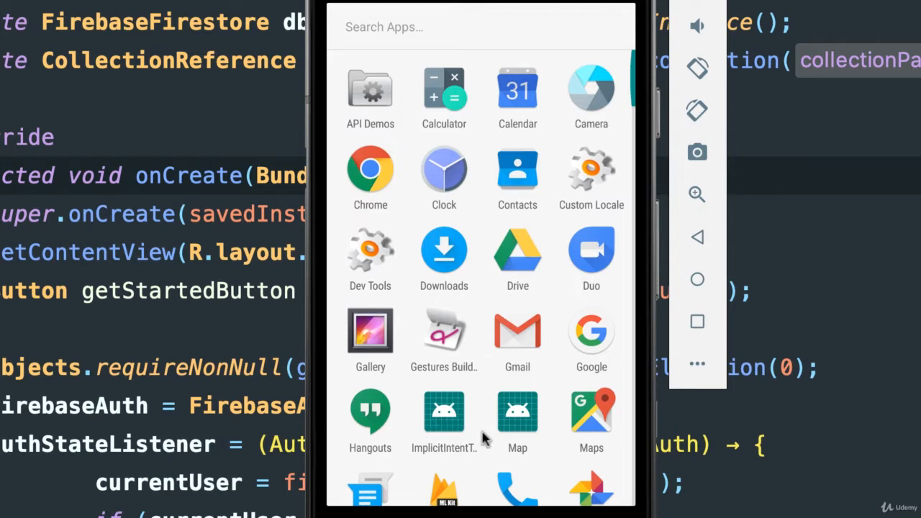
{"action": "mouse_move", "coordinate": [484, 391]}
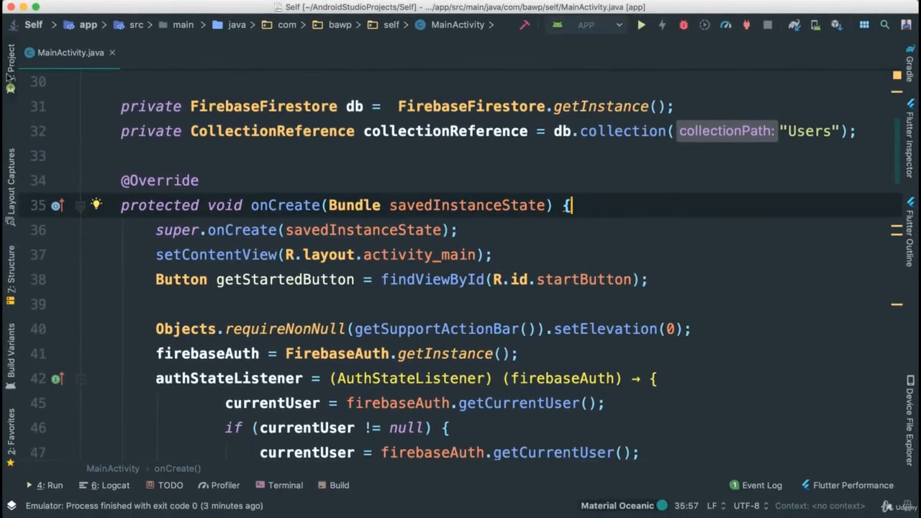
Step: Show the Project tree and expand res > mipmap > ic_launcher to list every density png and its xml
{"action": "left_click", "coordinate": [11, 55]}
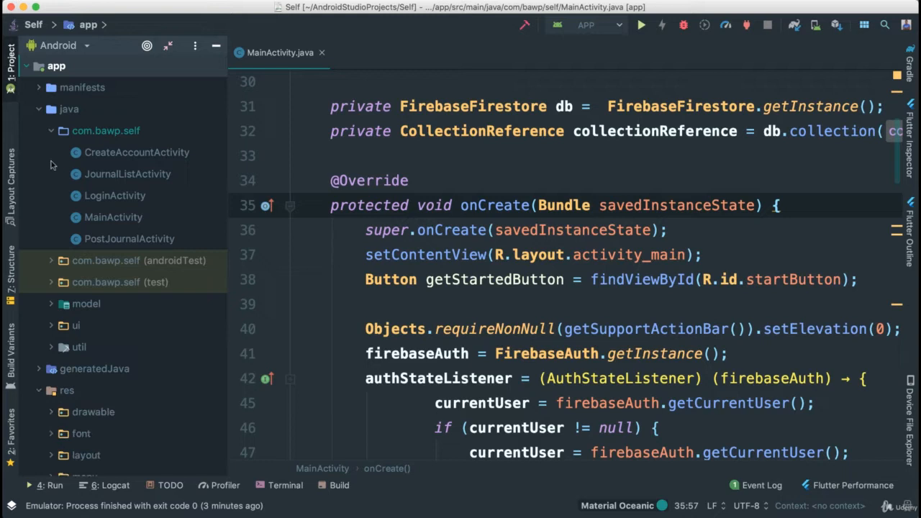
{"action": "left_click", "coordinate": [40, 109]}
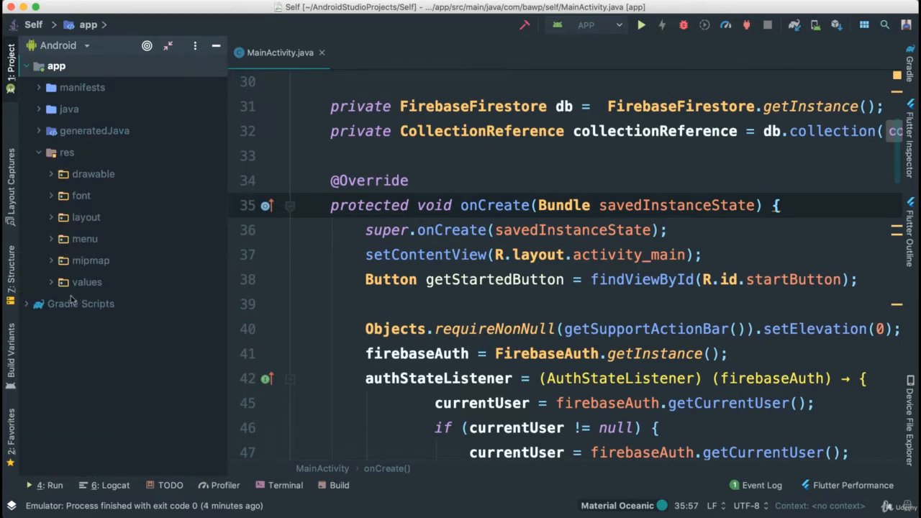
{"action": "mouse_move", "coordinate": [69, 298]}
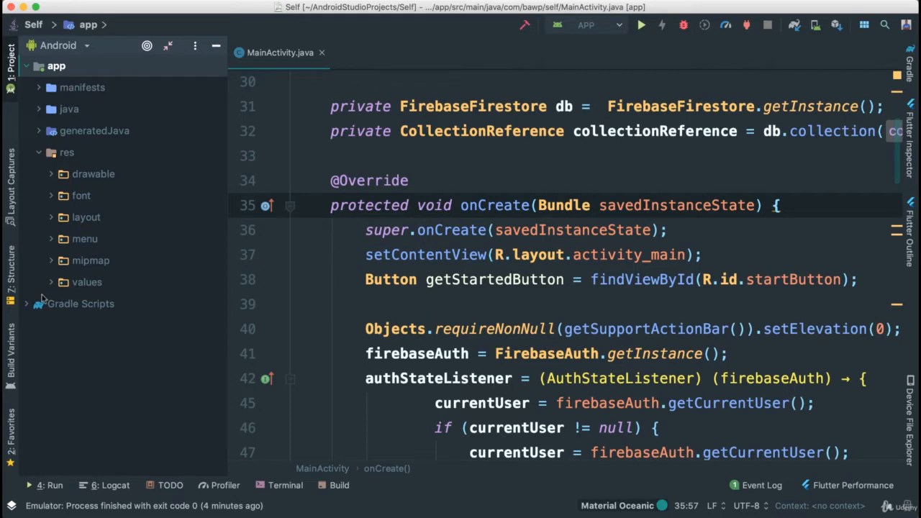
{"action": "mouse_move", "coordinate": [49, 263]}
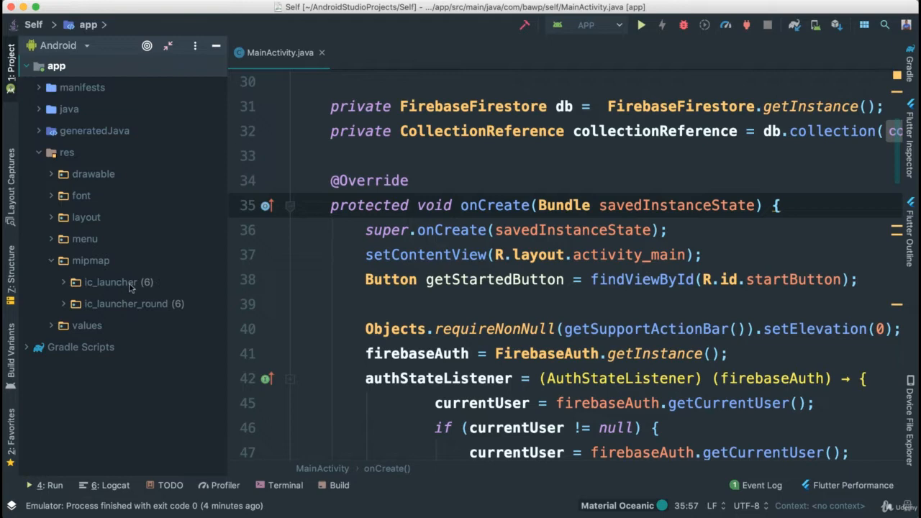
{"action": "mouse_move", "coordinate": [159, 275]}
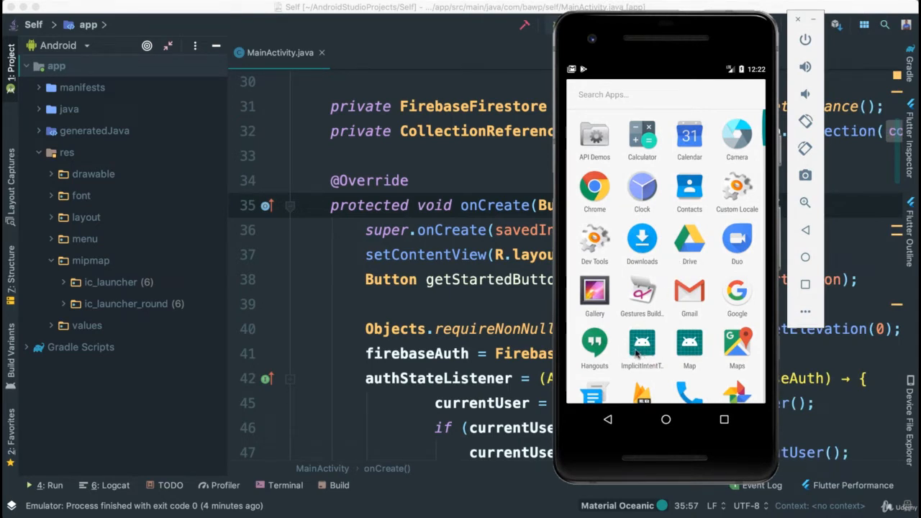
{"action": "mouse_move", "coordinate": [673, 314]}
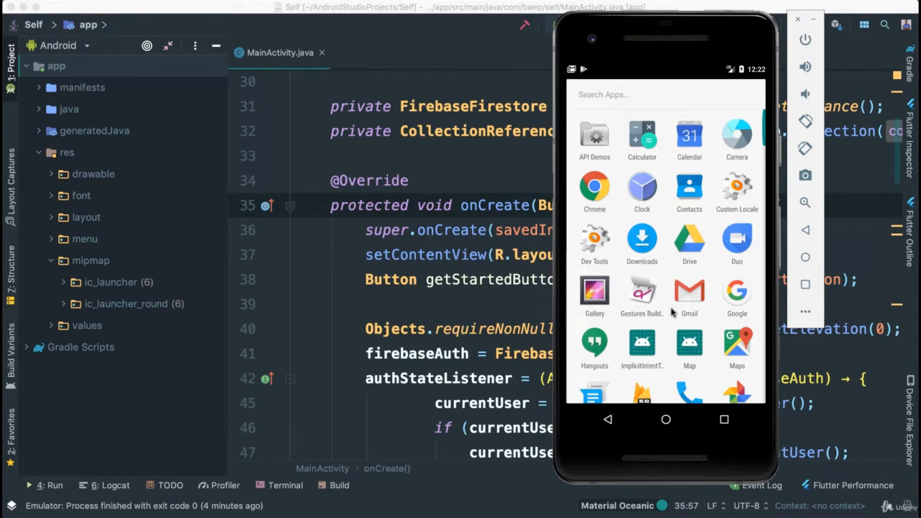
{"action": "left_click", "coordinate": [63, 281]}
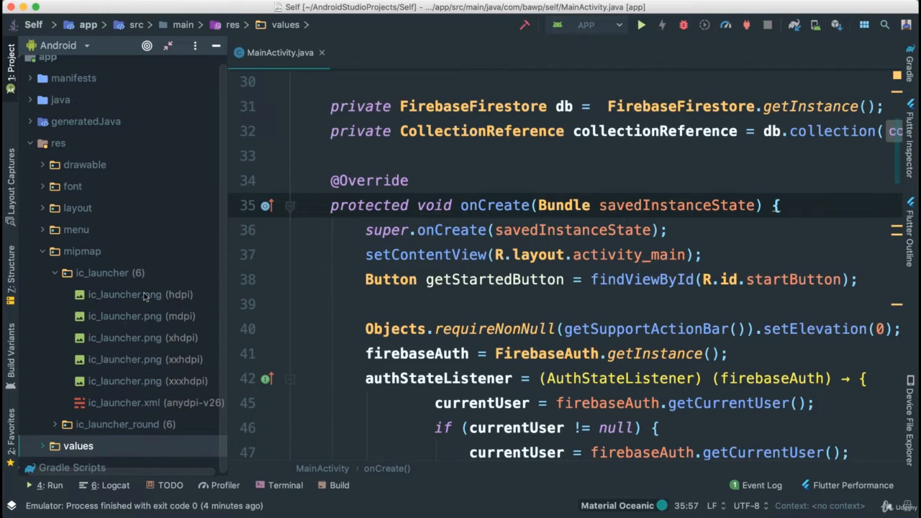
{"action": "mouse_move", "coordinate": [150, 361]}
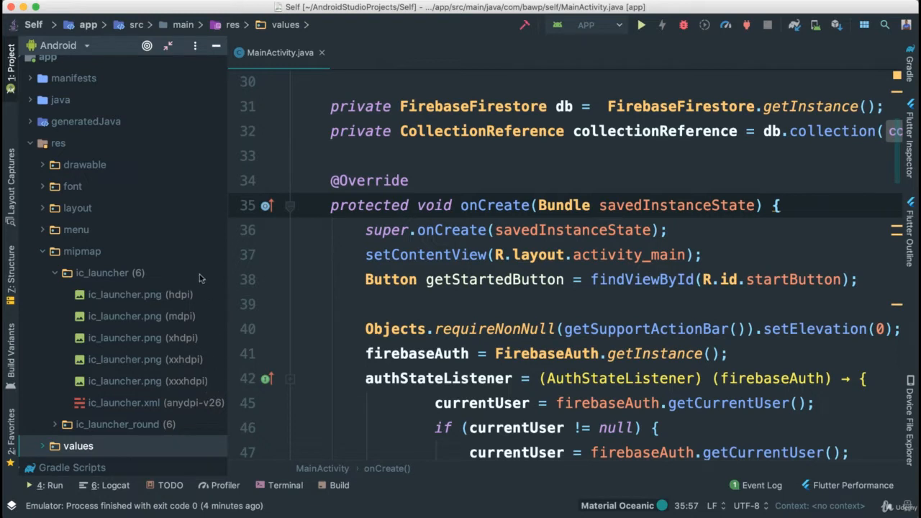
{"action": "mouse_move", "coordinate": [171, 406]}
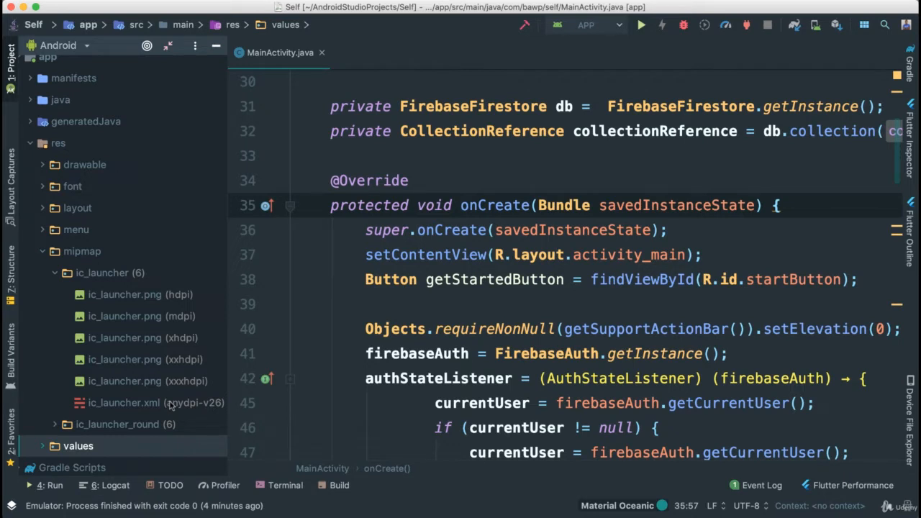
{"action": "mouse_move", "coordinate": [171, 403]}
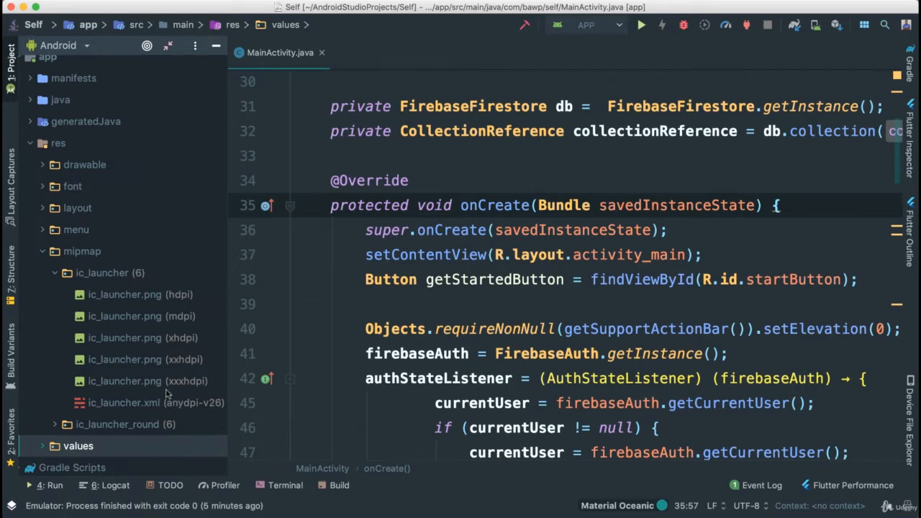
Step: Open the hdpi, mdpi, xxhdpi and xxxhdpi ic_launcher.png images, ending on the 192x192 version
{"action": "double_click", "coordinate": [139, 294]}
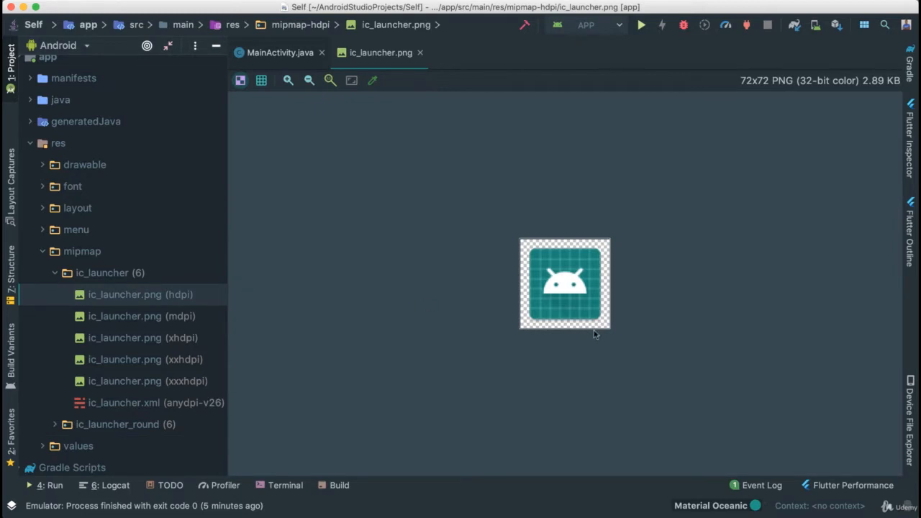
{"action": "mouse_move", "coordinate": [541, 302]}
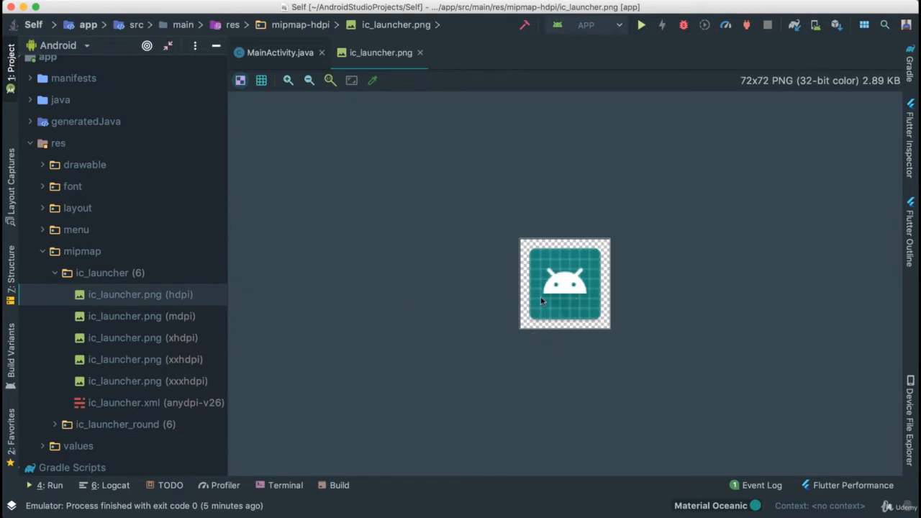
{"action": "mouse_move", "coordinate": [590, 304]}
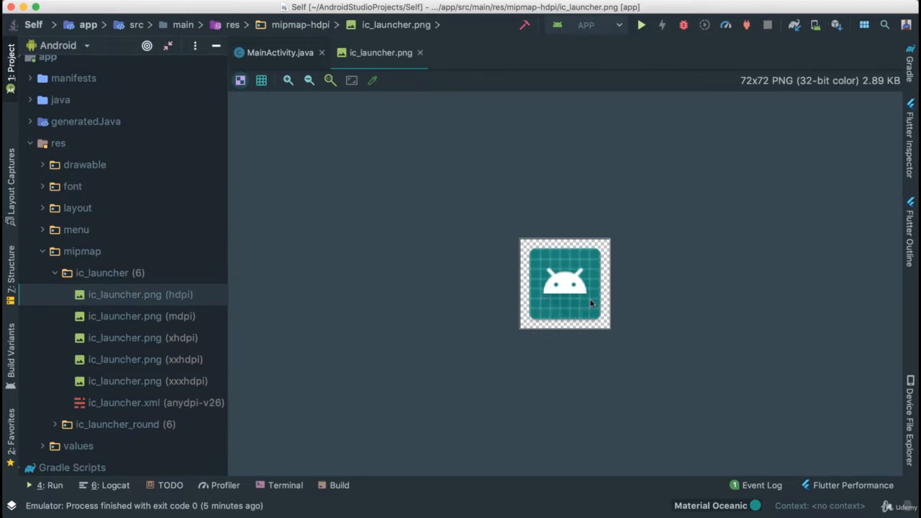
{"action": "left_click", "coordinate": [141, 317]}
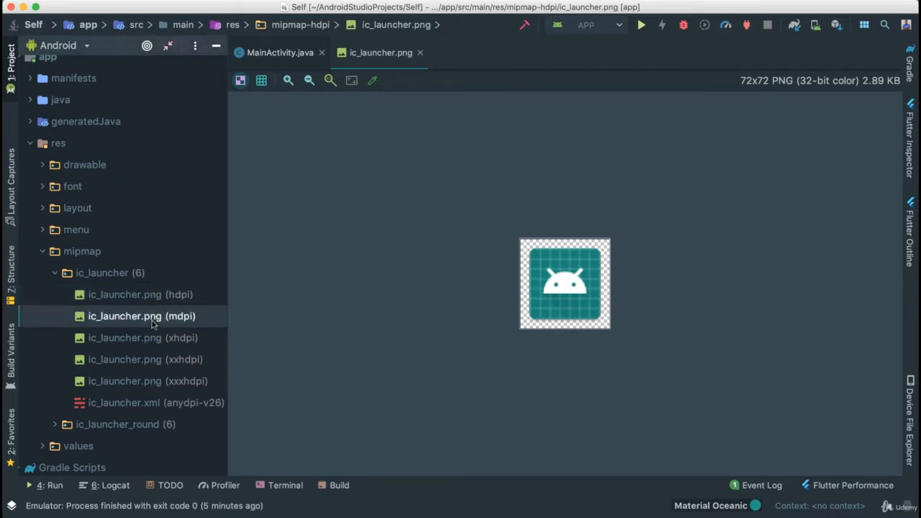
{"action": "left_click", "coordinate": [141, 317]}
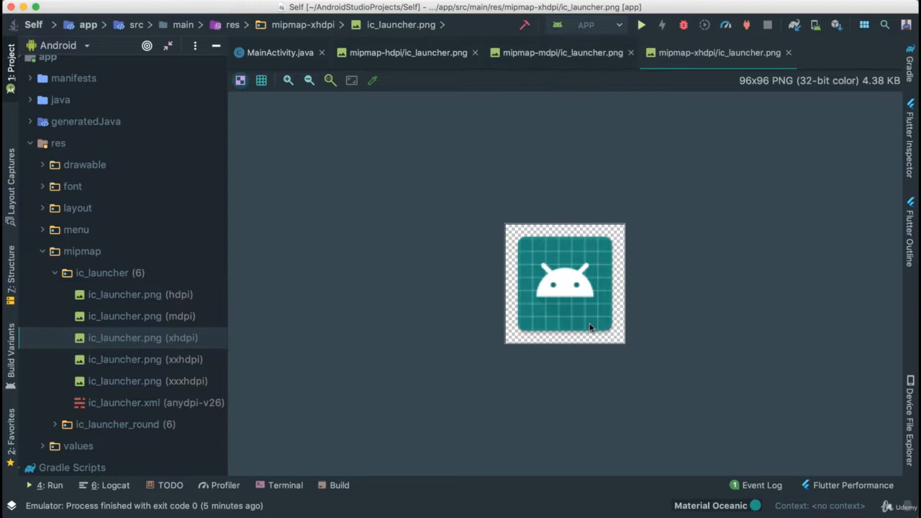
{"action": "left_click", "coordinate": [144, 360]}
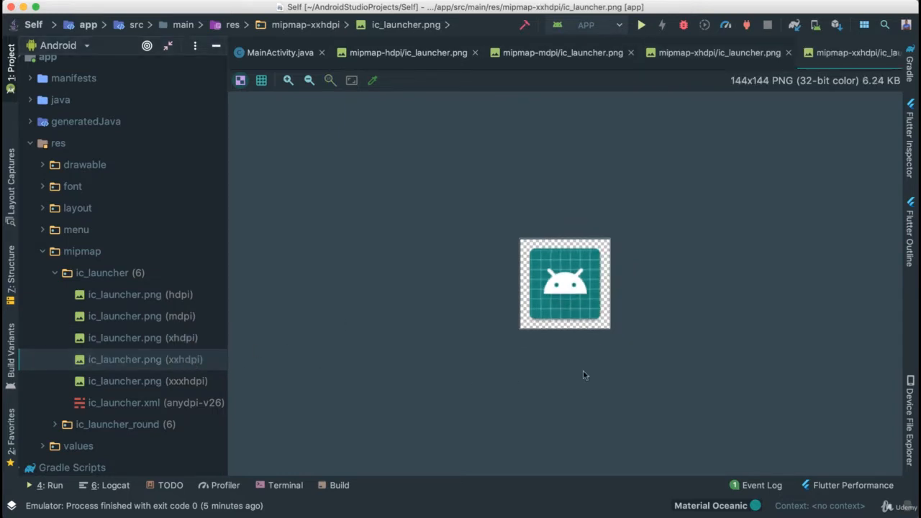
{"action": "mouse_move", "coordinate": [544, 359]}
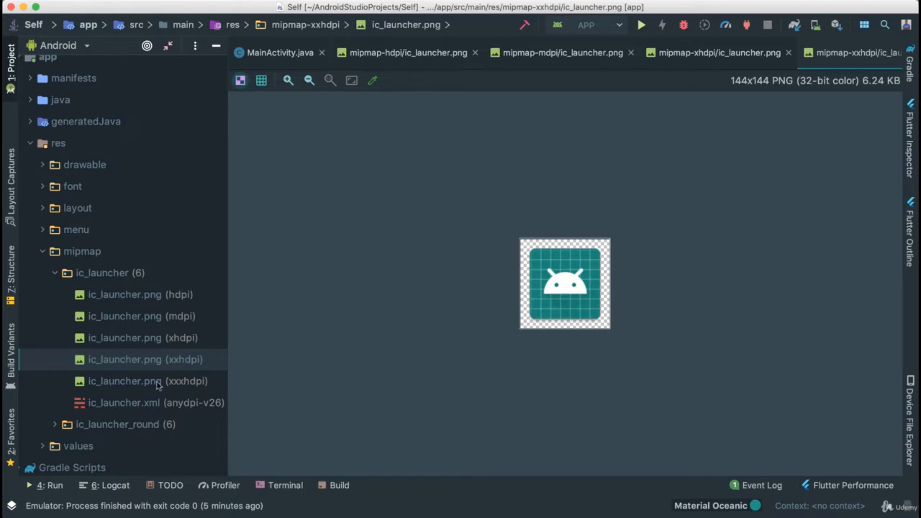
{"action": "left_click", "coordinate": [147, 380]}
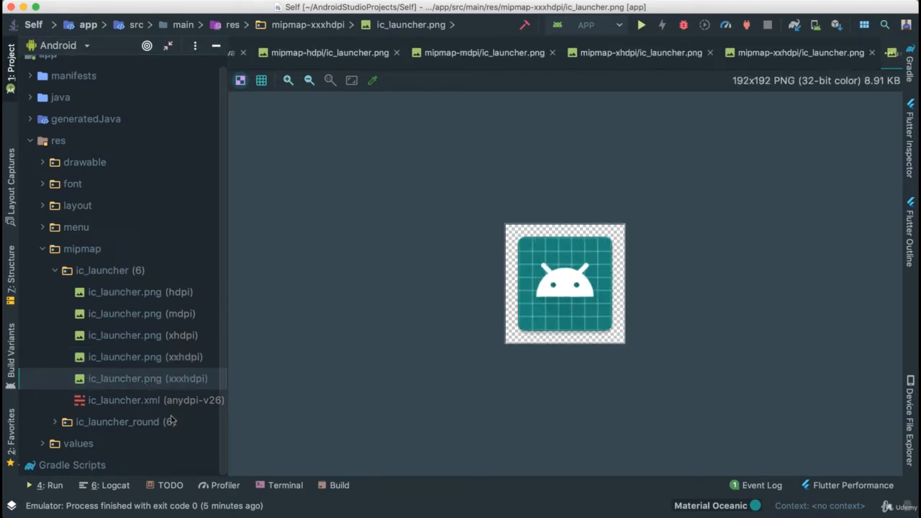
{"action": "mouse_move", "coordinate": [137, 408]}
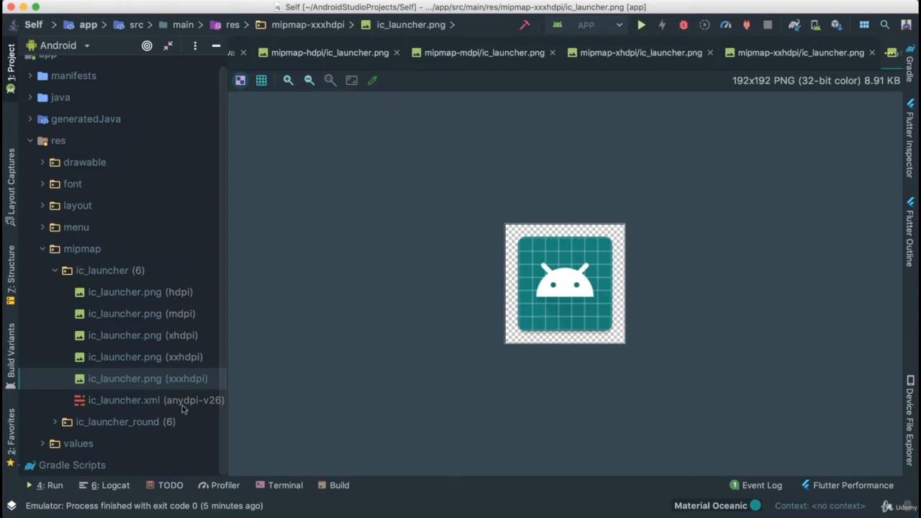
Step: Open ic_launcher.xml (anydpi-v26) showing its background and foreground drawable references
{"action": "left_click", "coordinate": [147, 400]}
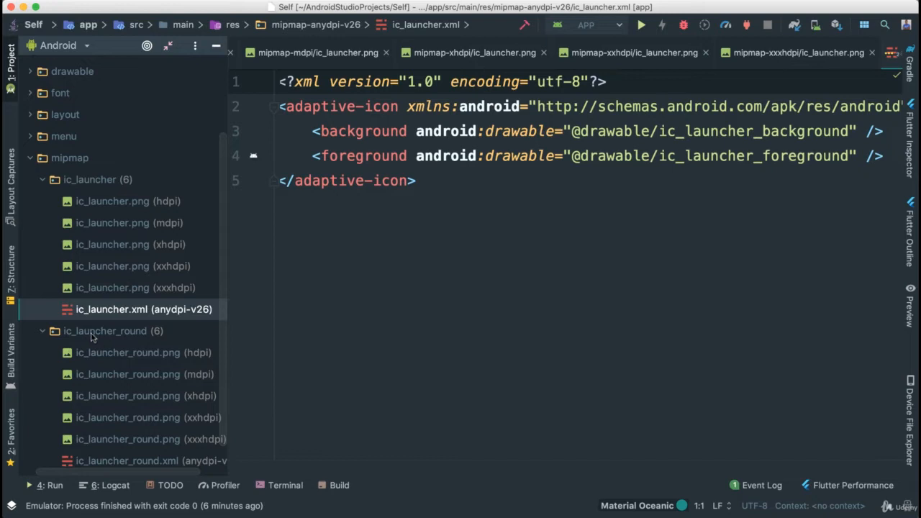
{"action": "mouse_move", "coordinate": [109, 340]}
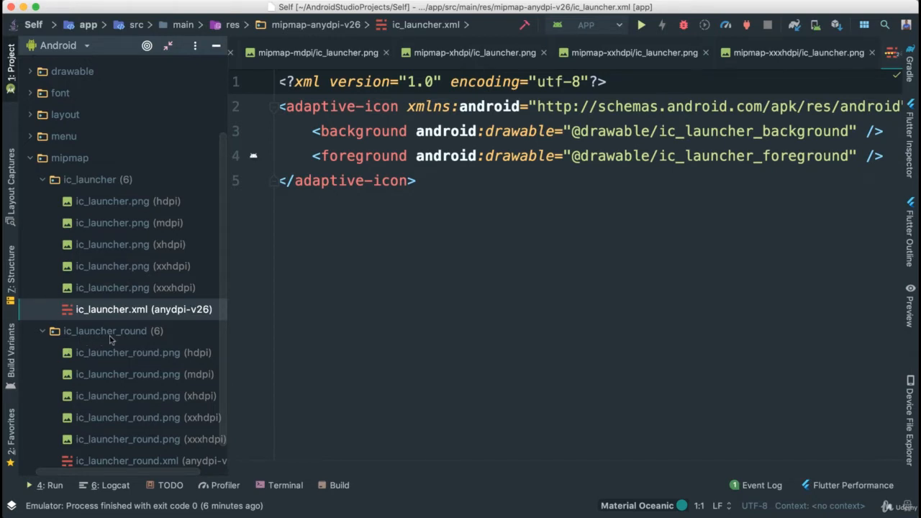
{"action": "left_click", "coordinate": [128, 352]}
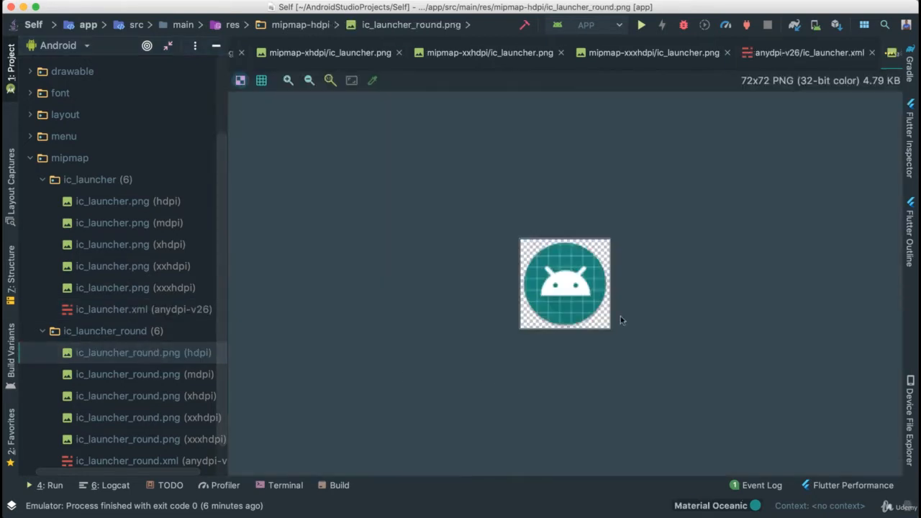
{"action": "mouse_move", "coordinate": [524, 271]}
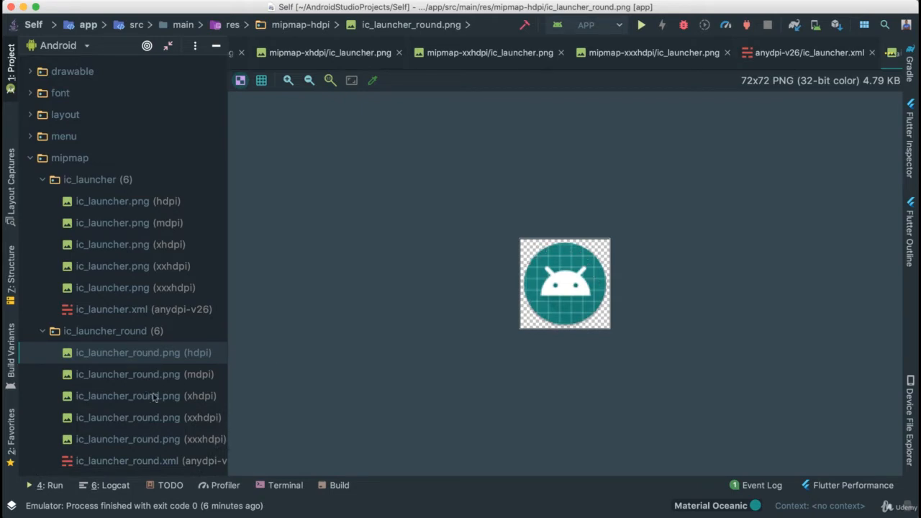
{"action": "mouse_move", "coordinate": [182, 435]}
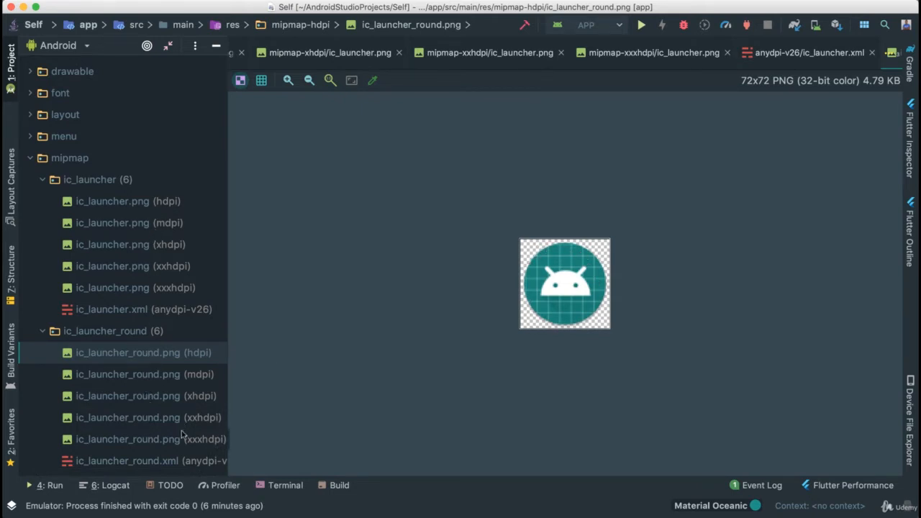
{"action": "mouse_move", "coordinate": [132, 290]}
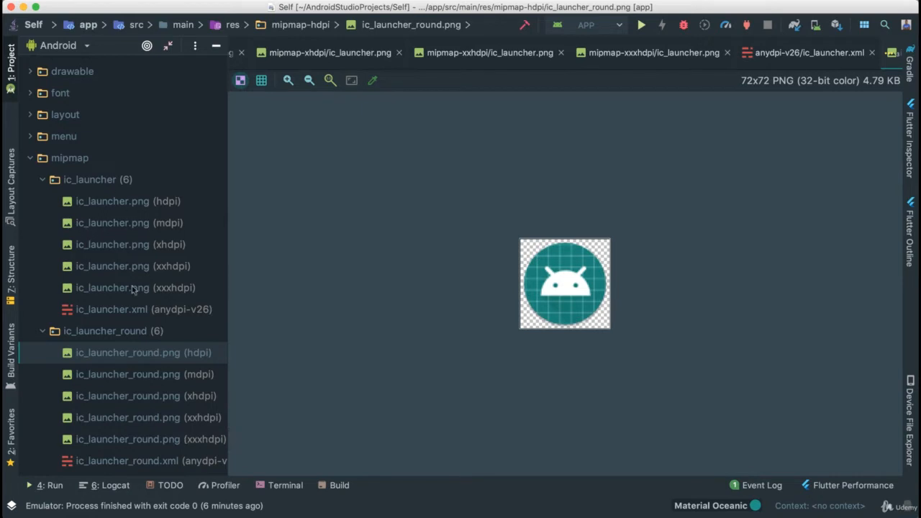
{"action": "mouse_move", "coordinate": [95, 186]}
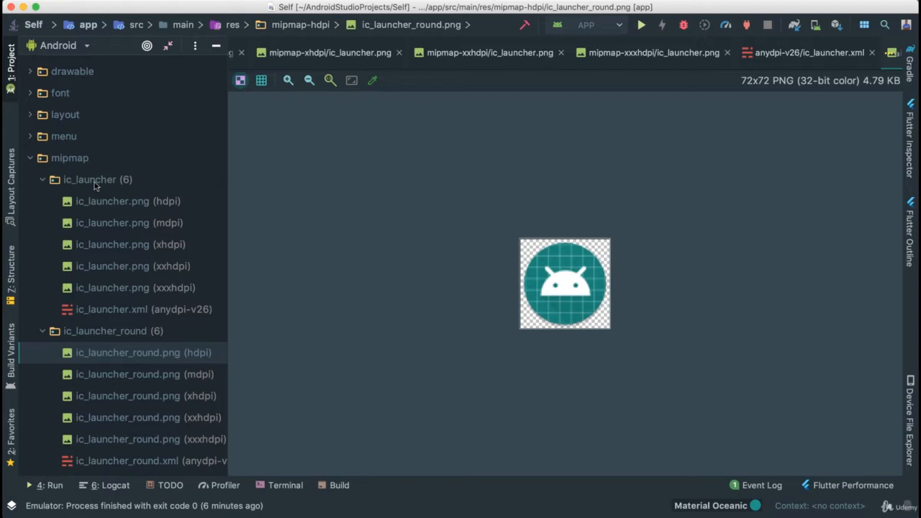
{"action": "mouse_move", "coordinate": [80, 233]}
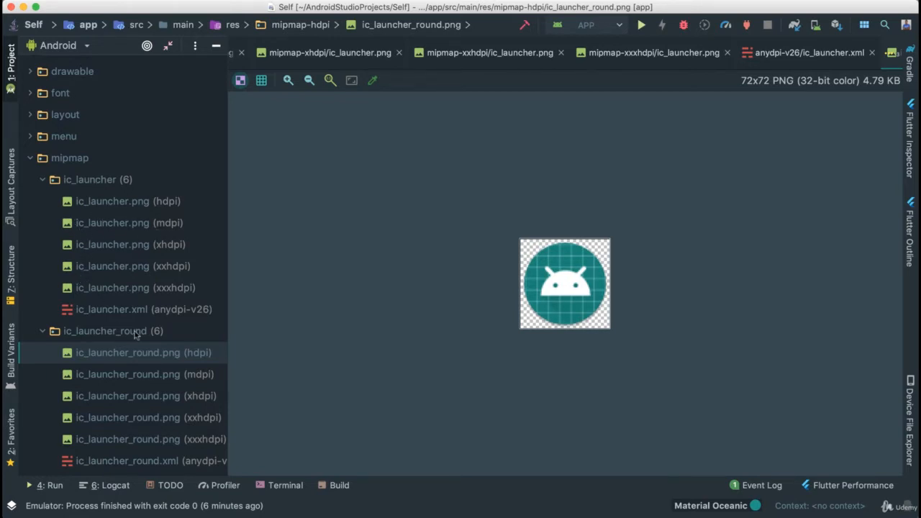
{"action": "mouse_move", "coordinate": [87, 238]}
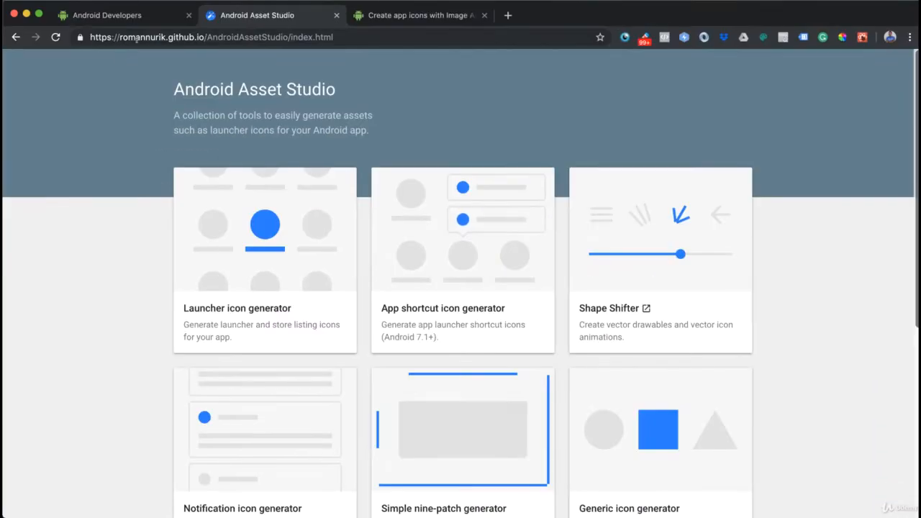
{"action": "mouse_move", "coordinate": [138, 118]}
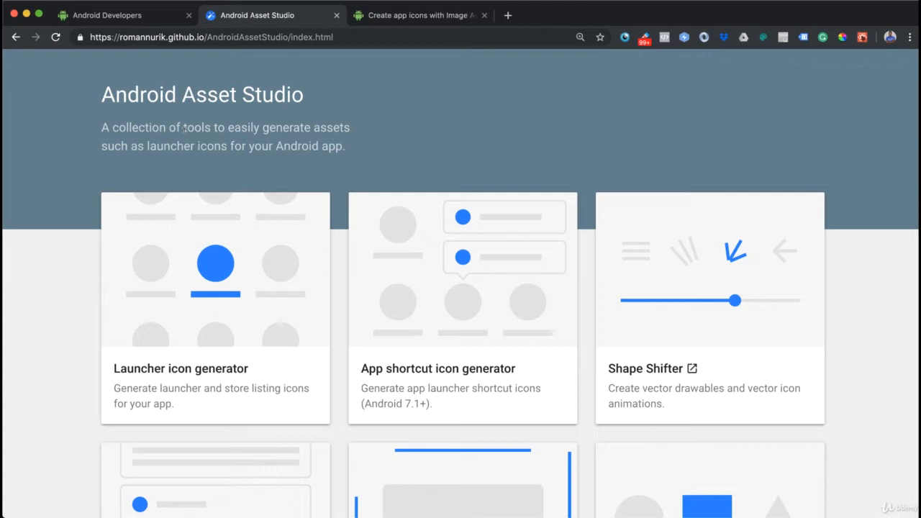
{"action": "mouse_move", "coordinate": [164, 385]}
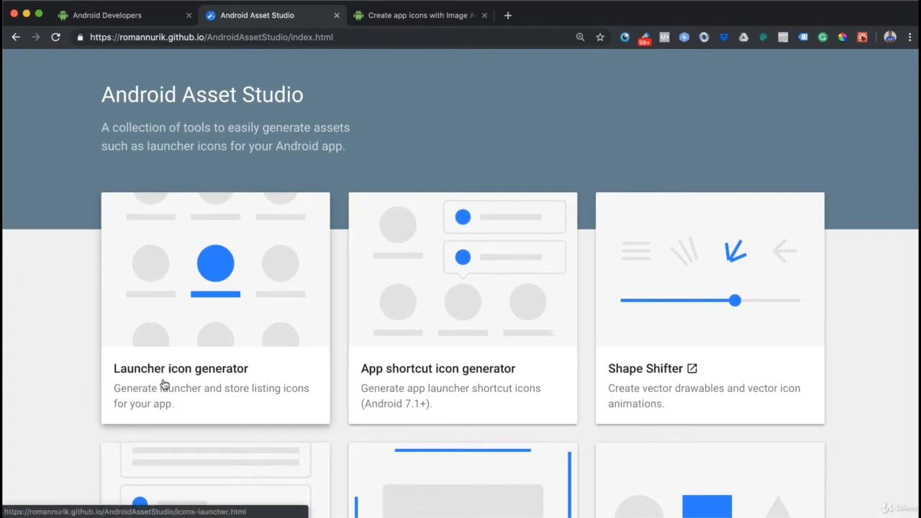
{"action": "mouse_move", "coordinate": [216, 371]}
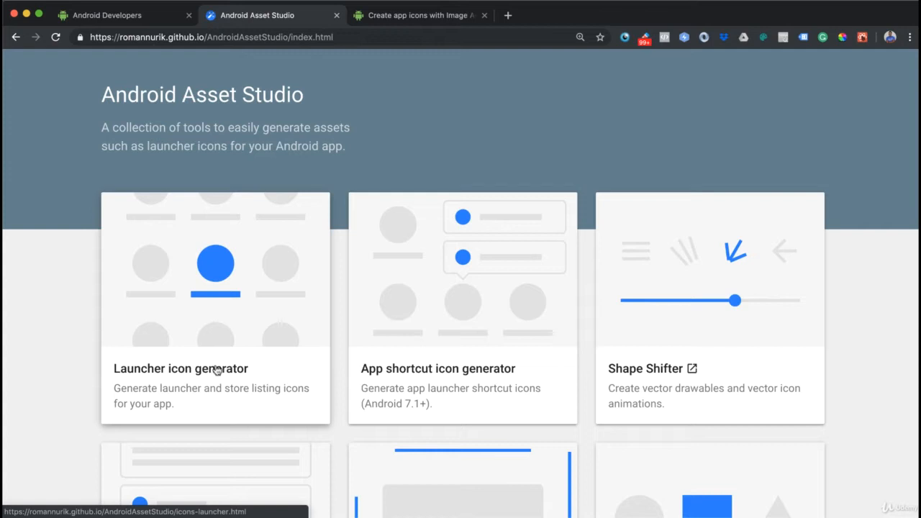
Step: Browse the Asset Studio tool cards and bring up link options on the Launcher icon generator
{"action": "scroll", "scroll_direction": "down", "scroll_amount": 3}
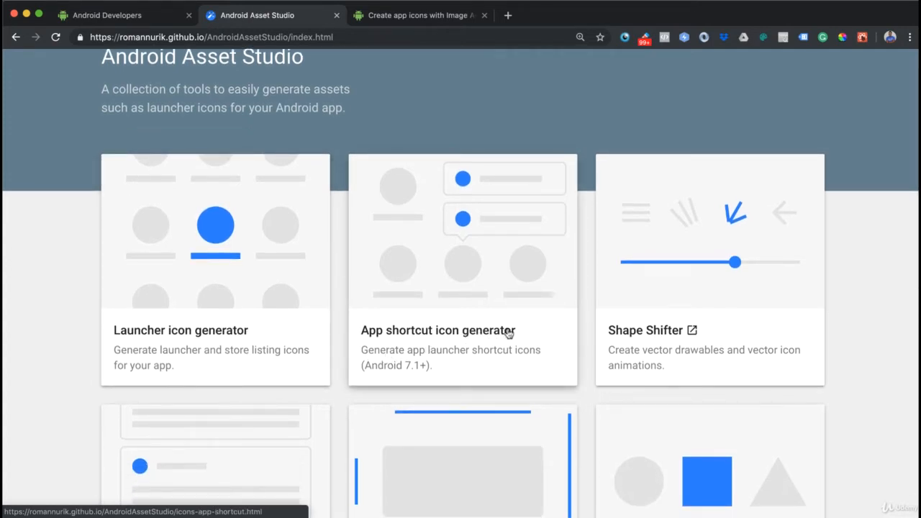
{"action": "scroll", "scroll_direction": "down", "scroll_amount": 3}
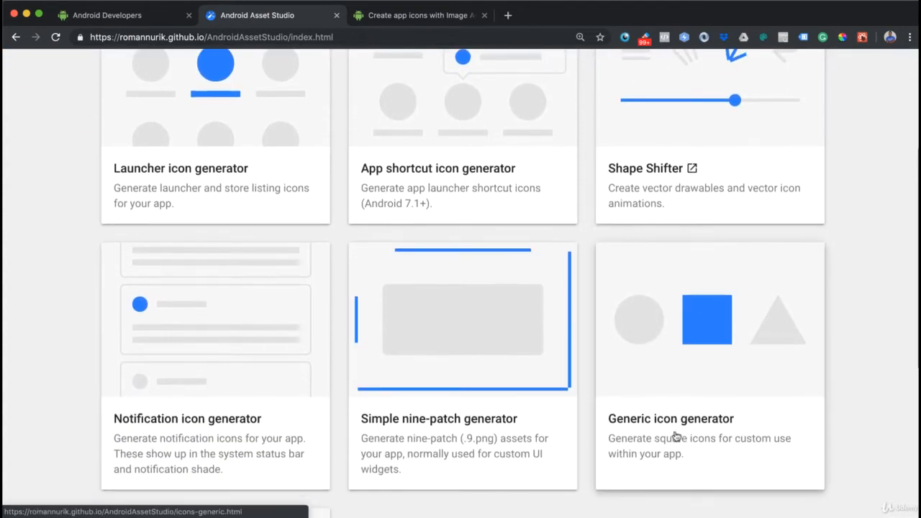
{"action": "mouse_move", "coordinate": [428, 432]}
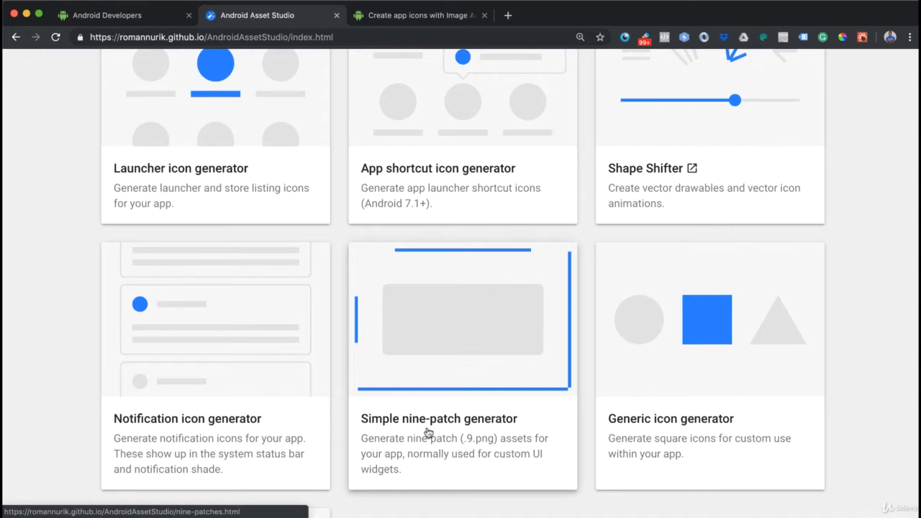
{"action": "scroll", "scroll_direction": "up", "scroll_amount": 3}
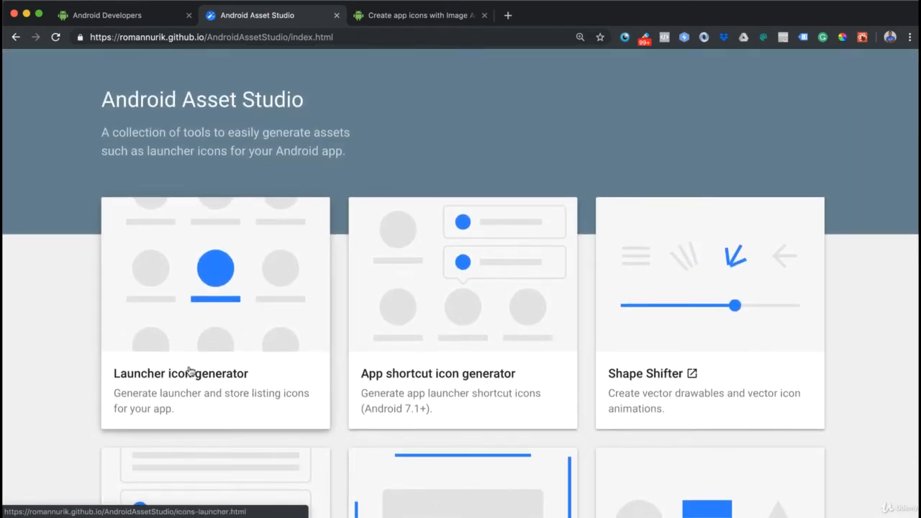
{"action": "right_click", "coordinate": [190, 373]}
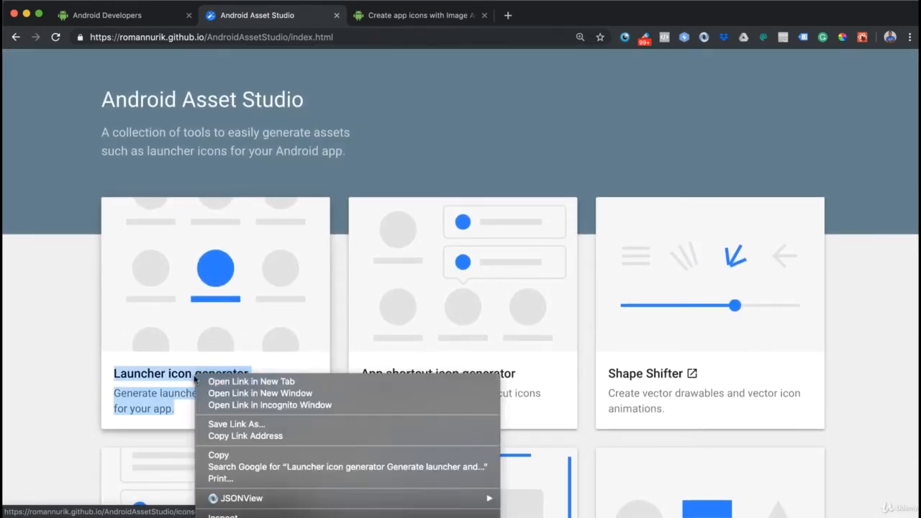
Step: Open the Launcher icon generator in a new tab, try the Image foreground picker and cancel it
{"action": "left_click", "coordinate": [250, 381]}
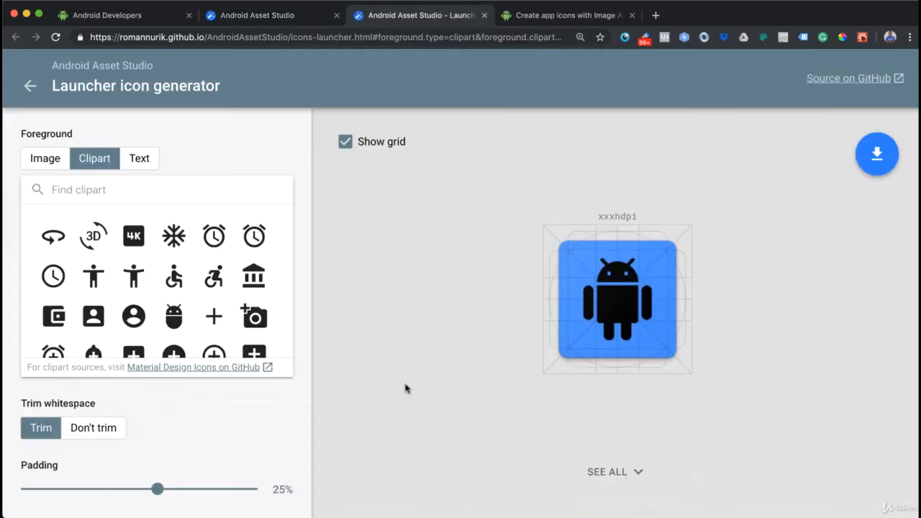
{"action": "mouse_move", "coordinate": [227, 103]}
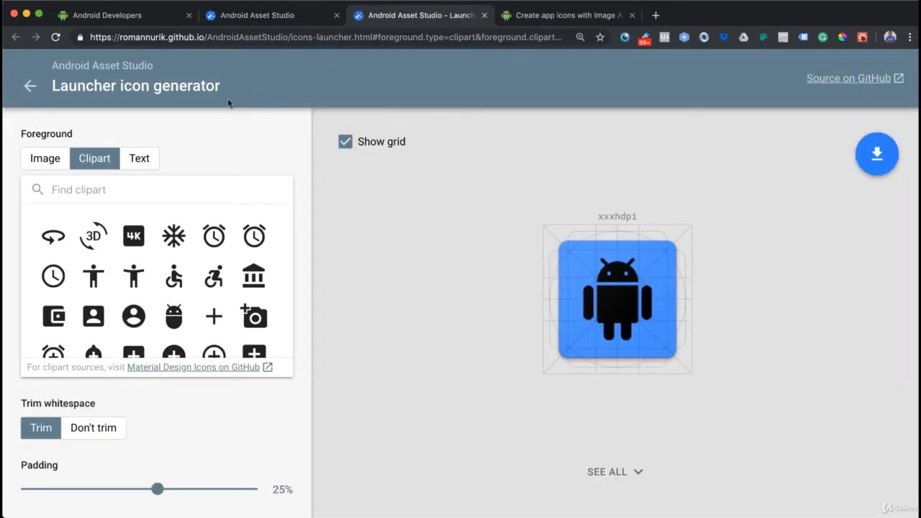
{"action": "mouse_move", "coordinate": [392, 484]}
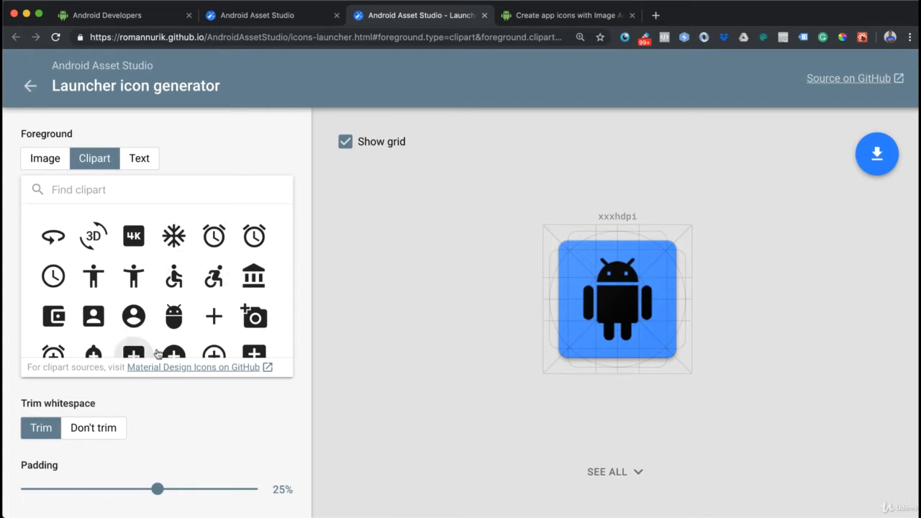
{"action": "mouse_move", "coordinate": [857, 196]}
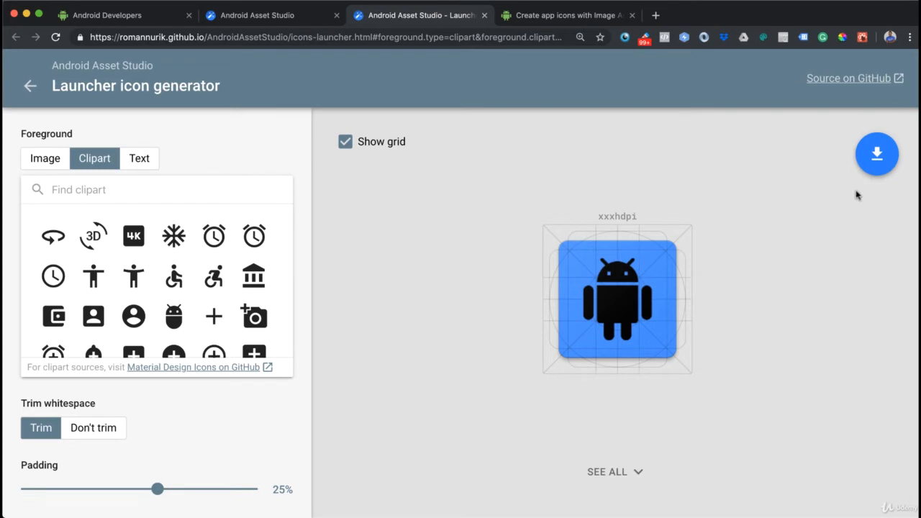
{"action": "mouse_move", "coordinate": [762, 274]}
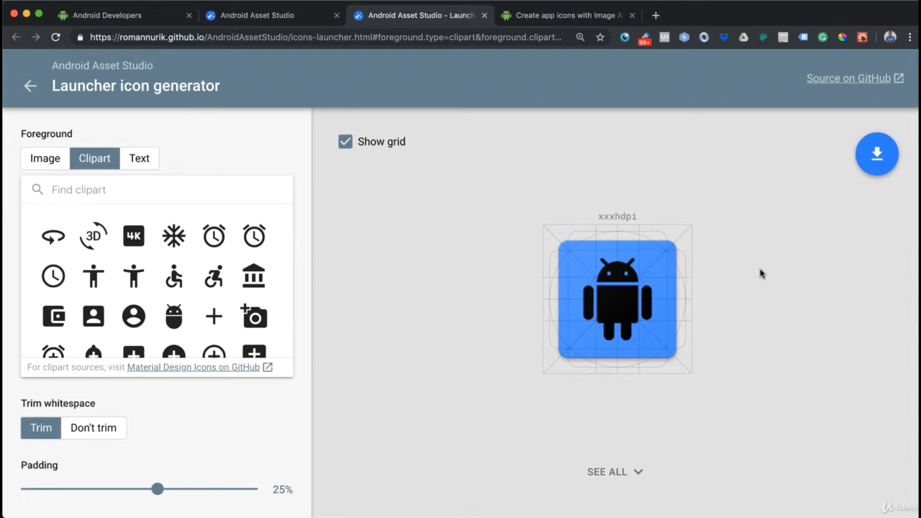
{"action": "mouse_move", "coordinate": [39, 121]}
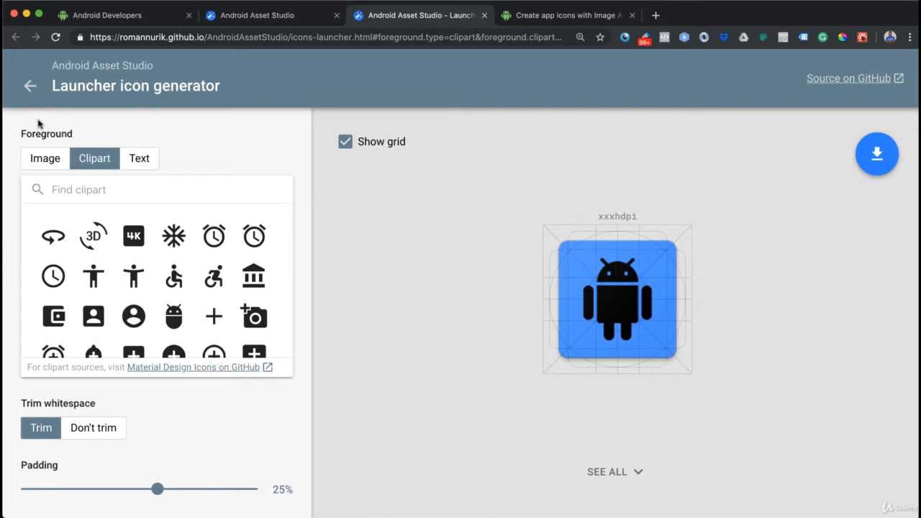
{"action": "left_click", "coordinate": [44, 158]}
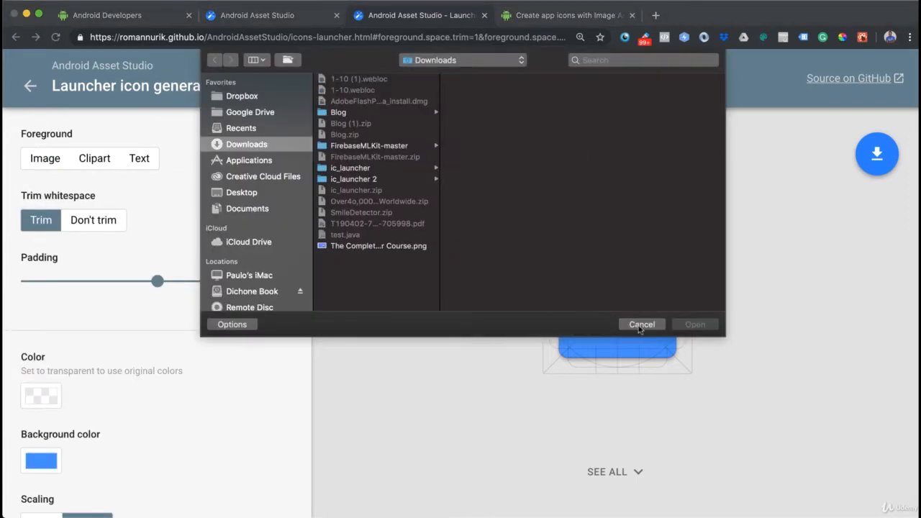
{"action": "left_click", "coordinate": [640, 326]}
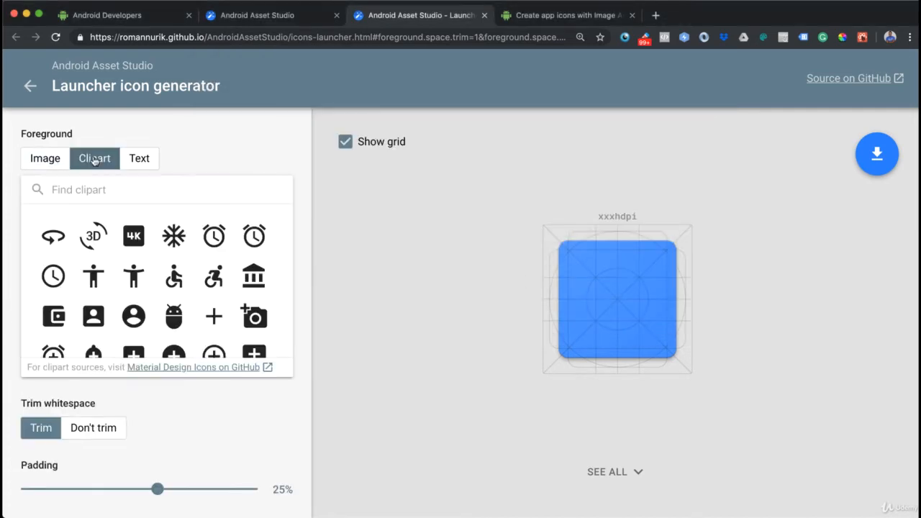
Step: Switch the foreground back to Clipart and search the clipart list for the flower symbol
{"action": "left_click", "coordinate": [173, 317]}
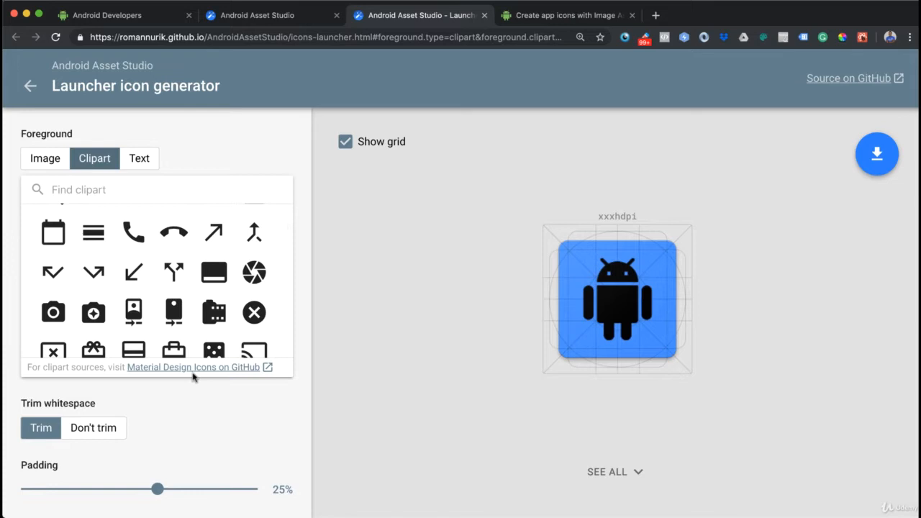
{"action": "mouse_move", "coordinate": [224, 377]}
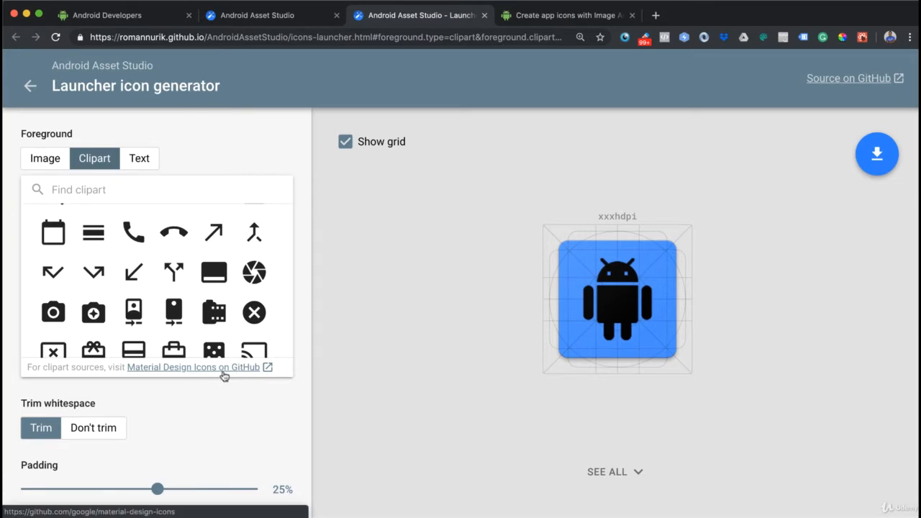
{"action": "mouse_move", "coordinate": [233, 374]}
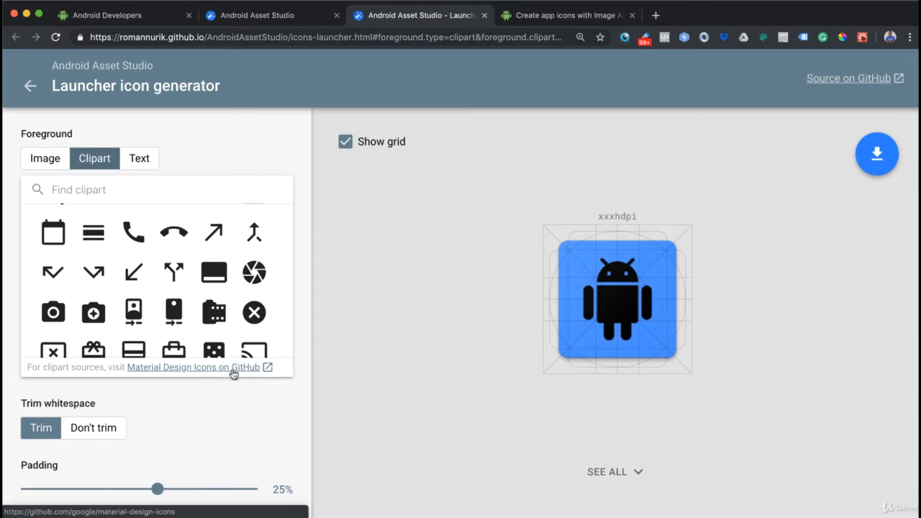
{"action": "scroll", "scroll_direction": "down", "scroll_amount": 3}
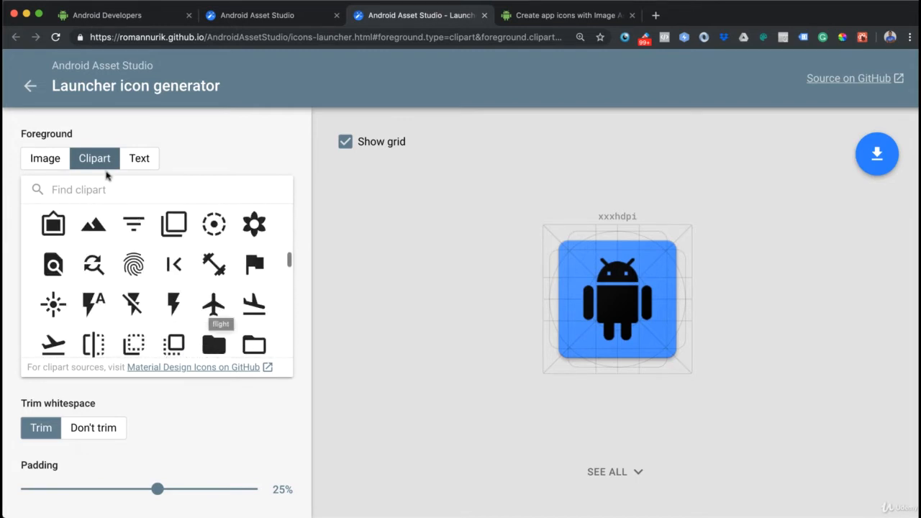
{"action": "type", "text": "p"}
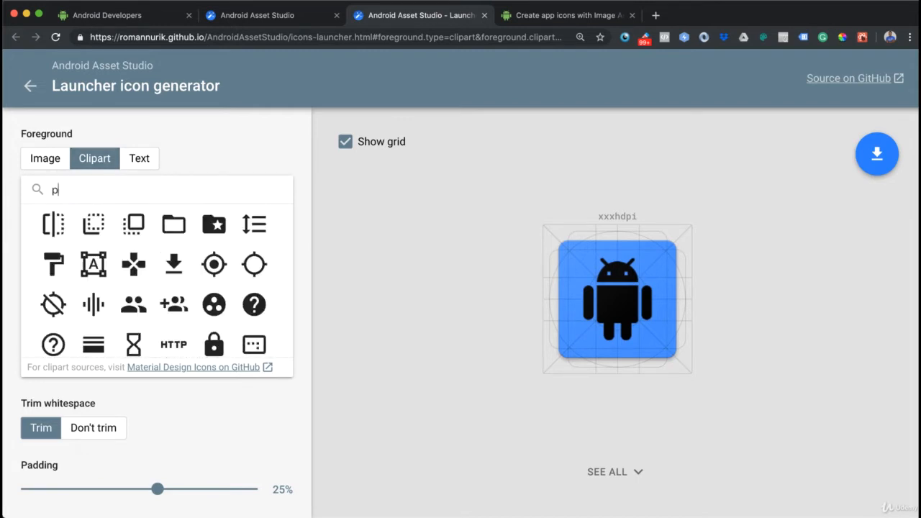
{"action": "type", "text": "ers"}
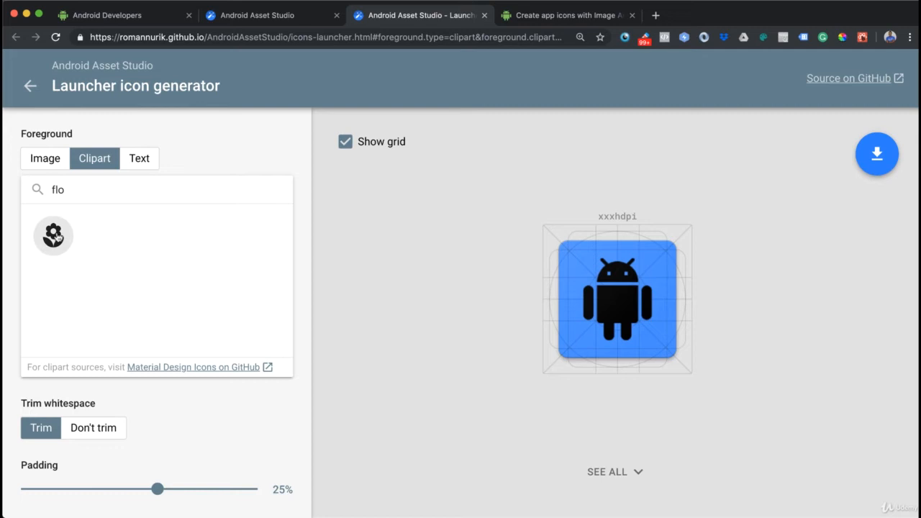
Step: Use the flower symbol as the foreground and settle the padding at 10%
{"action": "left_click", "coordinate": [54, 236]}
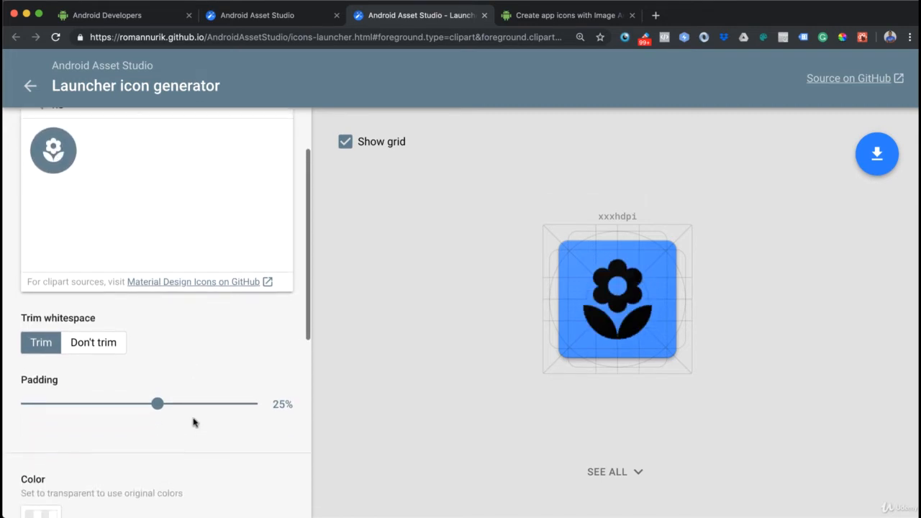
{"action": "left_click_drag", "start_coordinate": [158, 403], "coordinate": [82, 403]}
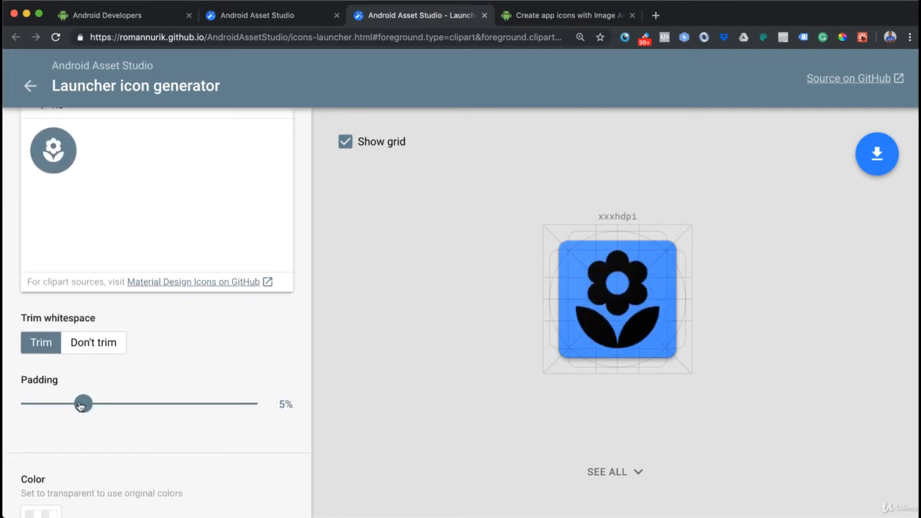
{"action": "left_click_drag", "start_coordinate": [83, 403], "coordinate": [101, 403]}
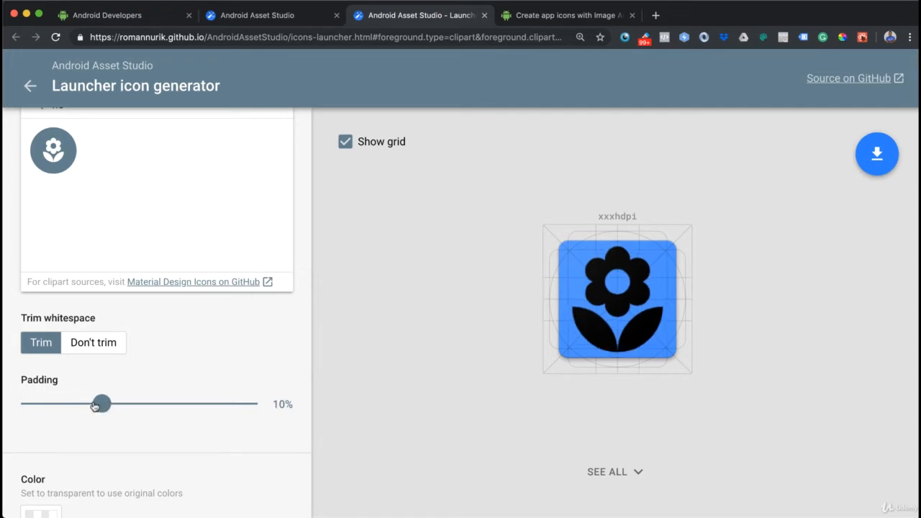
{"action": "left_click_drag", "start_coordinate": [101, 403], "coordinate": [84, 403]}
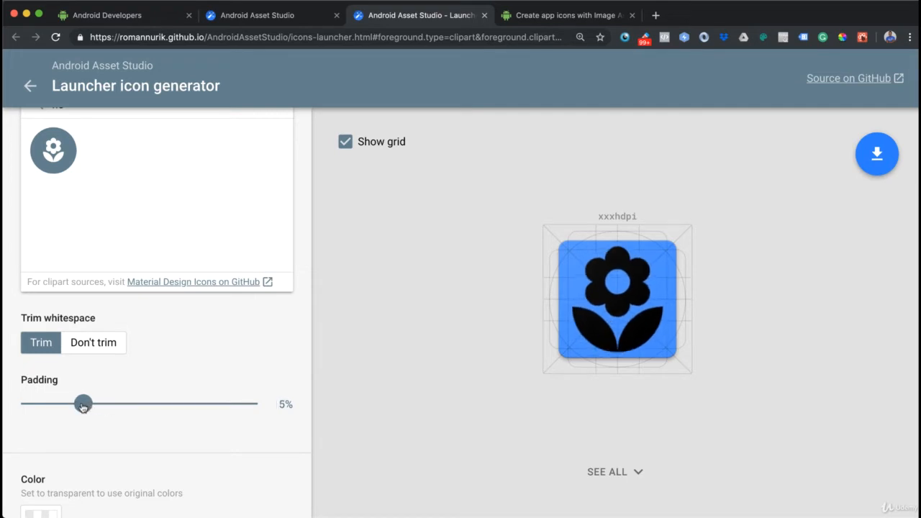
{"action": "left_click_drag", "start_coordinate": [84, 403], "coordinate": [101, 403]}
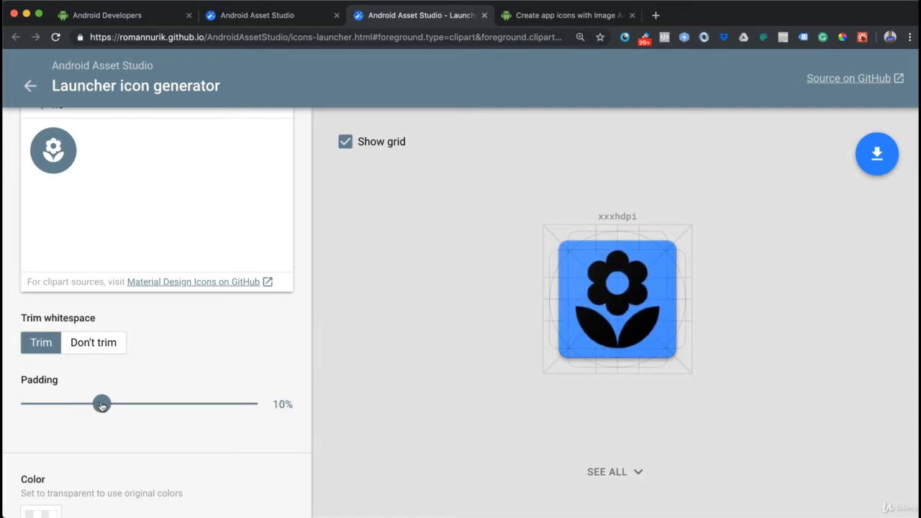
Step: Make the icon background yellow and keep the flower cropped to fill it
{"action": "scroll", "scroll_direction": "down", "scroll_amount": 3}
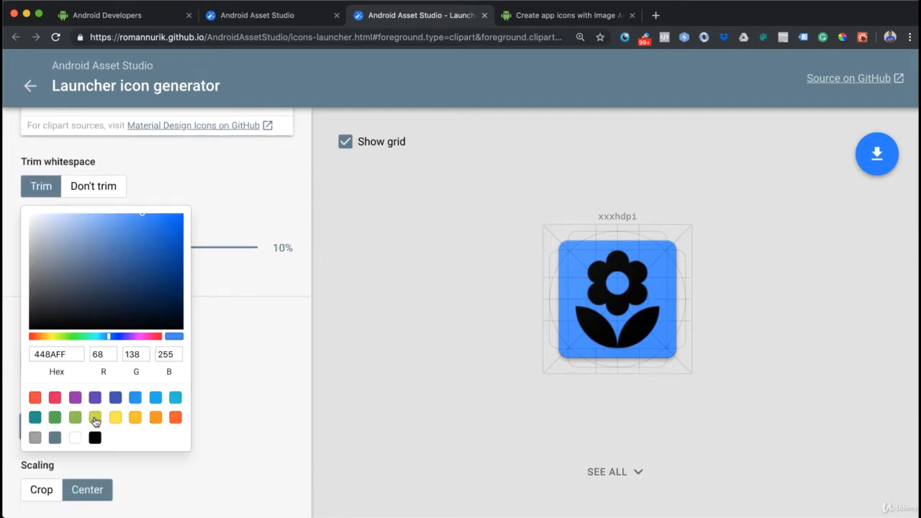
{"action": "left_click", "coordinate": [95, 417]}
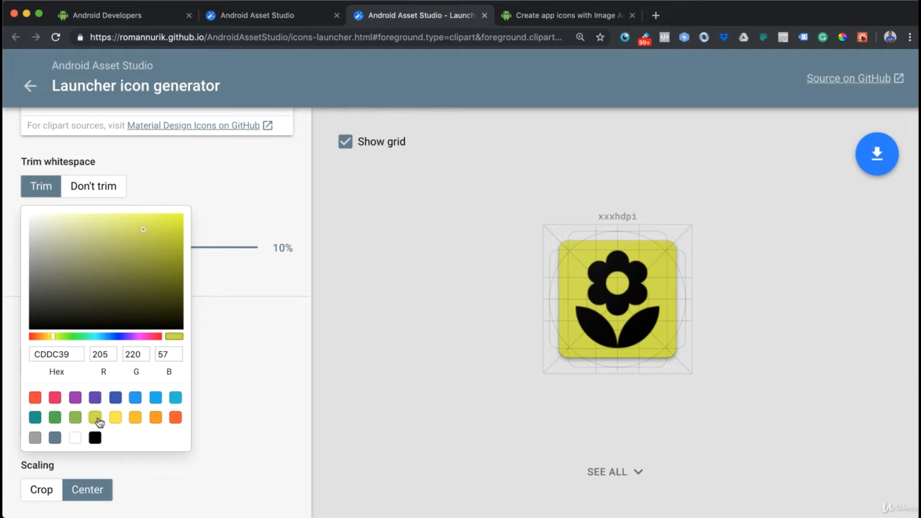
{"action": "mouse_move", "coordinate": [78, 231]}
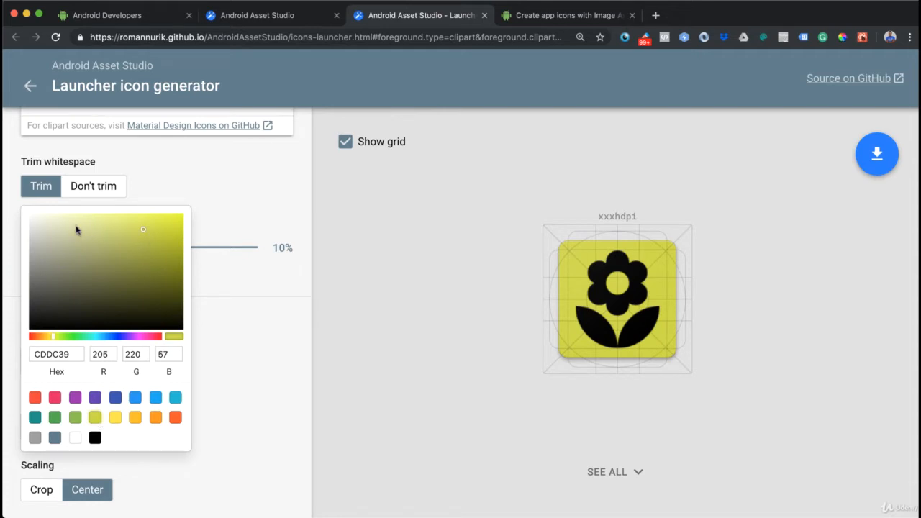
{"action": "mouse_move", "coordinate": [149, 342]}
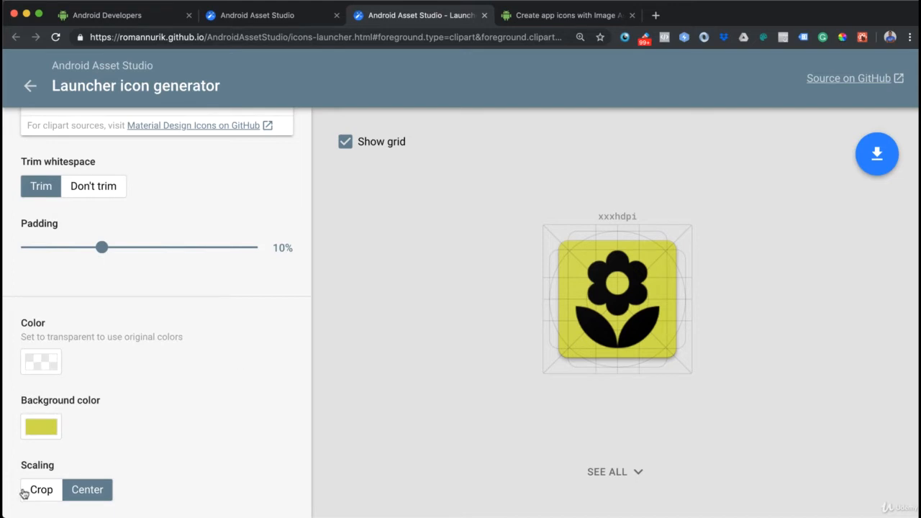
{"action": "left_click", "coordinate": [86, 489]}
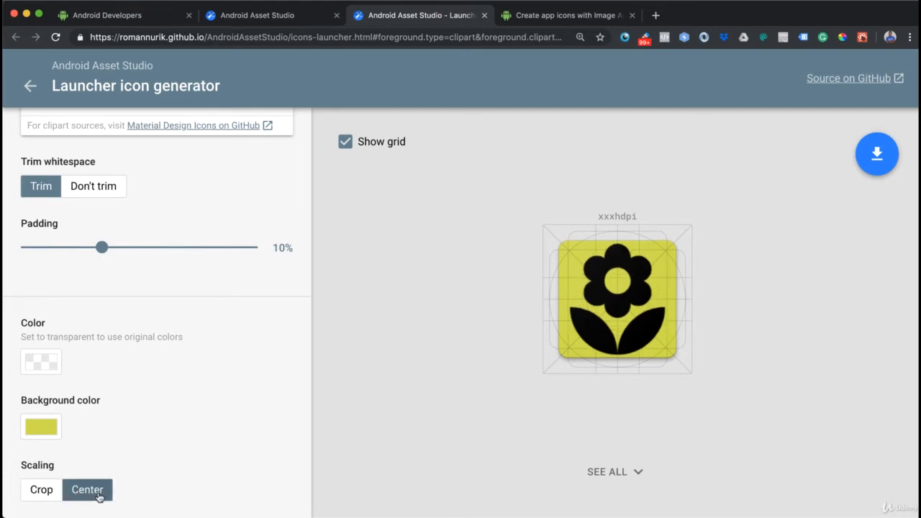
{"action": "left_click", "coordinate": [40, 490]}
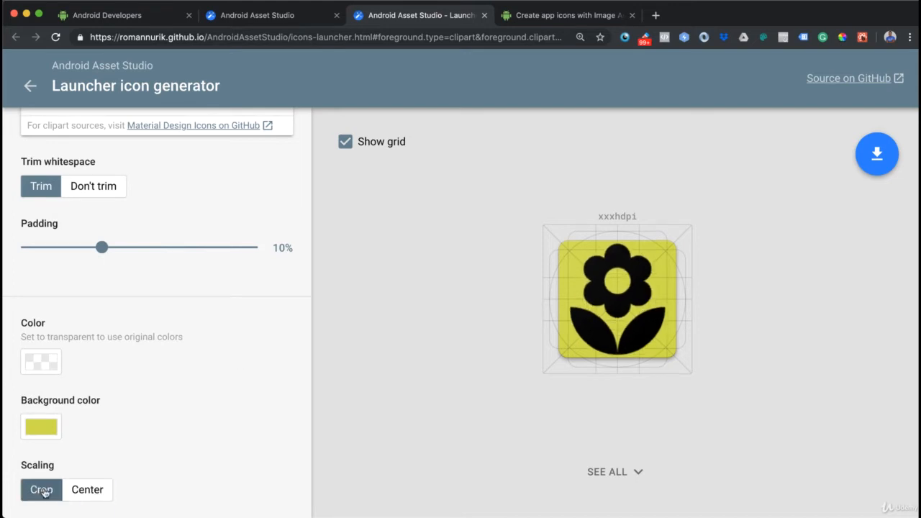
Step: Try the shape options, including a wide rectangle, and settle on a circular icon
{"action": "scroll", "scroll_direction": "down", "scroll_amount": 3}
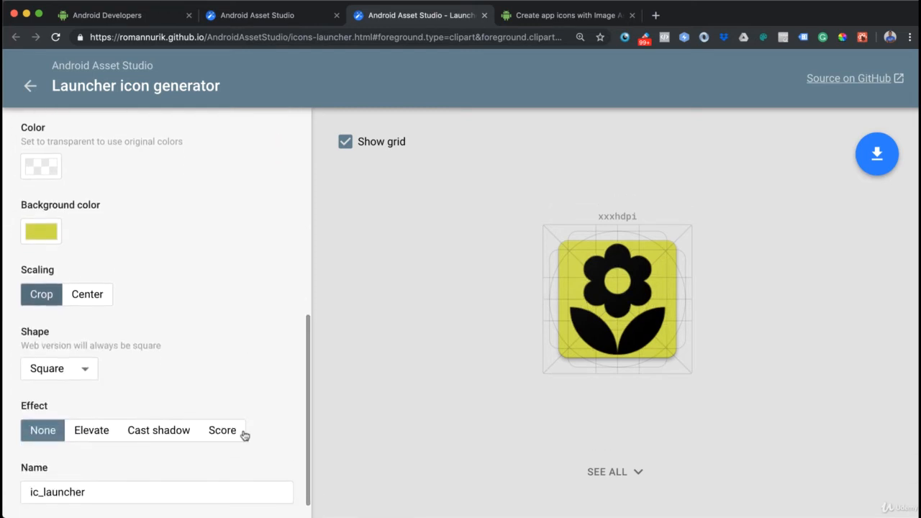
{"action": "left_click", "coordinate": [59, 368]}
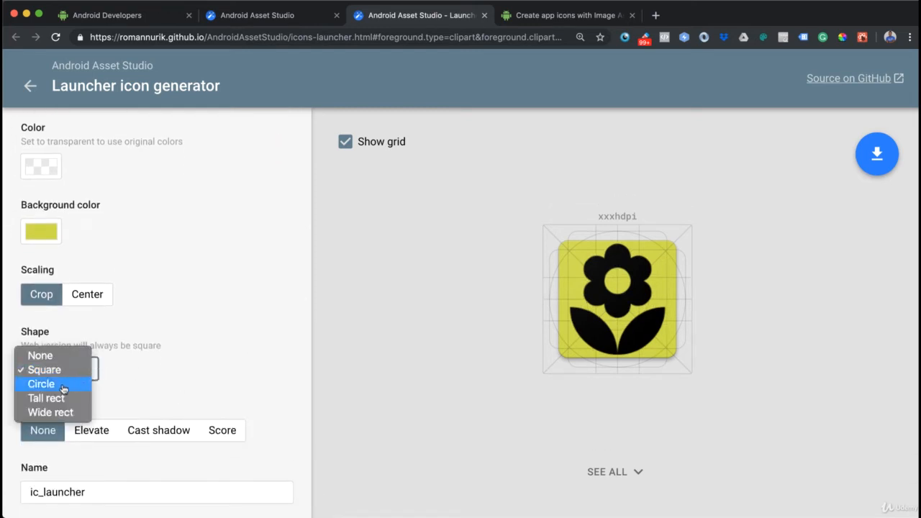
{"action": "left_click", "coordinate": [40, 383]}
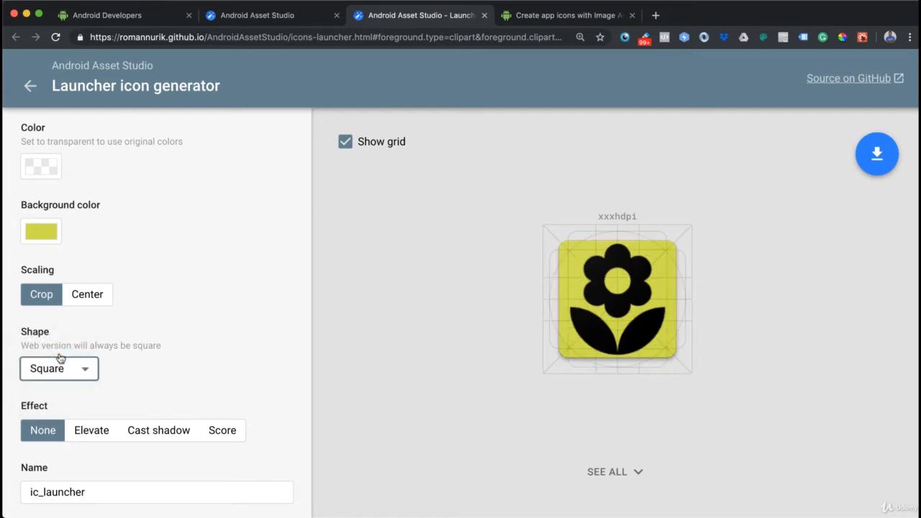
{"action": "left_click", "coordinate": [59, 368]}
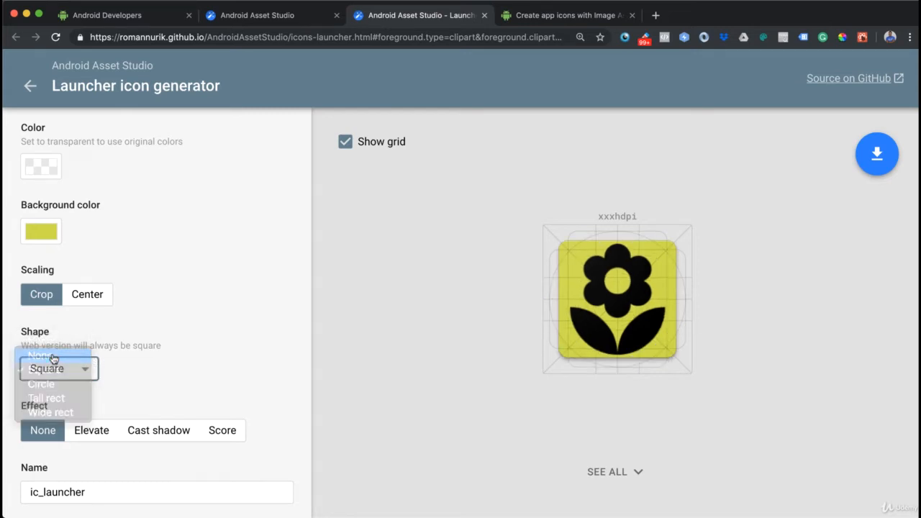
{"action": "left_click", "coordinate": [40, 355]}
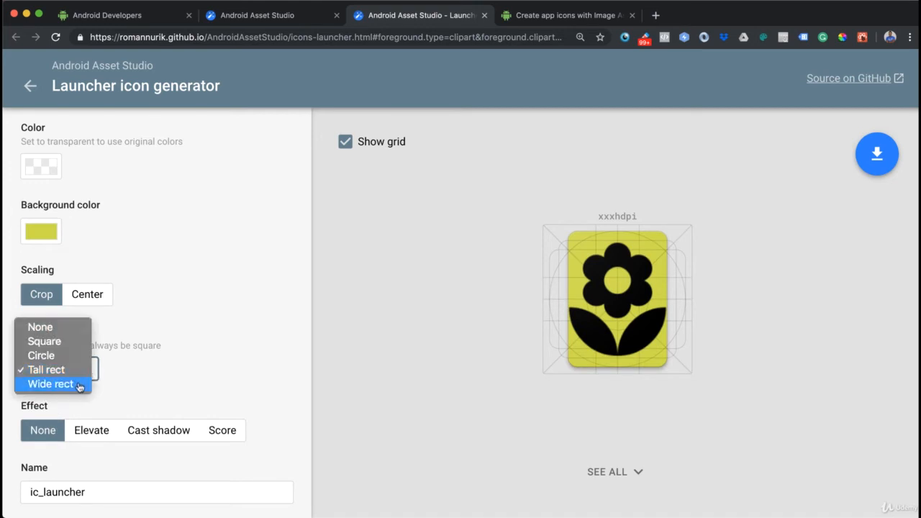
{"action": "left_click", "coordinate": [51, 383]}
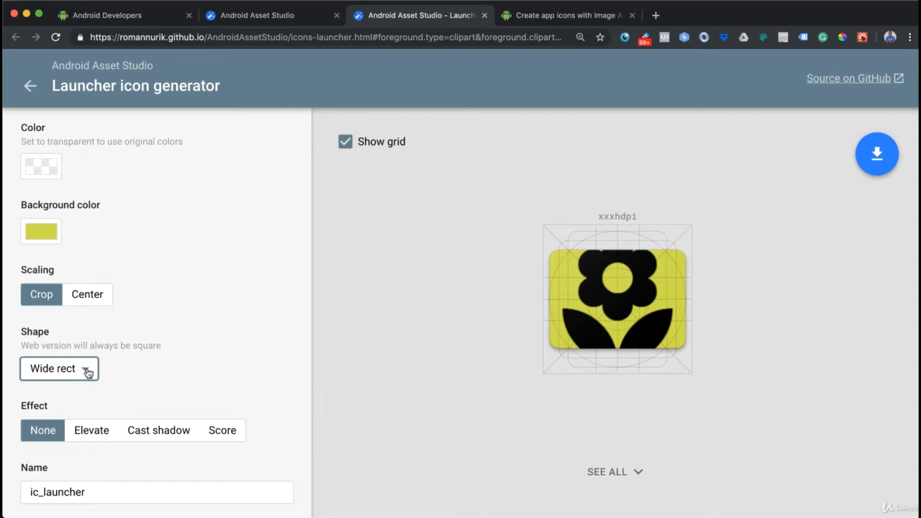
{"action": "left_click", "coordinate": [59, 368]}
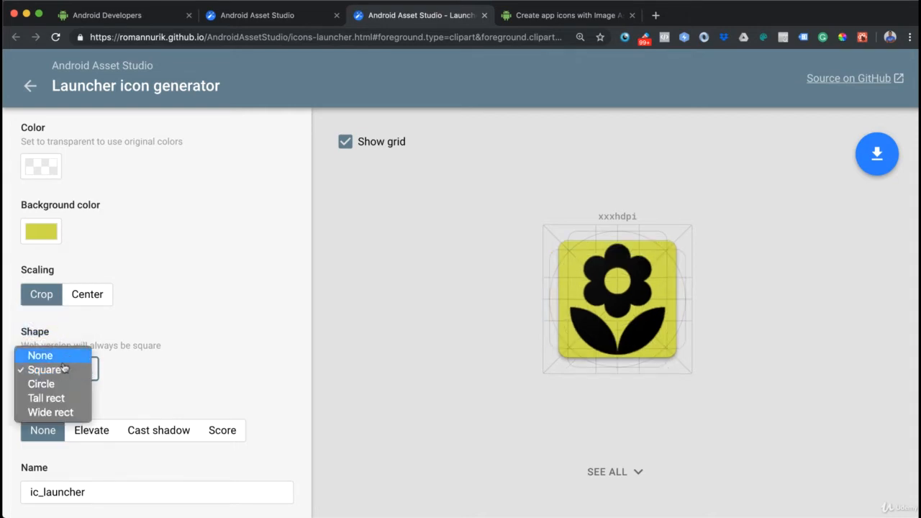
{"action": "left_click", "coordinate": [41, 383]}
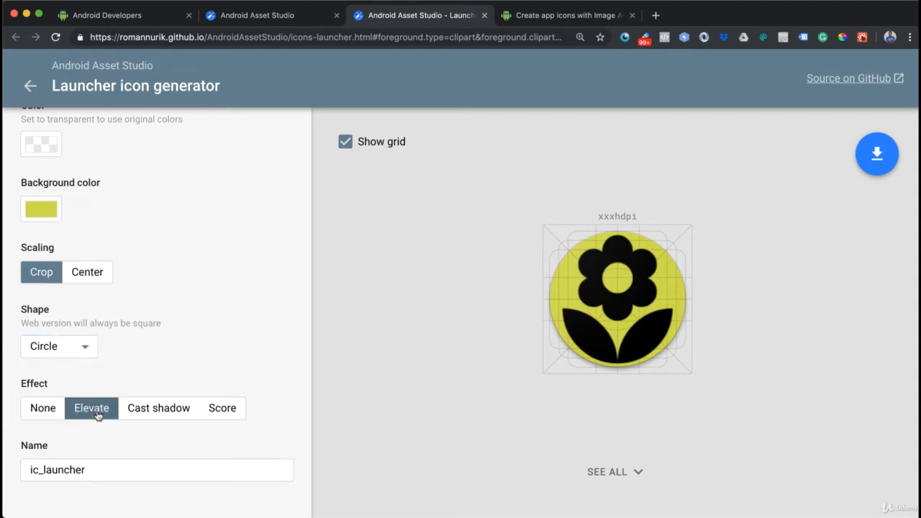
Step: Give the icon a cast shadow effect and trim the whitespace around the flower
{"action": "left_click", "coordinate": [158, 409]}
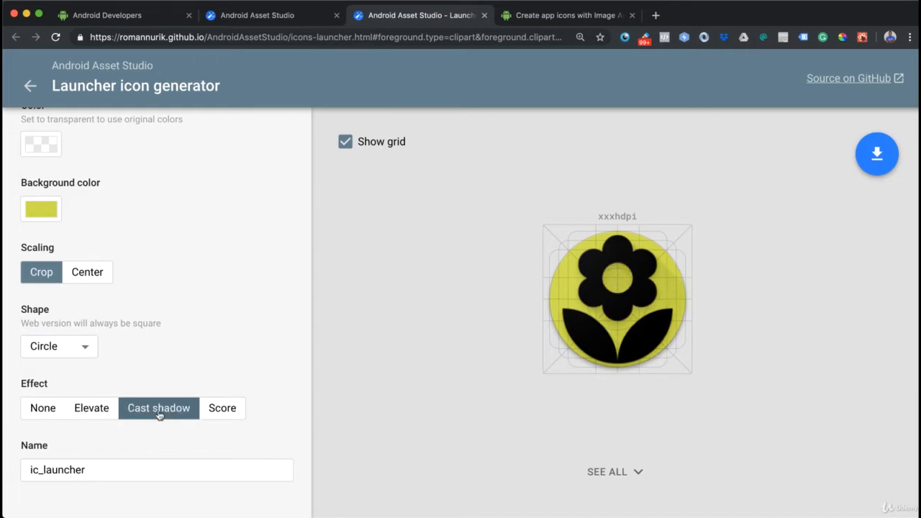
{"action": "left_click", "coordinate": [222, 409]}
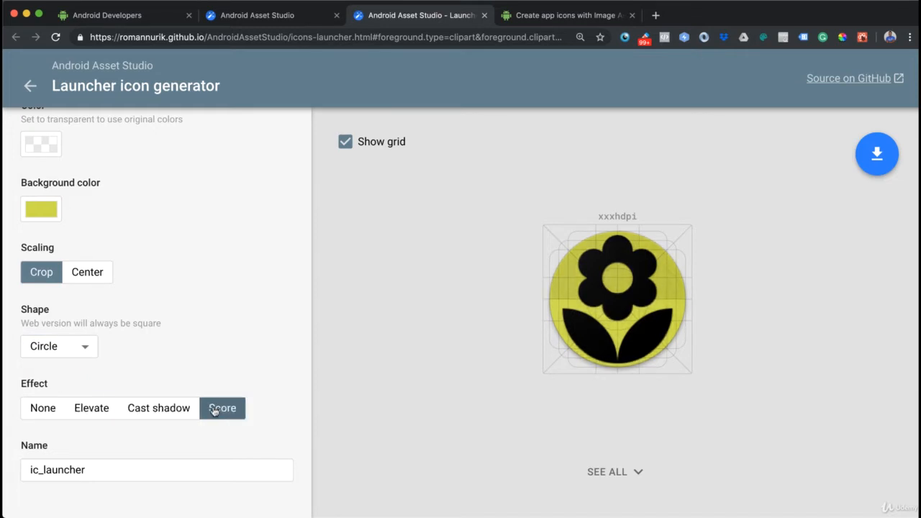
{"action": "left_click", "coordinate": [158, 409]}
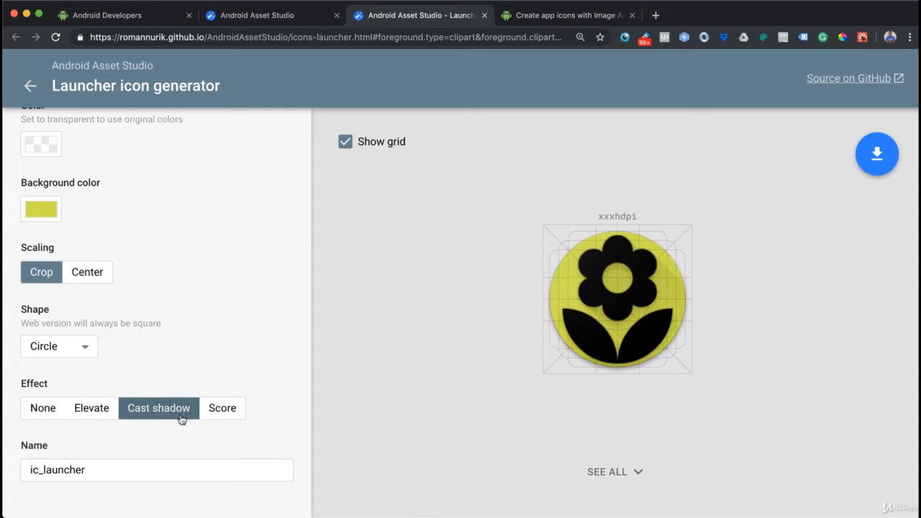
{"action": "mouse_move", "coordinate": [200, 360]}
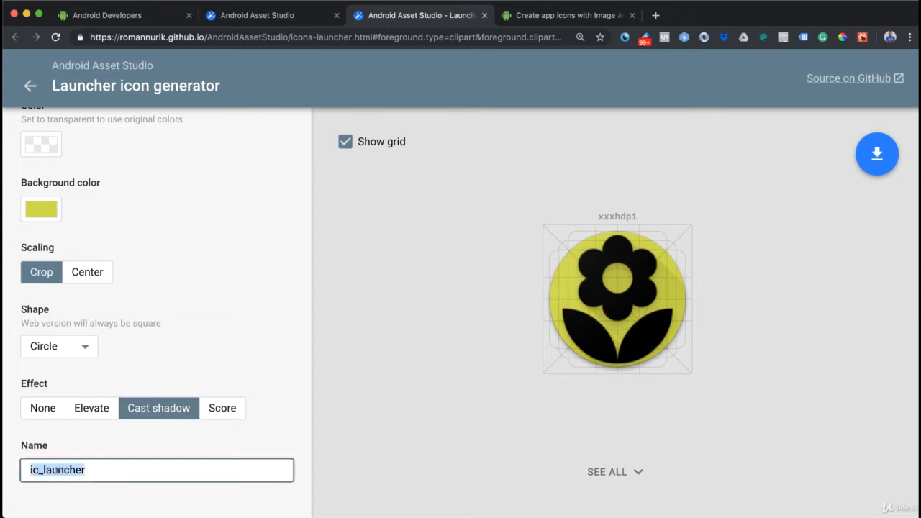
{"action": "left_click", "coordinate": [83, 470]}
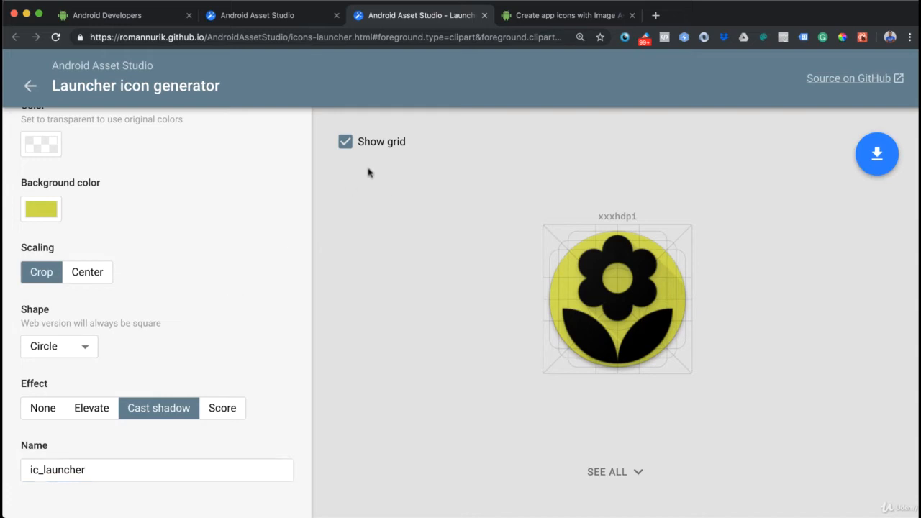
{"action": "mouse_move", "coordinate": [559, 228]}
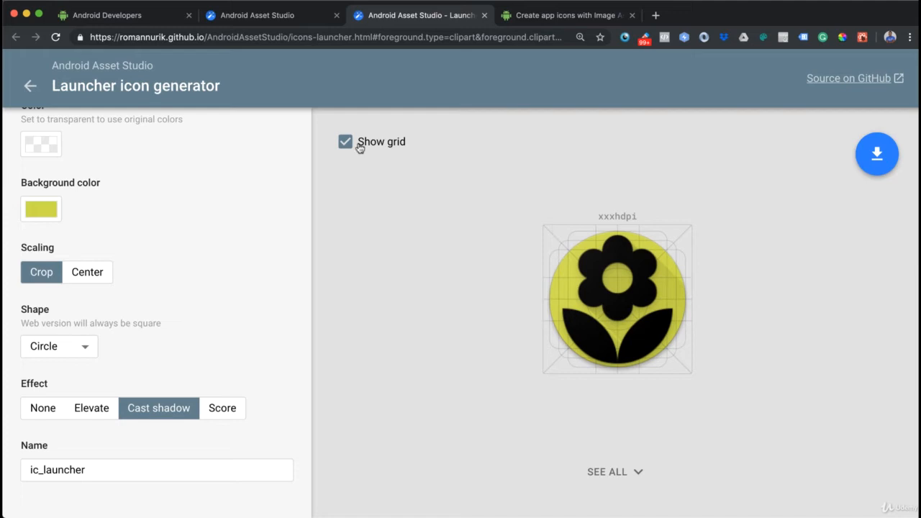
{"action": "mouse_move", "coordinate": [631, 288]}
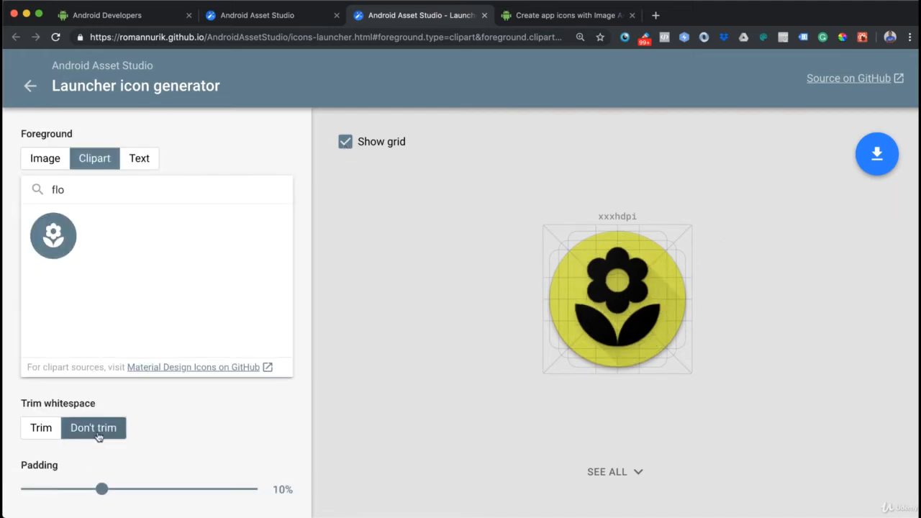
{"action": "left_click", "coordinate": [40, 427]}
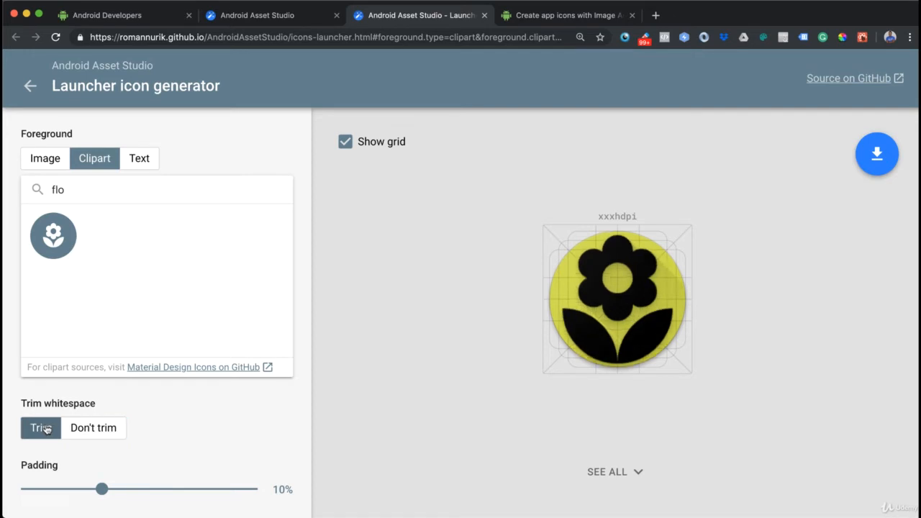
{"action": "mouse_move", "coordinate": [140, 158]}
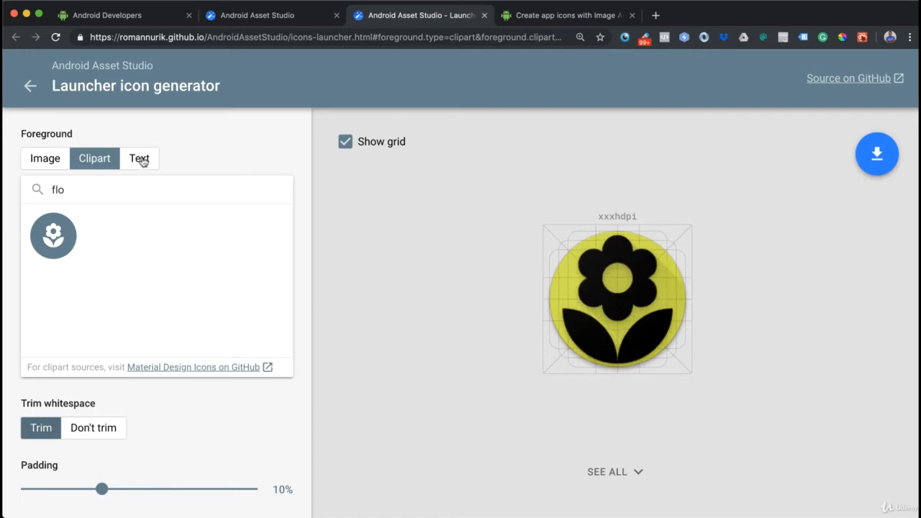
Step: Switch the foreground to Text reading 'Self.' with padding raised to fit it inside the circle
{"action": "left_click", "coordinate": [138, 159]}
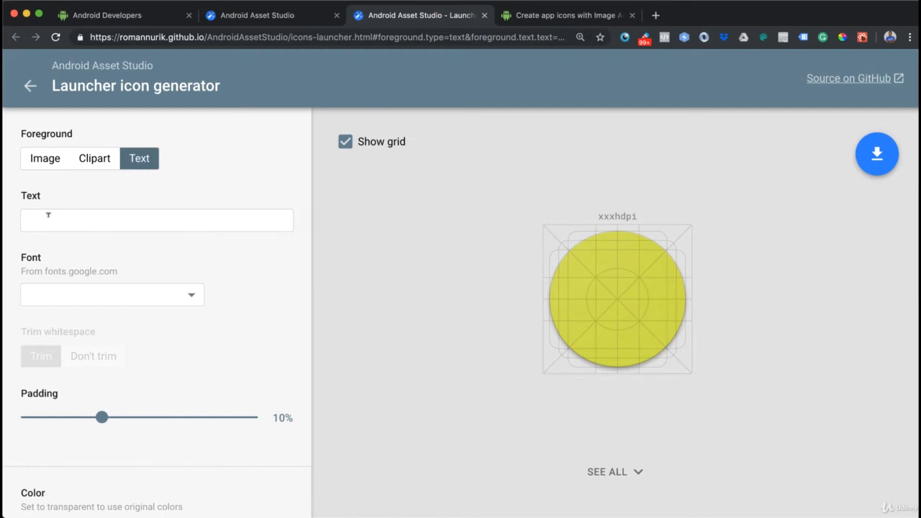
{"action": "left_click", "coordinate": [157, 220]}
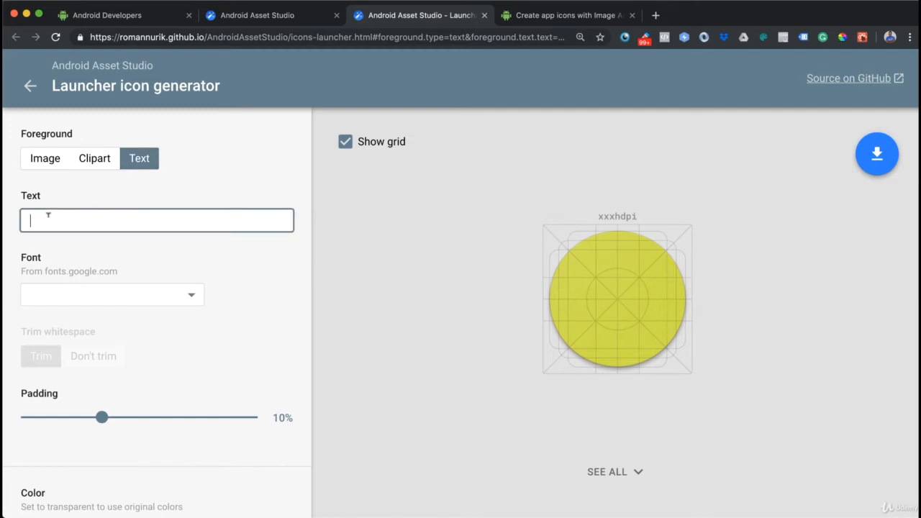
{"action": "type", "text": "Sefl."}
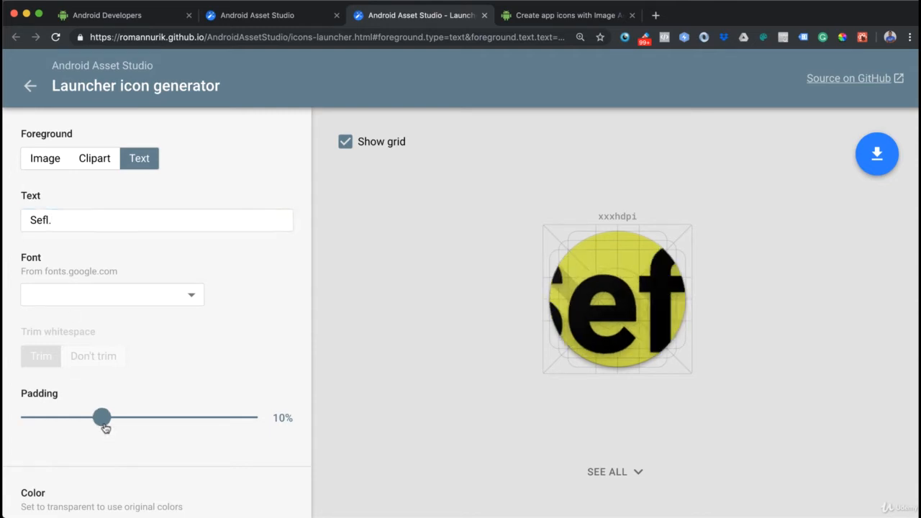
{"action": "left_click_drag", "start_coordinate": [101, 417], "coordinate": [46, 418]}
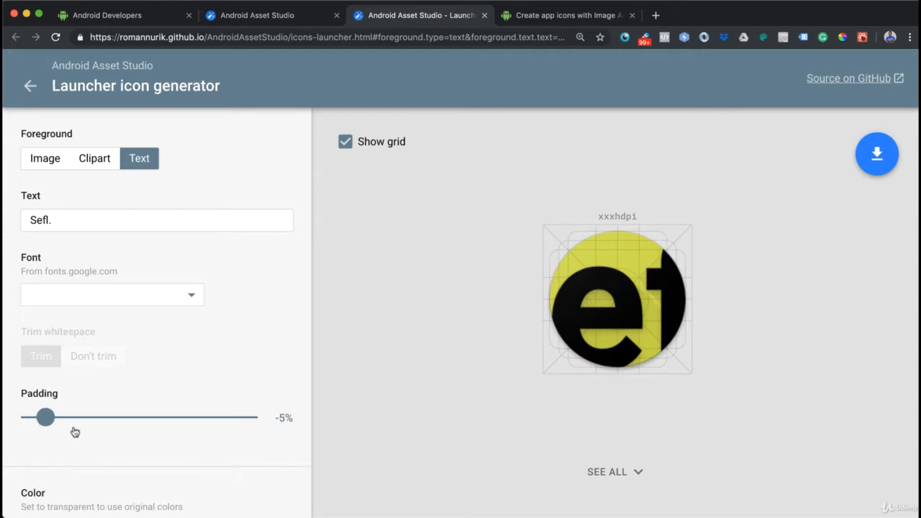
{"action": "left_click_drag", "start_coordinate": [46, 417], "coordinate": [232, 417]}
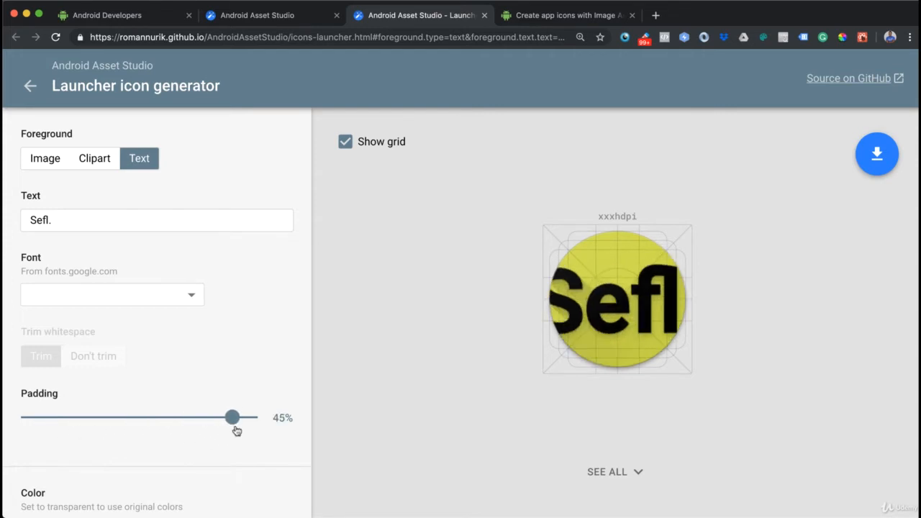
{"action": "left_click_drag", "start_coordinate": [231, 418], "coordinate": [250, 418]}
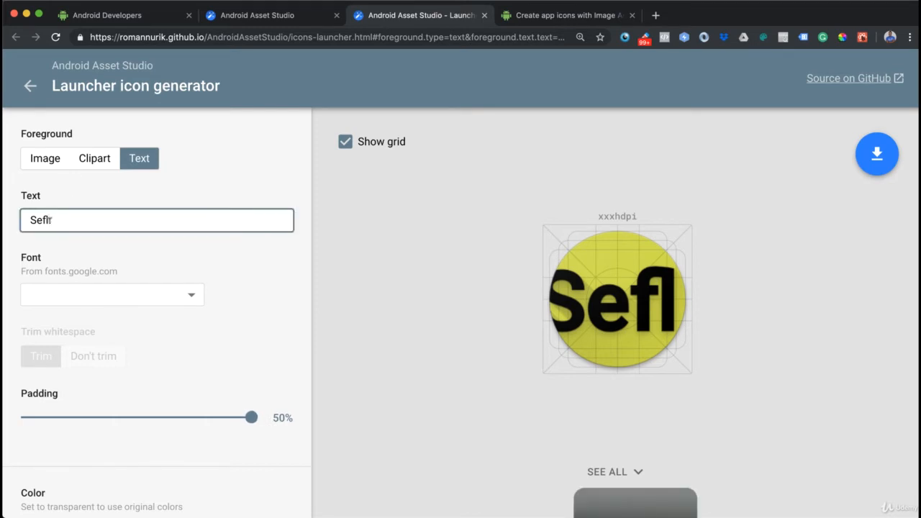
{"action": "key", "text": "Backspace"}
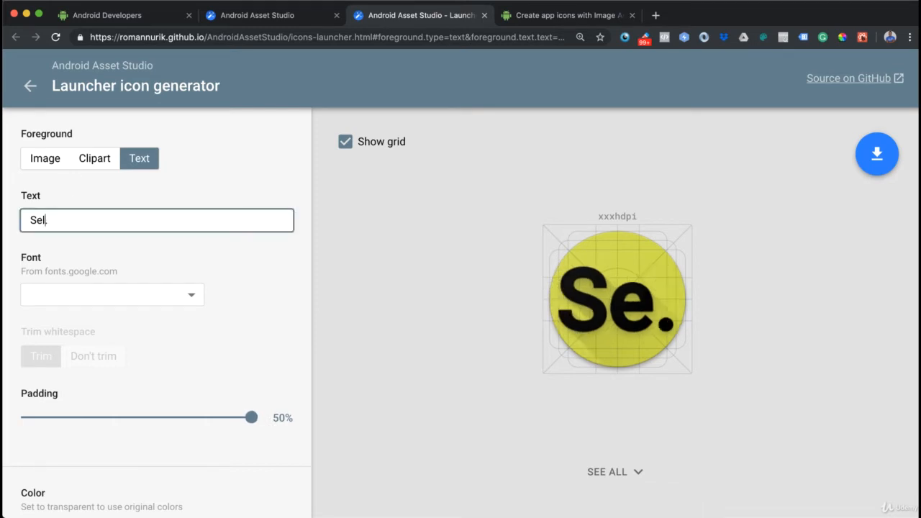
{"action": "type", "text": "lf."}
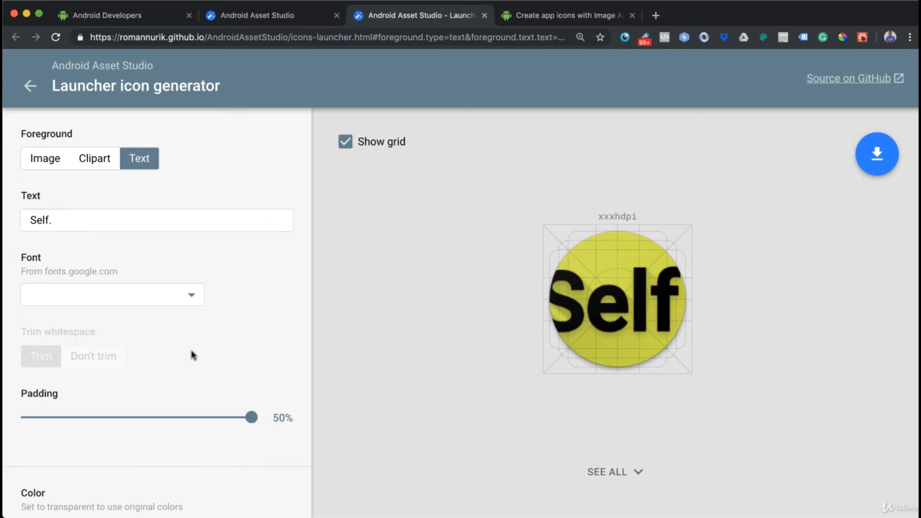
{"action": "left_click", "coordinate": [112, 294]}
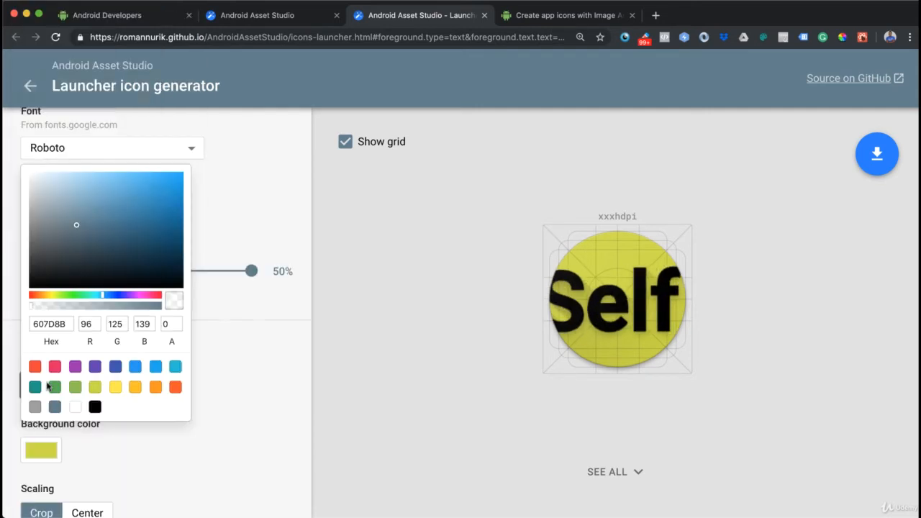
Step: Make the icon text orange and the circular background green
{"action": "left_click", "coordinate": [75, 406]}
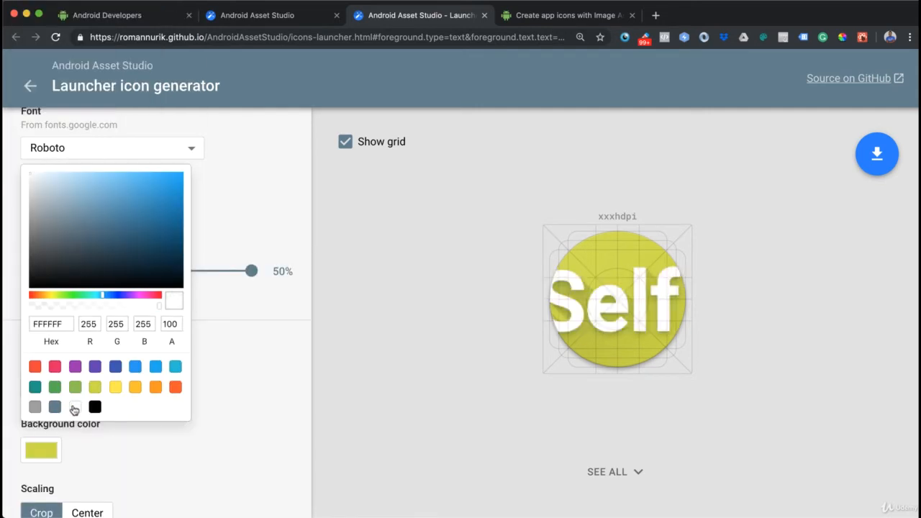
{"action": "left_click", "coordinate": [95, 388]}
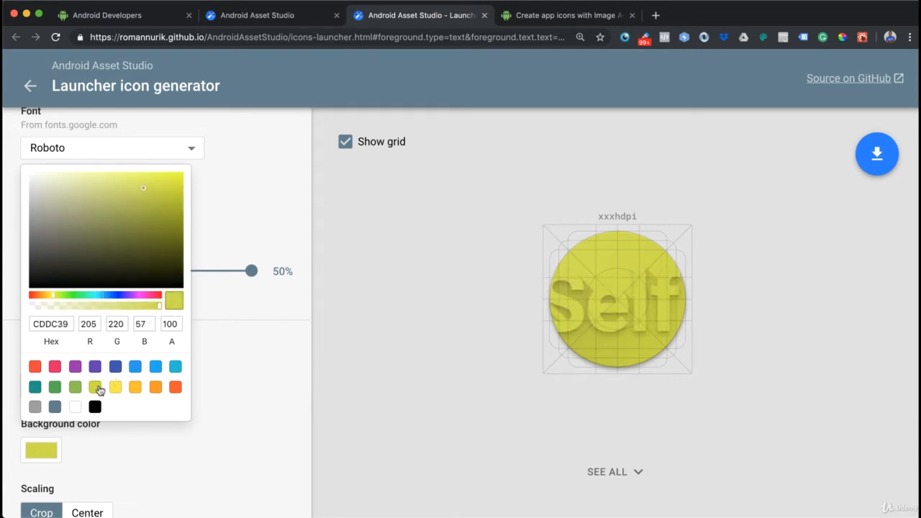
{"action": "left_click", "coordinate": [75, 387]}
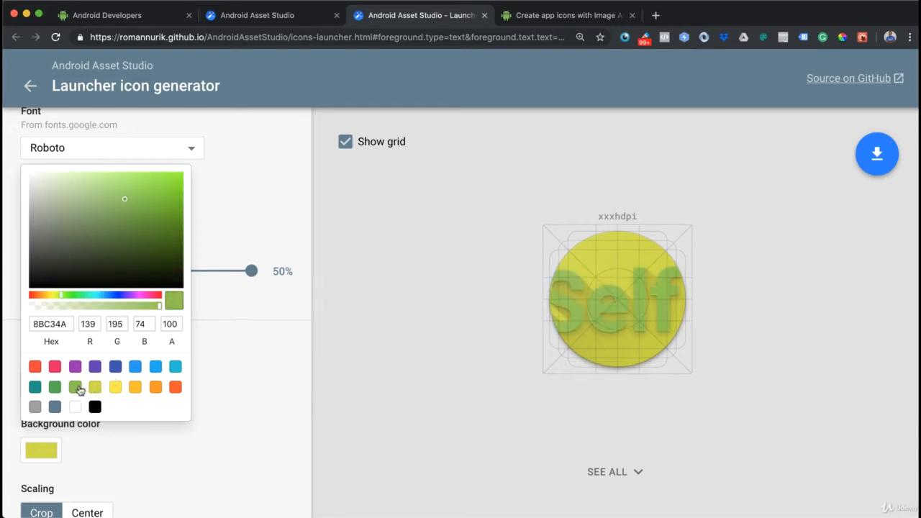
{"action": "left_click", "coordinate": [136, 387]}
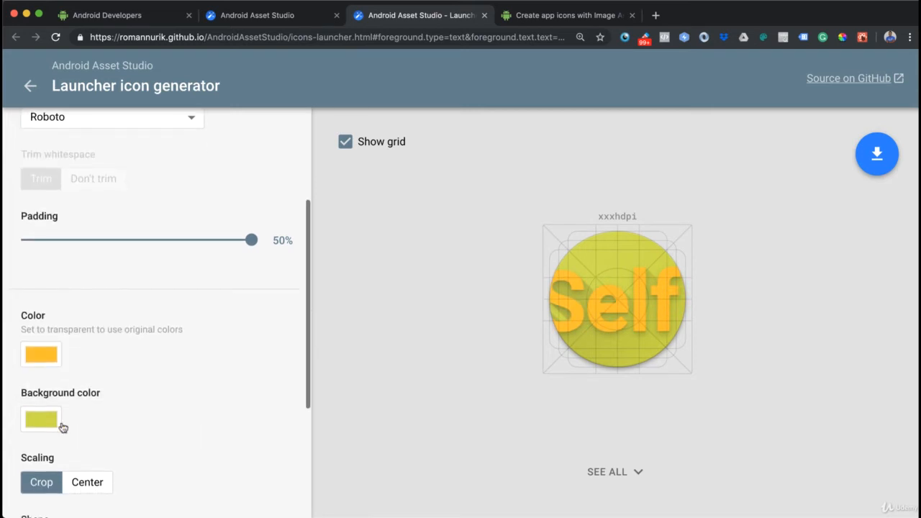
{"action": "left_click", "coordinate": [40, 419]}
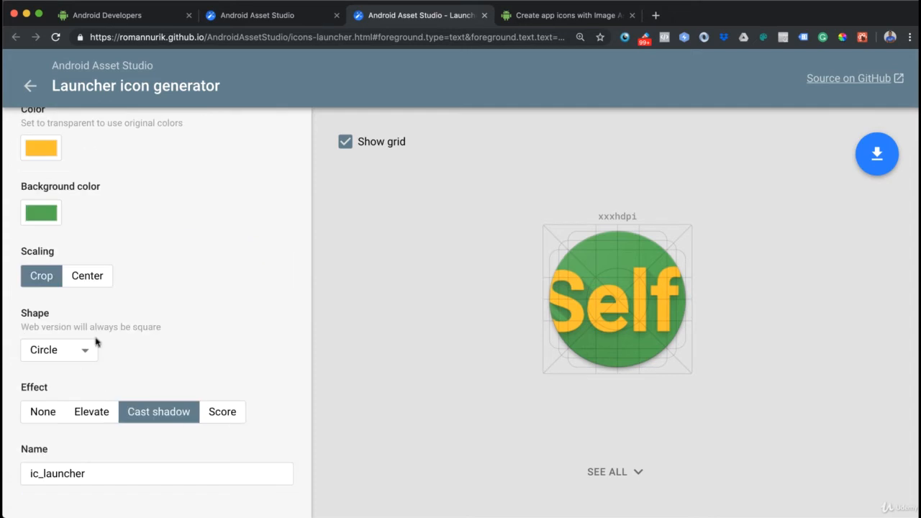
Step: Return to the flower clipart, colour it white on the green circle and reduce padding to 30%
{"action": "scroll", "scroll_direction": "up", "scroll_amount": 3}
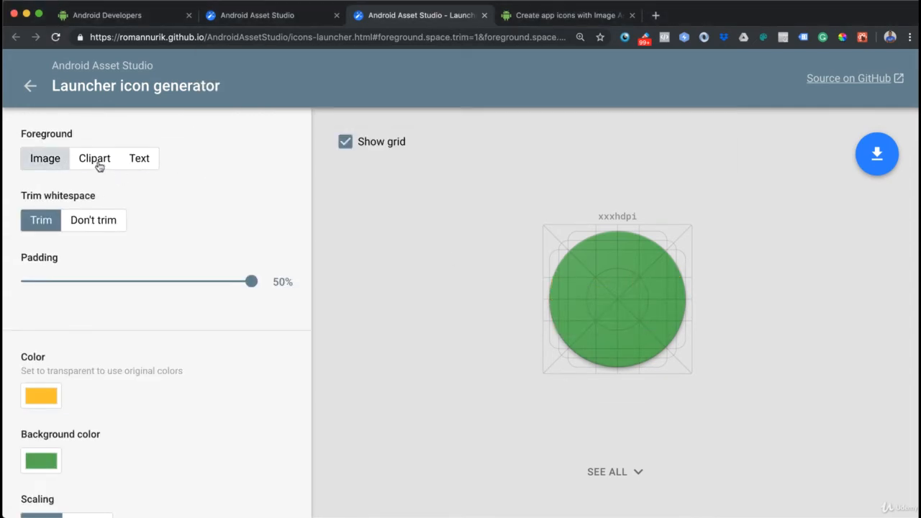
{"action": "left_click", "coordinate": [95, 158]}
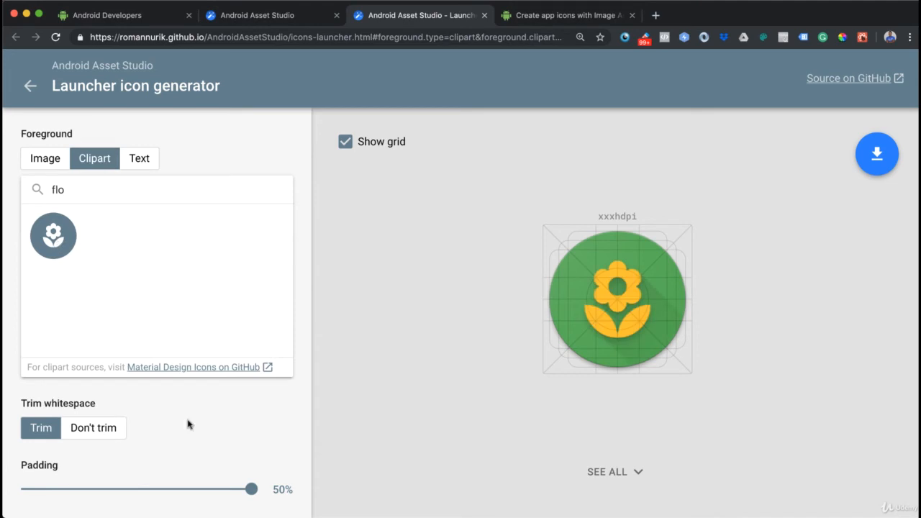
{"action": "scroll", "scroll_direction": "down", "scroll_amount": 3}
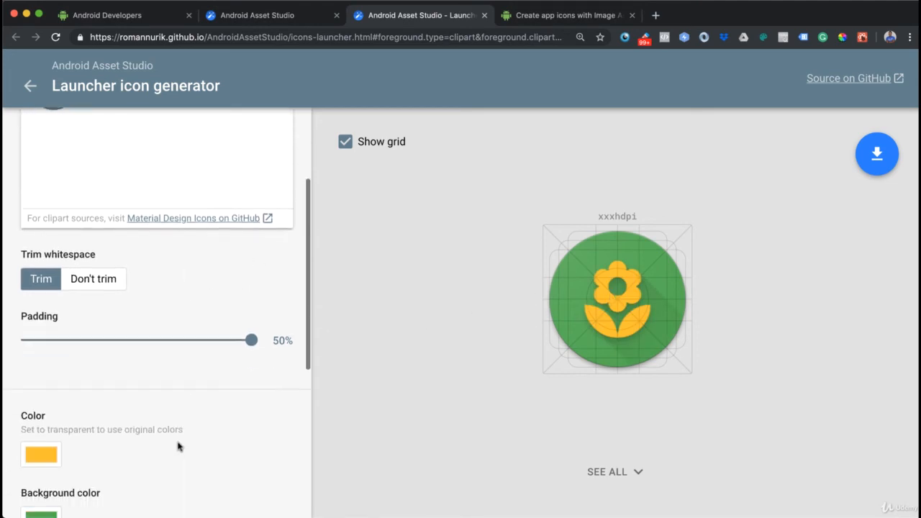
{"action": "scroll", "scroll_direction": "down", "scroll_amount": 3}
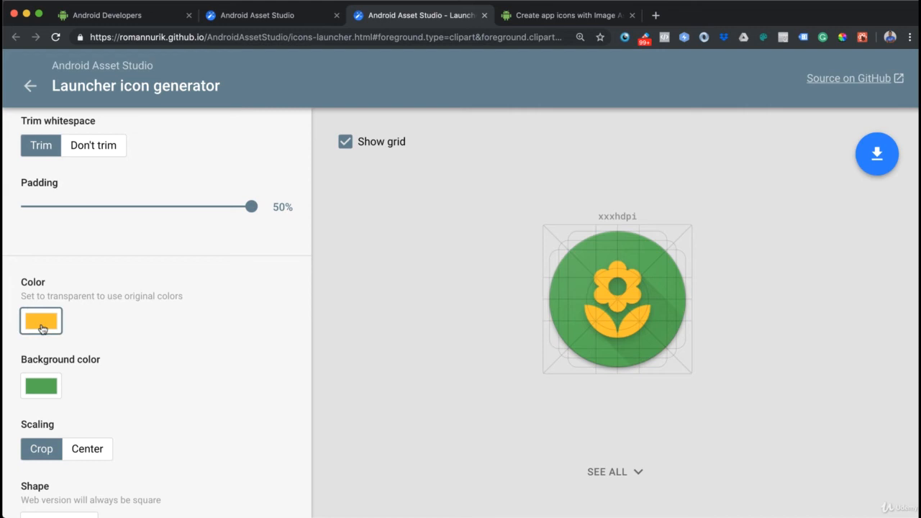
{"action": "left_click", "coordinate": [40, 321]}
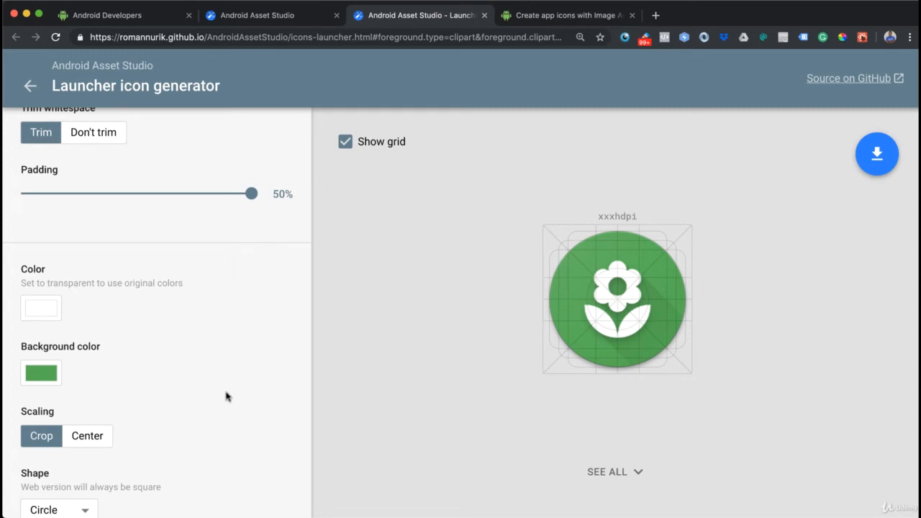
{"action": "scroll", "scroll_direction": "down", "scroll_amount": 3}
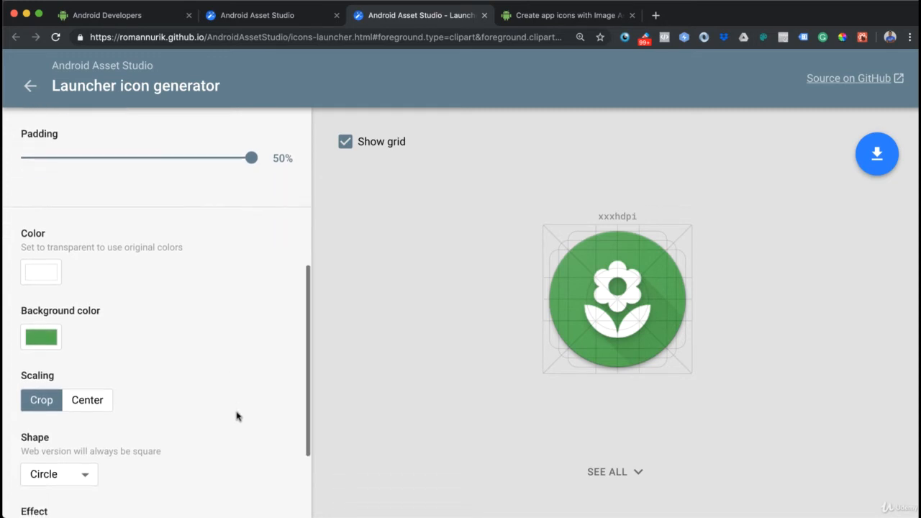
{"action": "scroll", "scroll_direction": "up", "scroll_amount": 3}
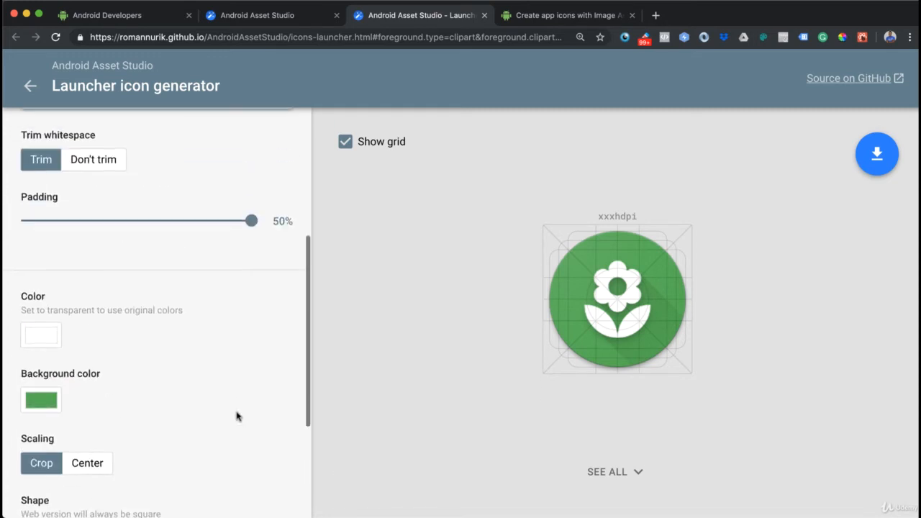
{"action": "left_click_drag", "start_coordinate": [251, 221], "coordinate": [213, 223]}
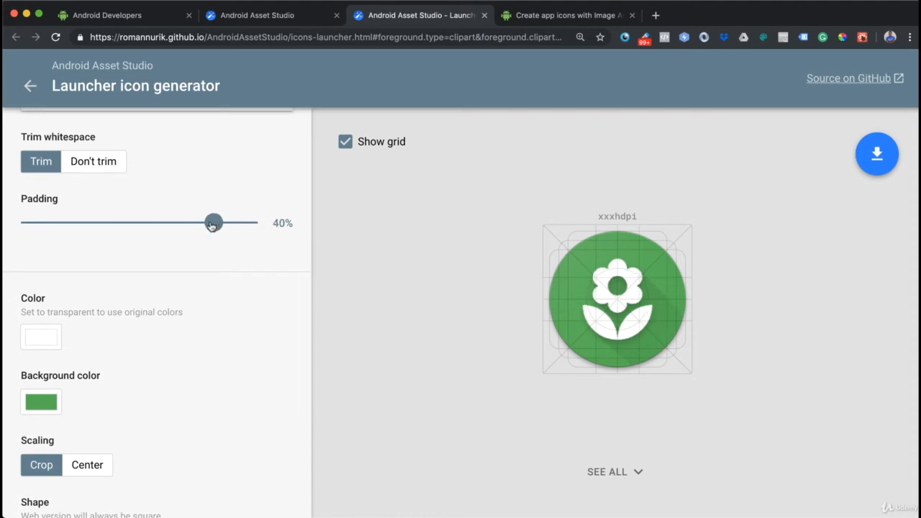
{"action": "left_click_drag", "start_coordinate": [213, 222], "coordinate": [177, 222]}
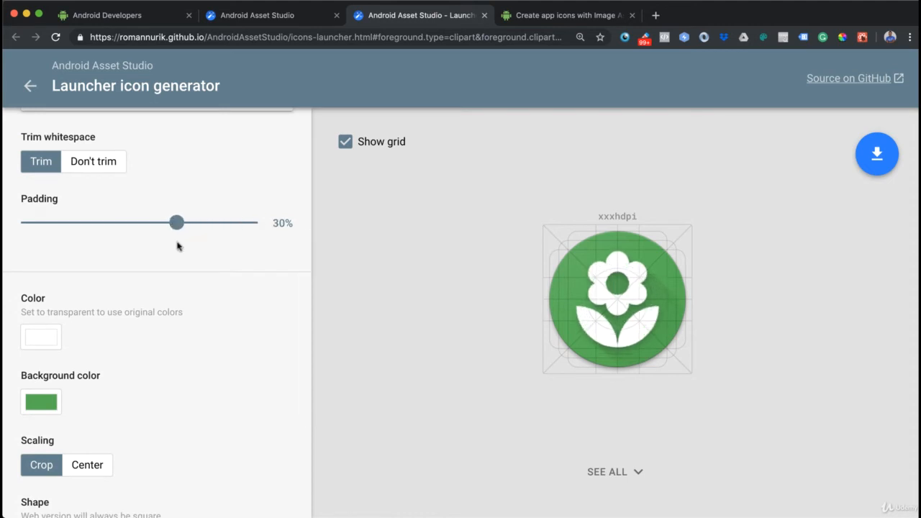
{"action": "scroll", "scroll_direction": "down", "scroll_amount": 3}
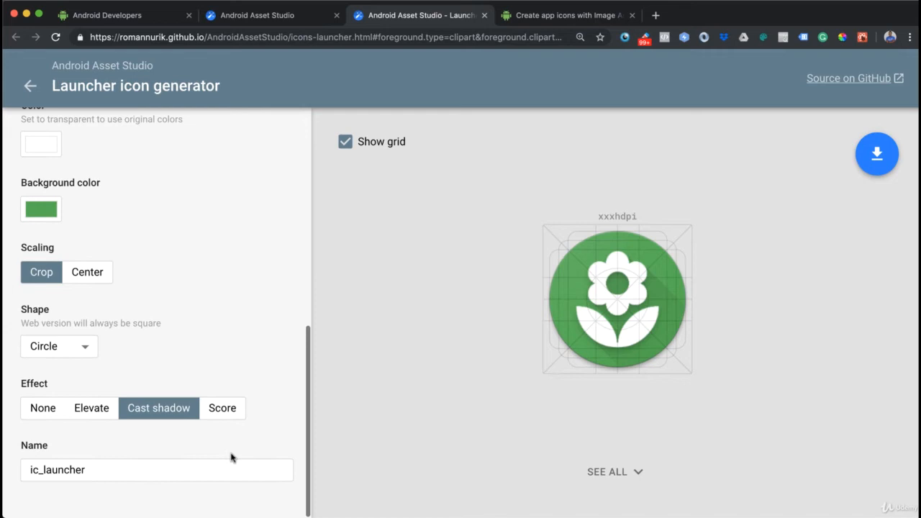
{"action": "scroll", "scroll_direction": "up", "scroll_amount": 3}
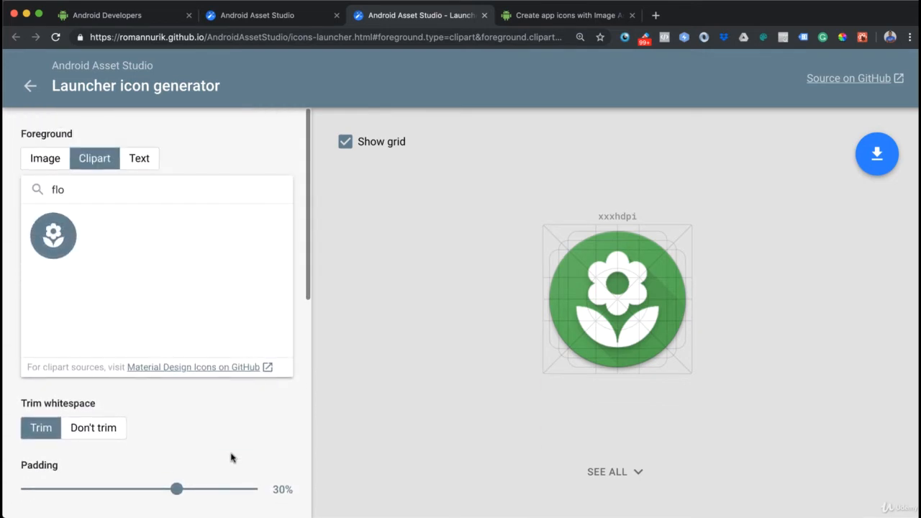
{"action": "mouse_move", "coordinate": [876, 154]}
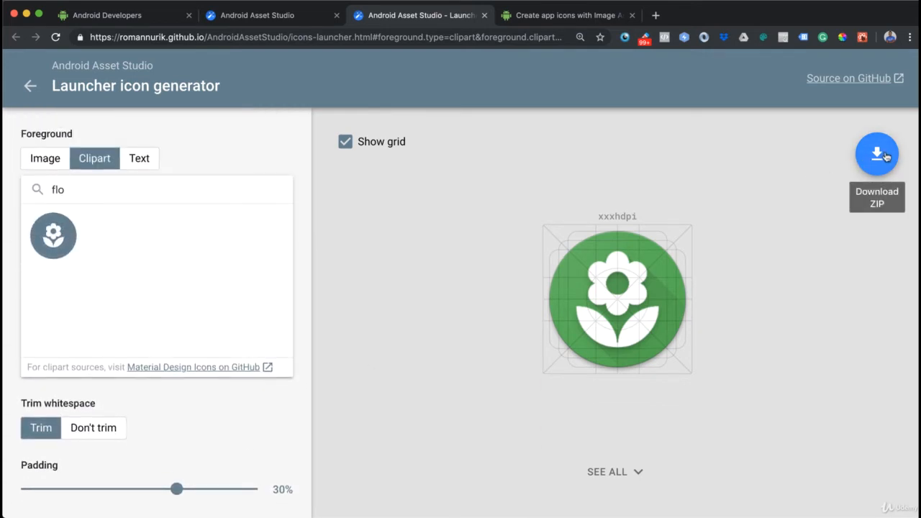
Step: Download the icon set as a zip and preview web_hi_res_512.png from the extracted ic_launcher (1) folder in Finder
{"action": "left_click", "coordinate": [877, 154]}
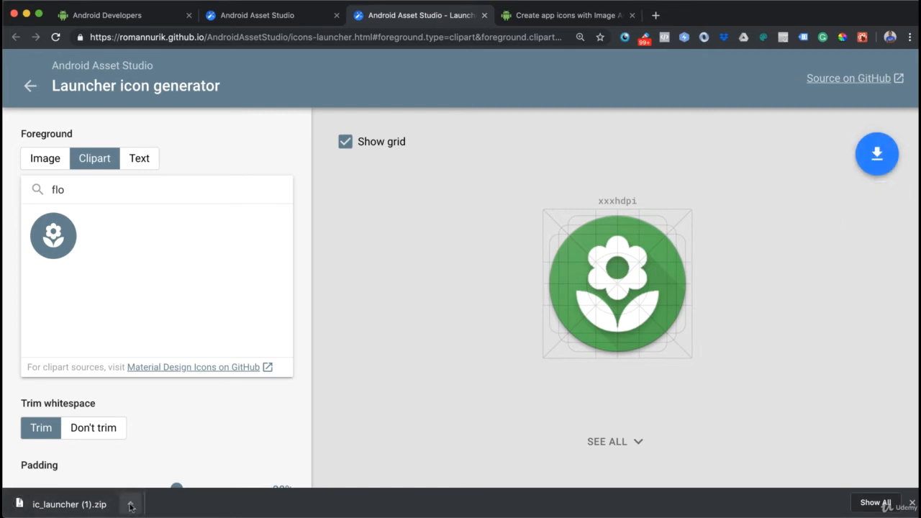
{"action": "left_click", "coordinate": [130, 504]}
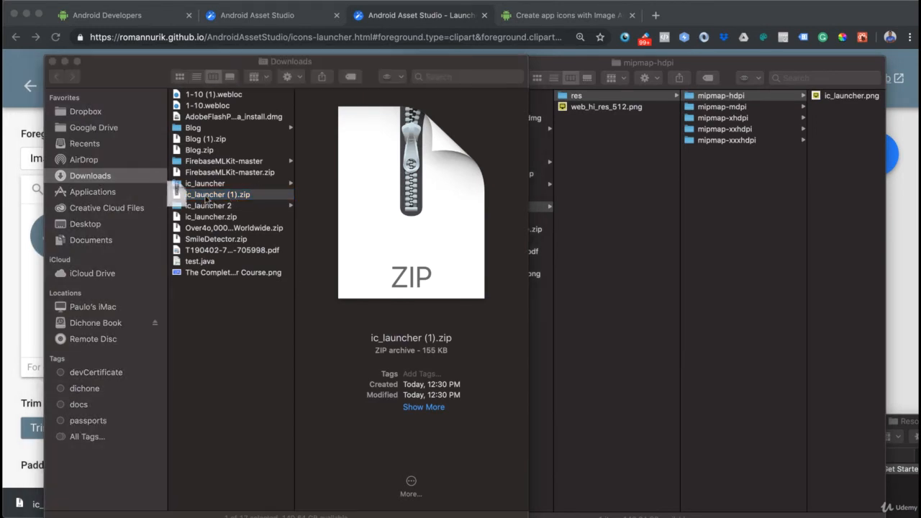
{"action": "left_click", "coordinate": [219, 194]}
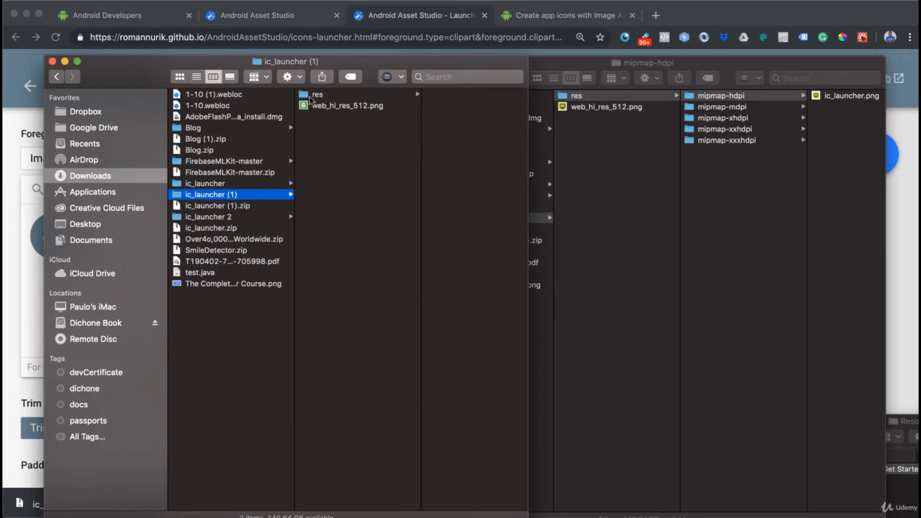
{"action": "left_click", "coordinate": [316, 95]}
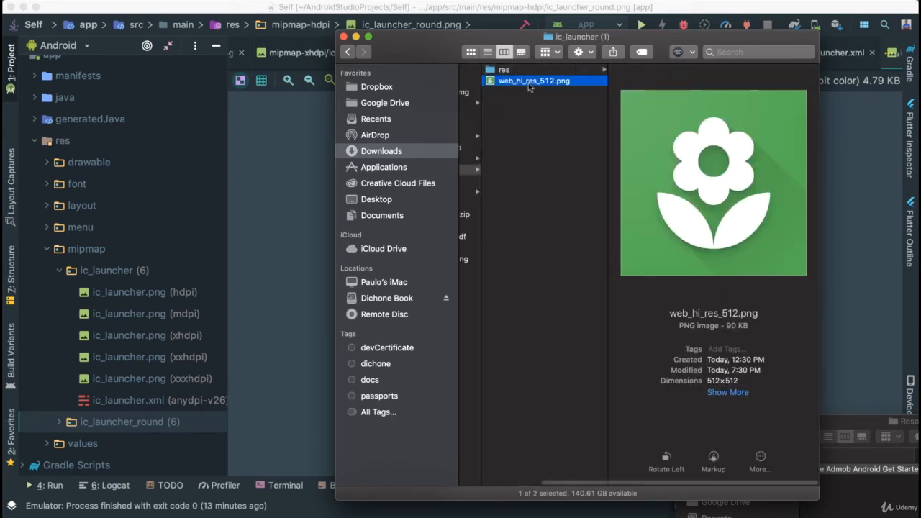
{"action": "mouse_move", "coordinate": [616, 150]}
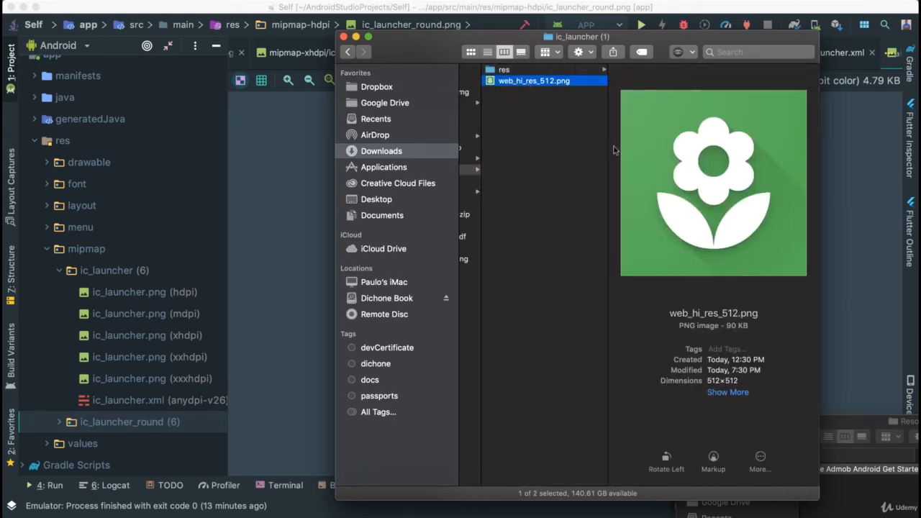
{"action": "mouse_move", "coordinate": [729, 150]}
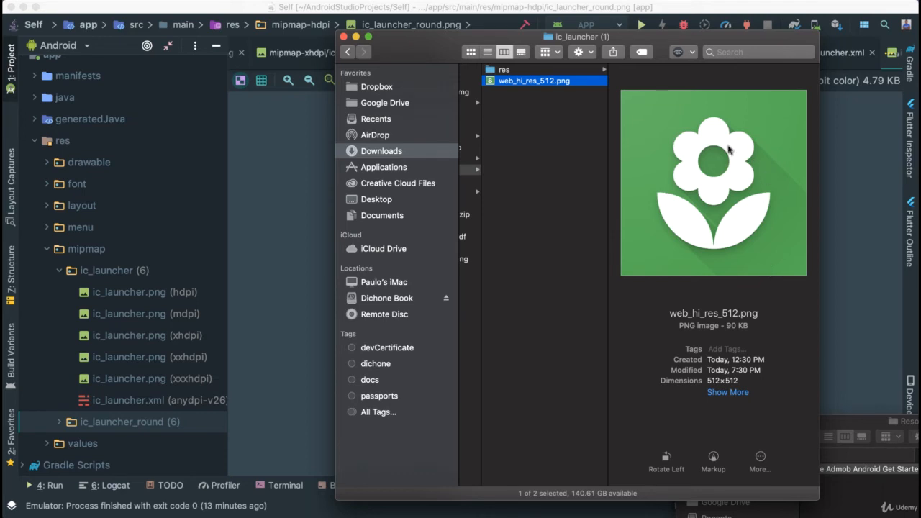
{"action": "mouse_move", "coordinate": [638, 143]}
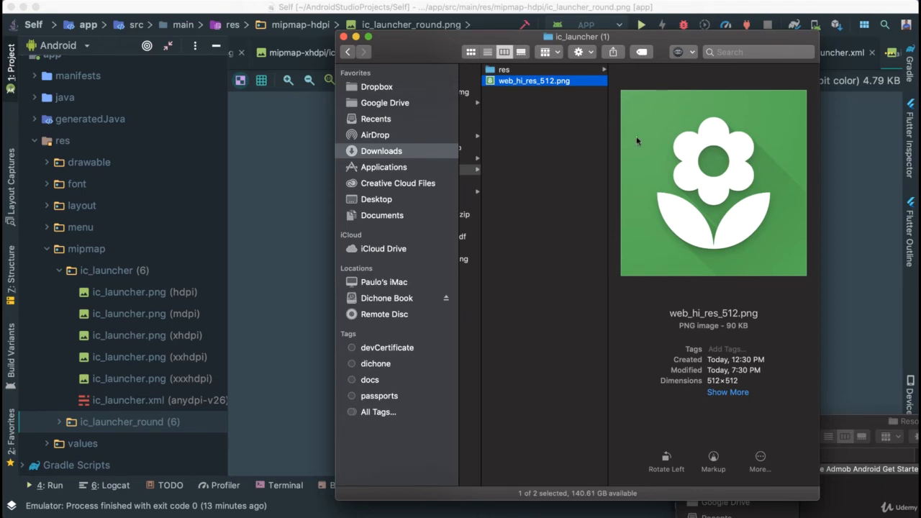
{"action": "mouse_move", "coordinate": [662, 219]}
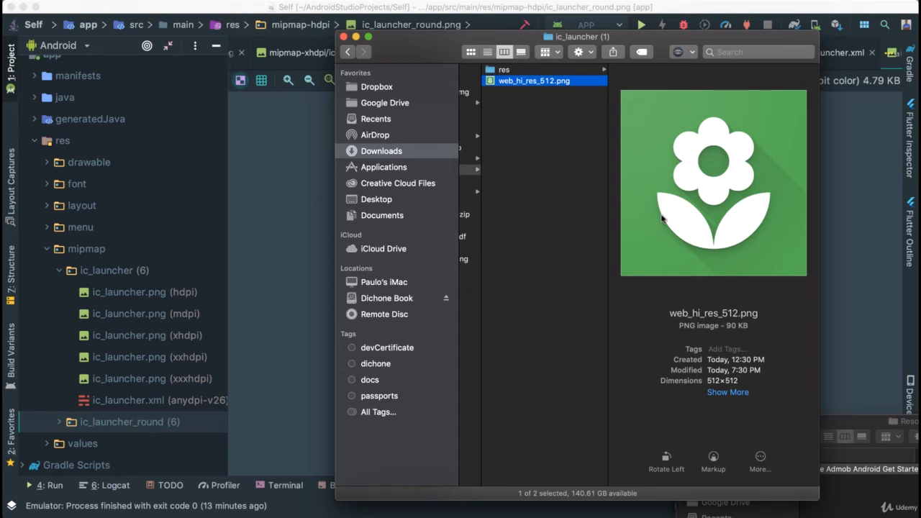
{"action": "mouse_move", "coordinate": [728, 392]}
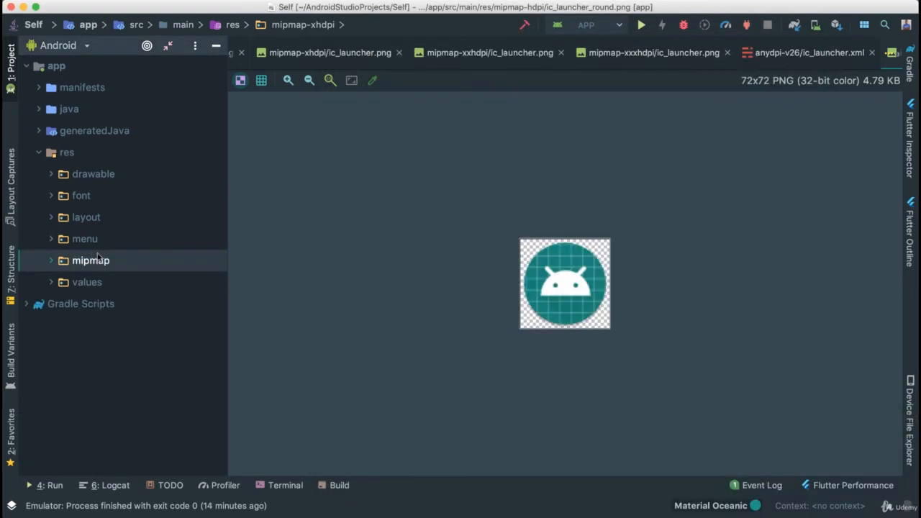
Step: Select the project's res folder as the paste target and arrange the Finder windows side by side
{"action": "left_click", "coordinate": [66, 153]}
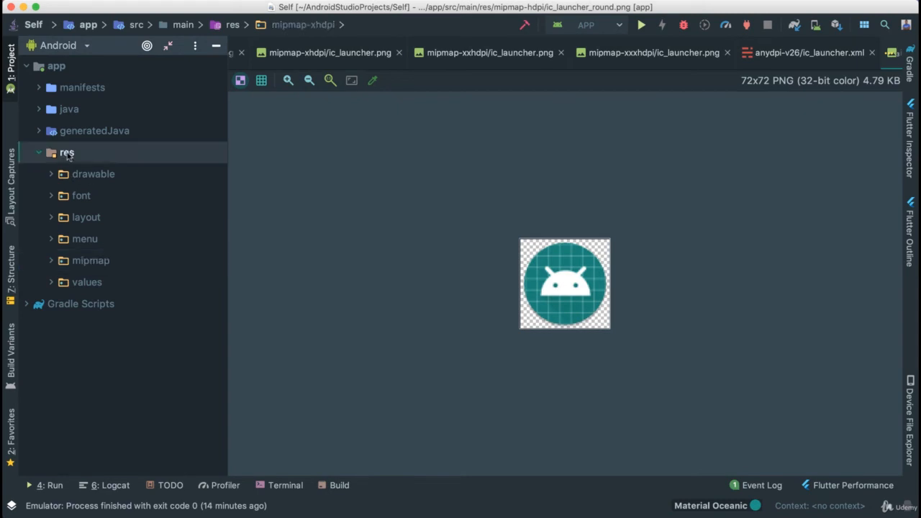
{"action": "right_click", "coordinate": [66, 153]}
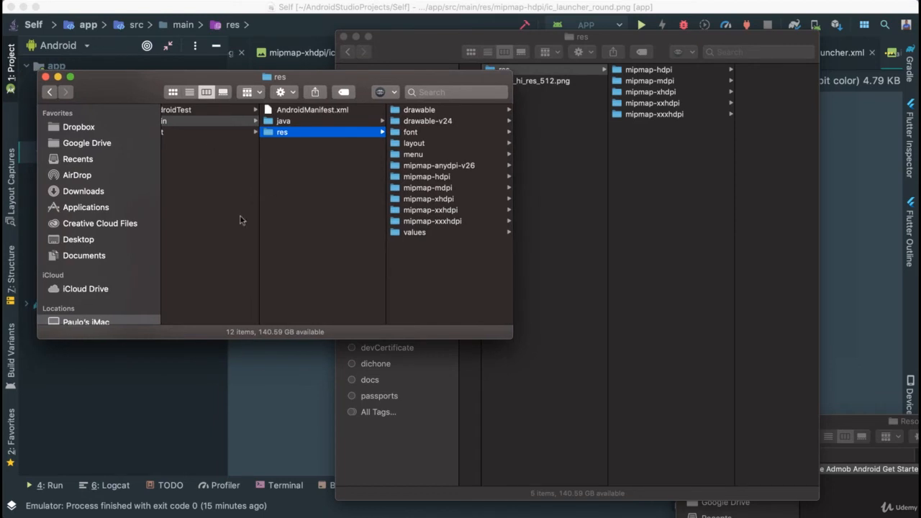
{"action": "mouse_move", "coordinate": [383, 162]}
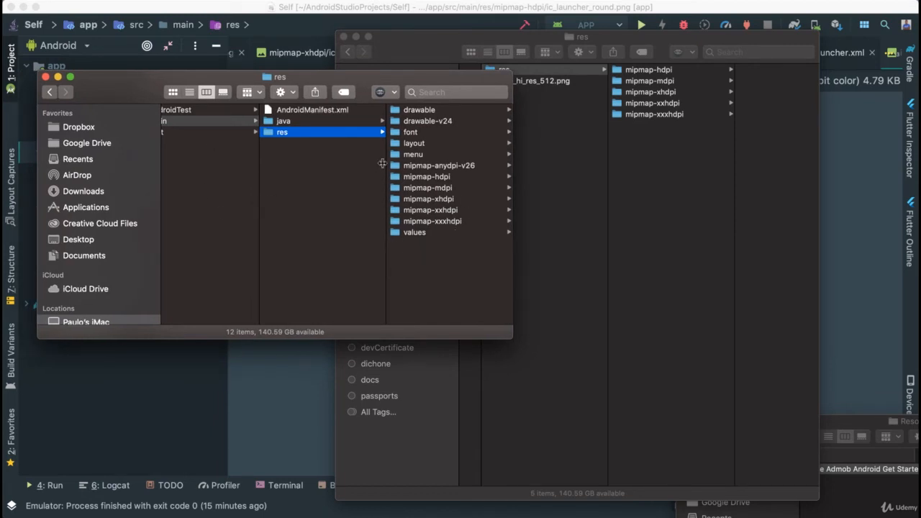
{"action": "mouse_move", "coordinate": [426, 157]}
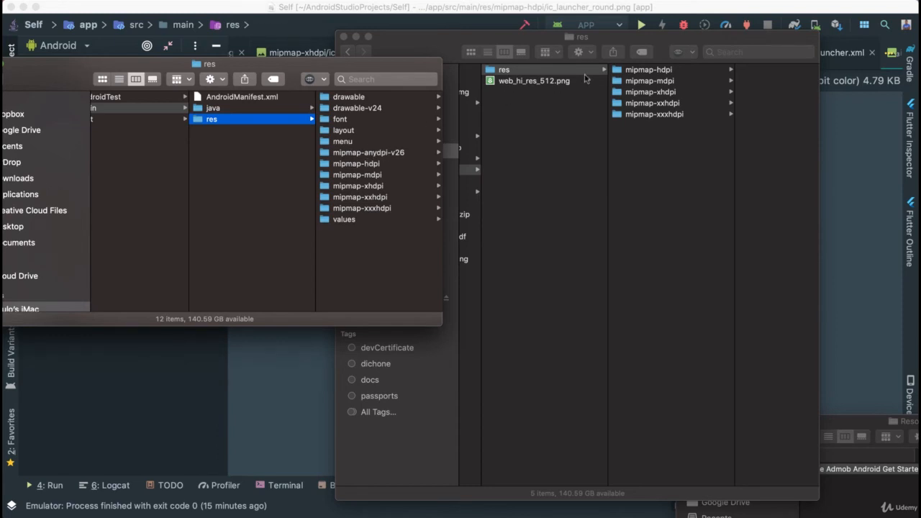
{"action": "left_click", "coordinate": [648, 69]}
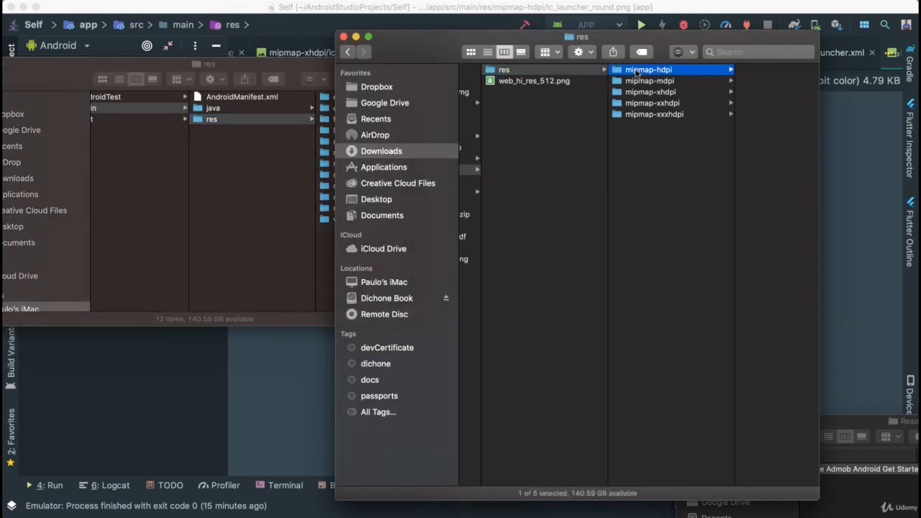
{"action": "left_click", "coordinate": [648, 69]}
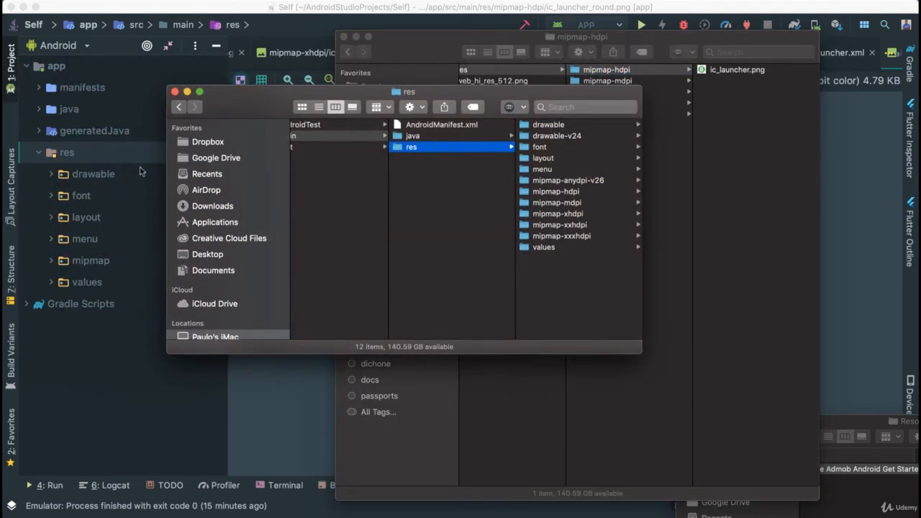
{"action": "left_click_drag", "start_coordinate": [403, 92], "coordinate": [240, 50]}
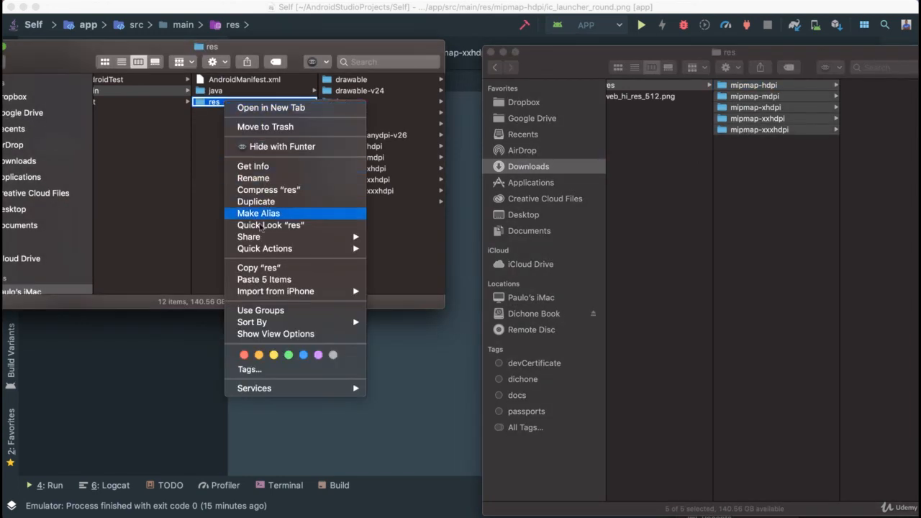
Step: Paste the downloaded mipmap density folders into res, replacing the existing ones for every density
{"action": "left_click", "coordinate": [263, 279]}
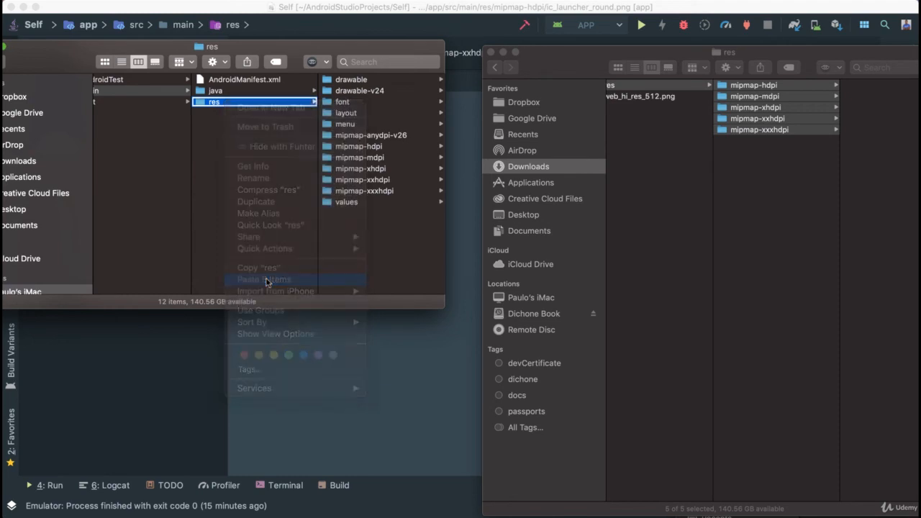
{"action": "left_click", "coordinate": [263, 279]}
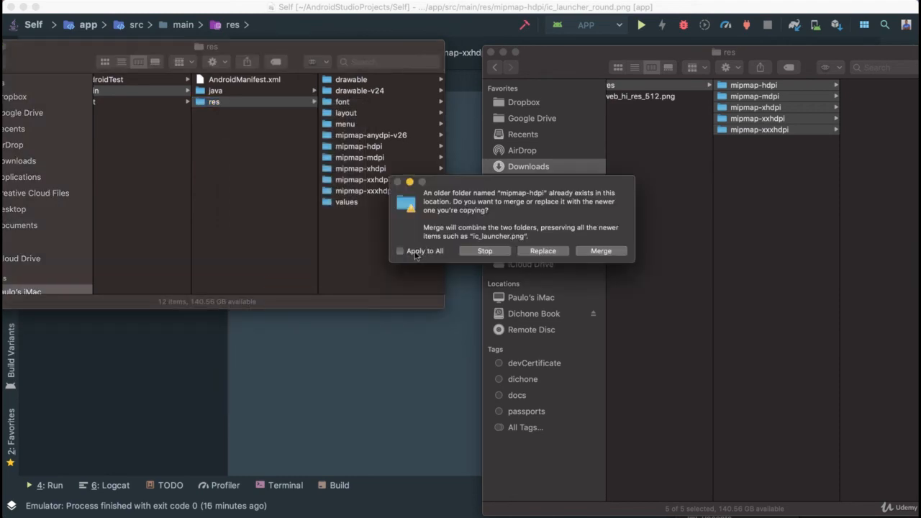
{"action": "left_click", "coordinate": [400, 251]}
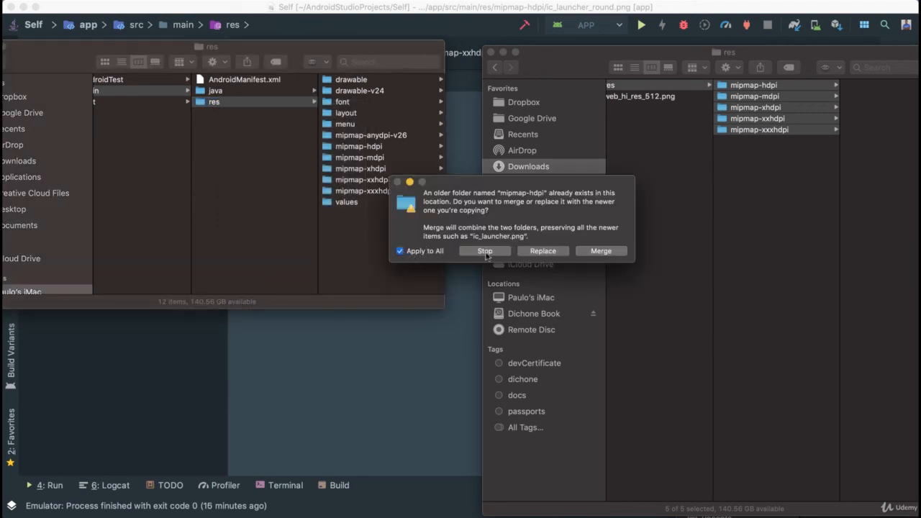
{"action": "left_click", "coordinate": [484, 250]}
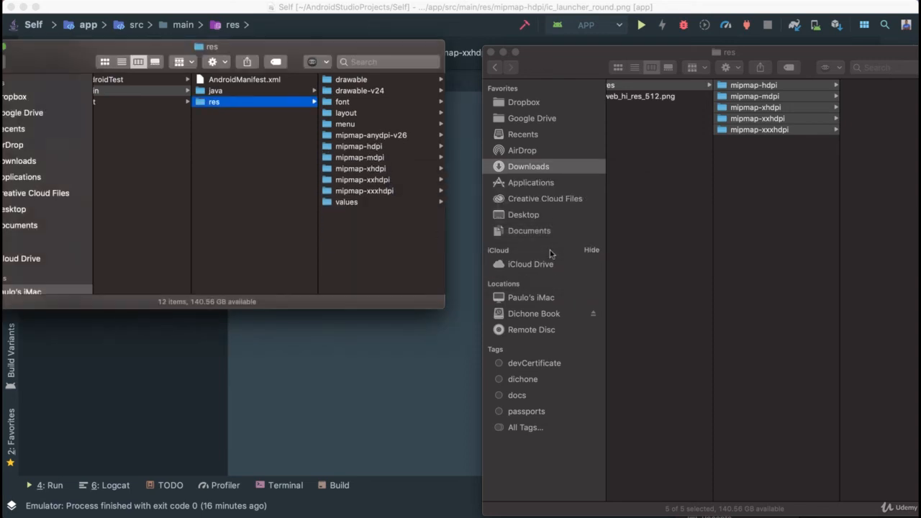
{"action": "mouse_move", "coordinate": [386, 167]}
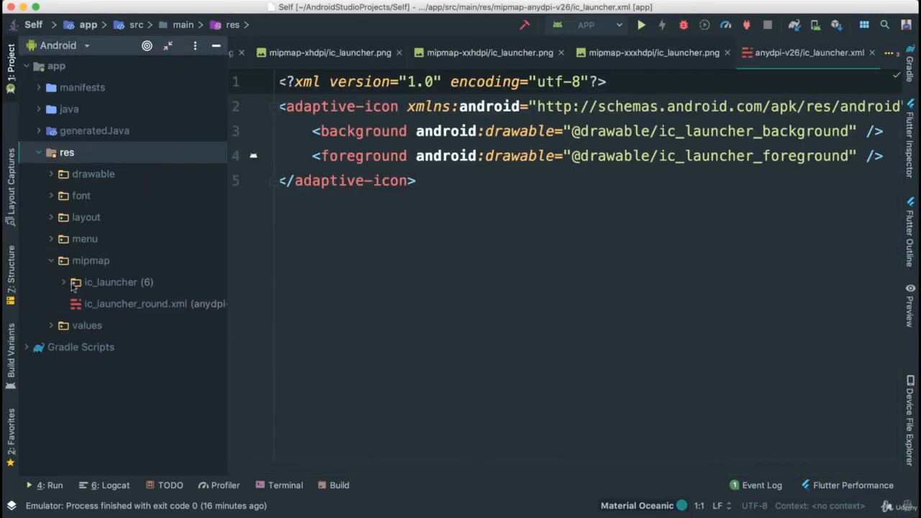
Step: Preview the hdpi, mdpi and xhdpi ic_launcher PNGs showing the green flower, then start a run
{"action": "left_click", "coordinate": [63, 281]}
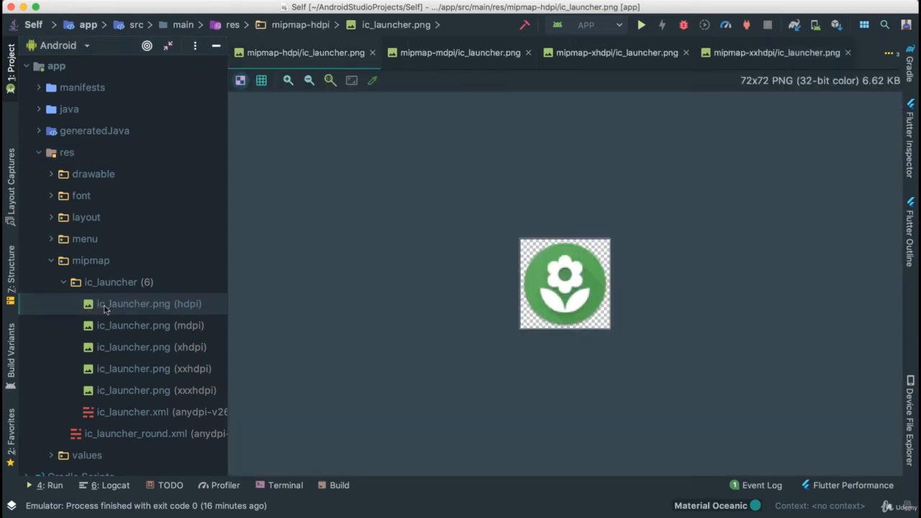
{"action": "left_click", "coordinate": [150, 325]}
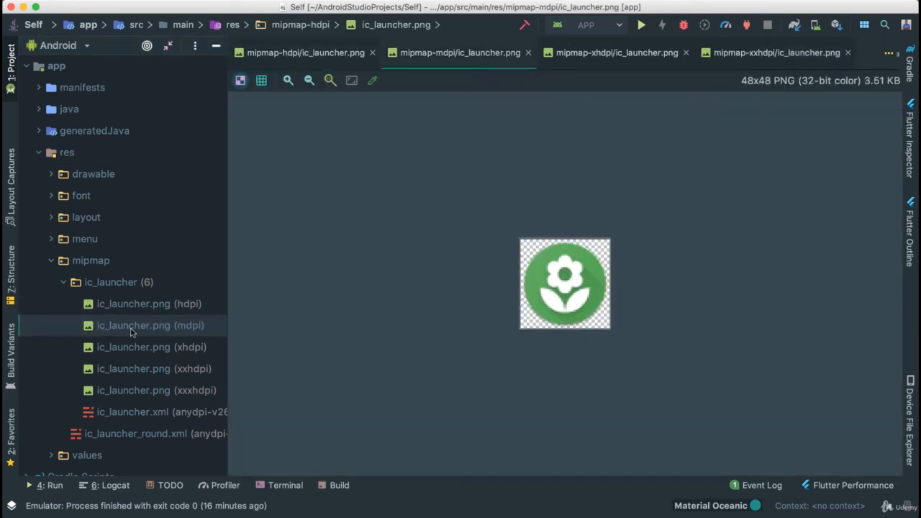
{"action": "left_click", "coordinate": [144, 411]}
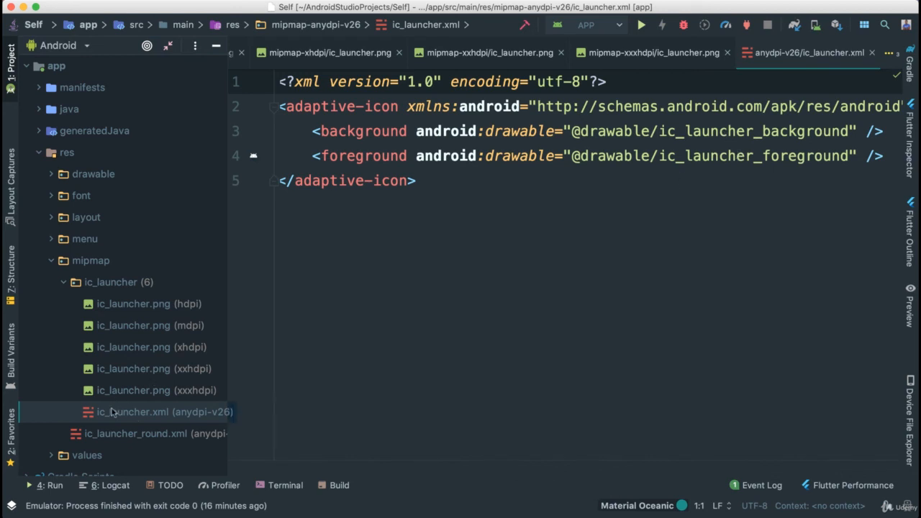
{"action": "mouse_move", "coordinate": [98, 269]}
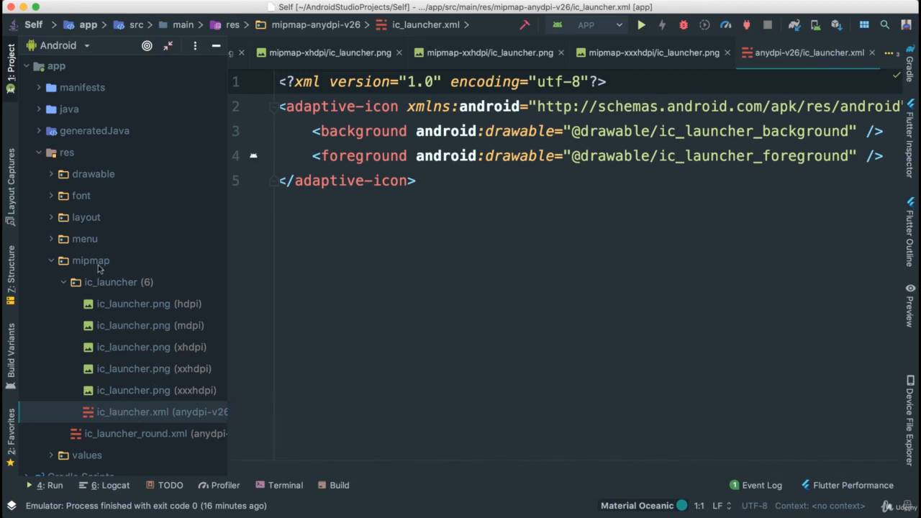
{"action": "left_click", "coordinate": [151, 347]}
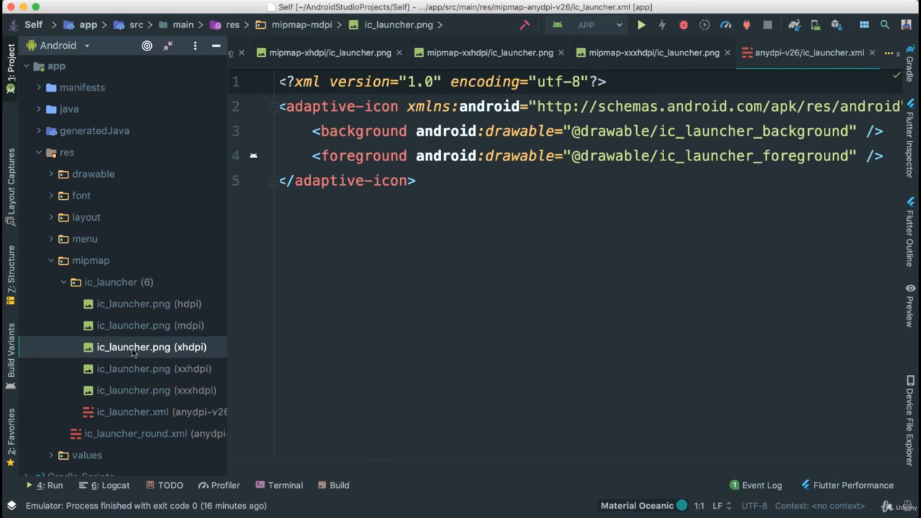
{"action": "left_click", "coordinate": [639, 24]}
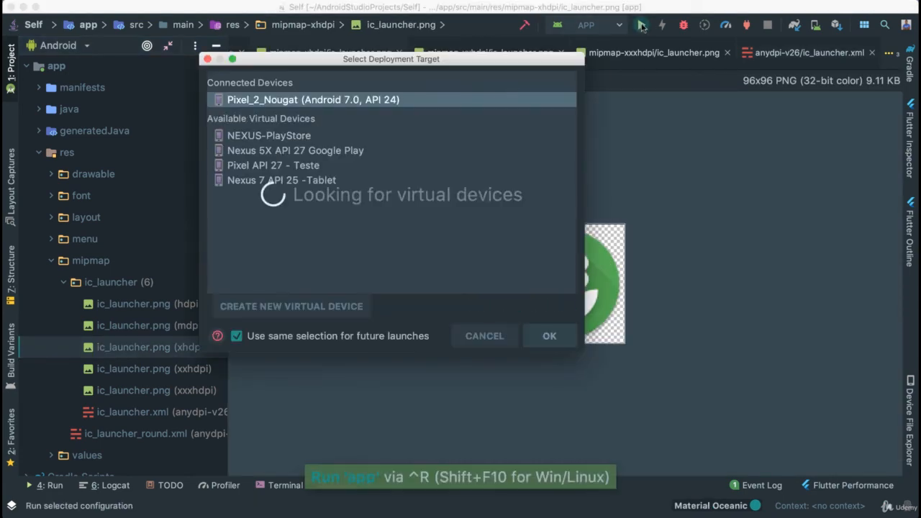
Step: Run on the emulator and scroll the app drawer to find Self with the white-flower-on-green icon
{"action": "left_click", "coordinate": [550, 335]}
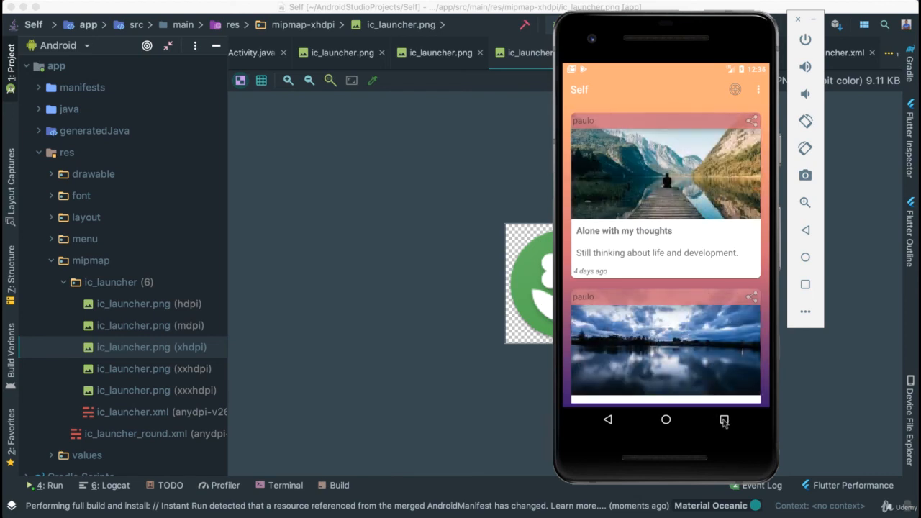
{"action": "left_click", "coordinate": [724, 420]}
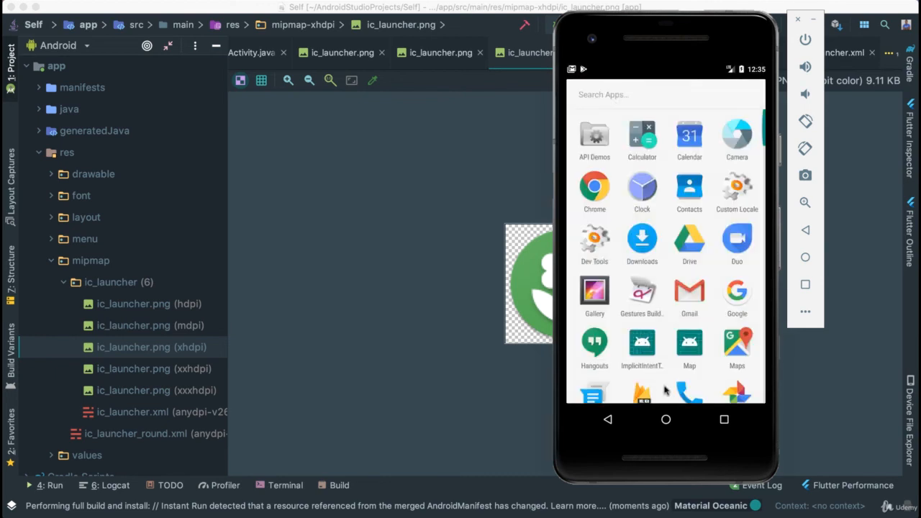
{"action": "mouse_move", "coordinate": [676, 295]}
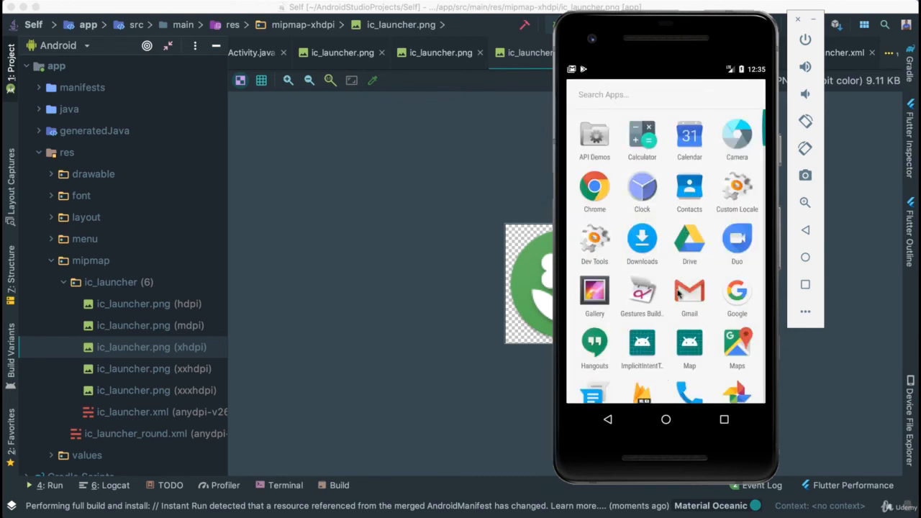
{"action": "scroll", "scroll_direction": "down", "scroll_amount": 3}
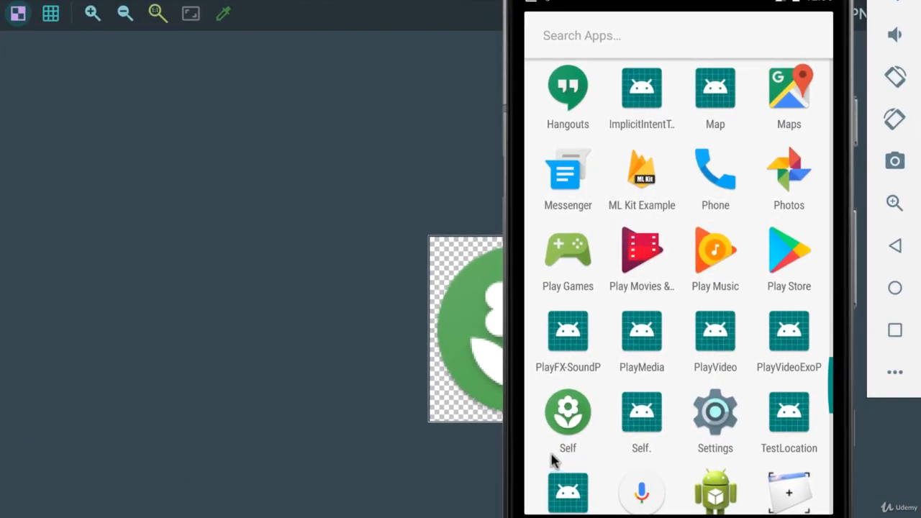
{"action": "mouse_move", "coordinate": [565, 377]}
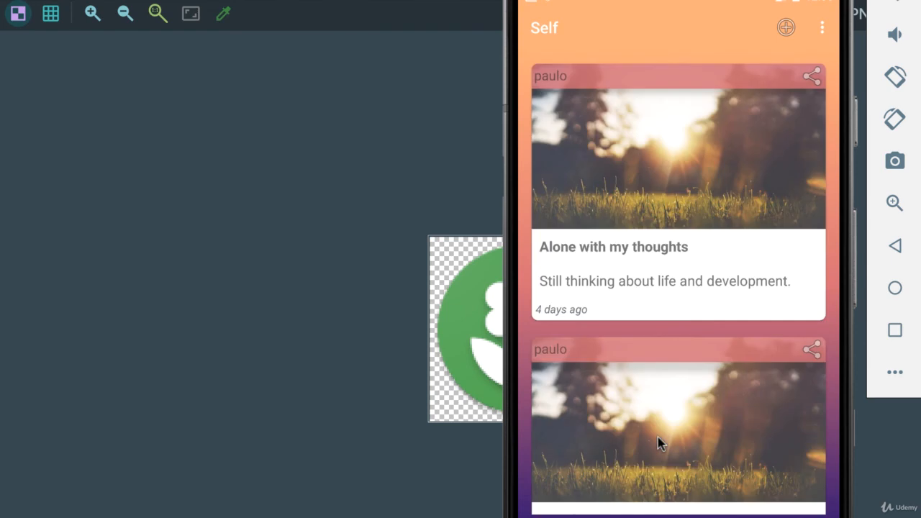
{"action": "scroll", "scroll_direction": "up", "scroll_amount": 3}
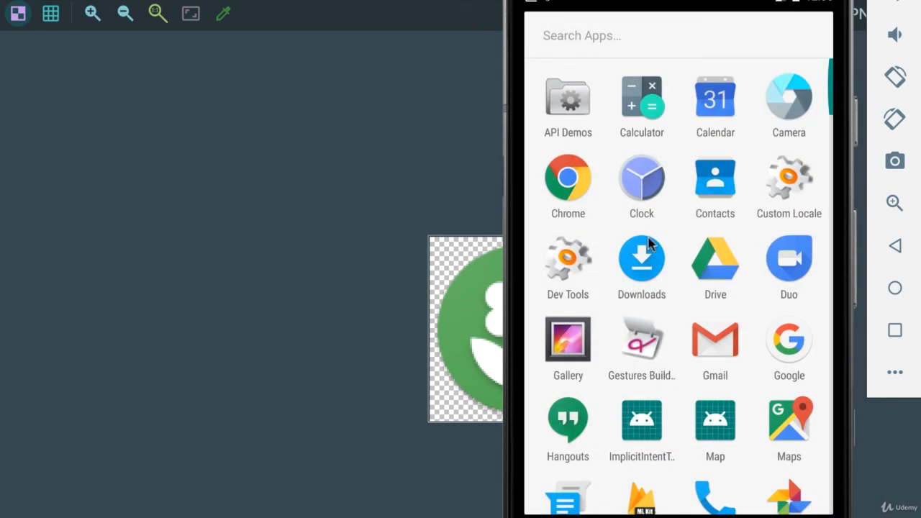
{"action": "scroll", "scroll_direction": "down", "scroll_amount": 3}
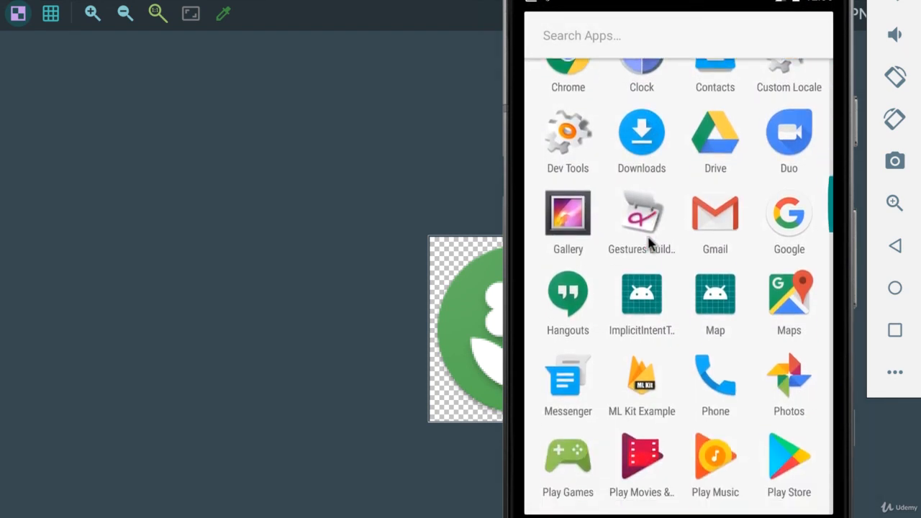
{"action": "scroll", "scroll_direction": "down", "scroll_amount": 3}
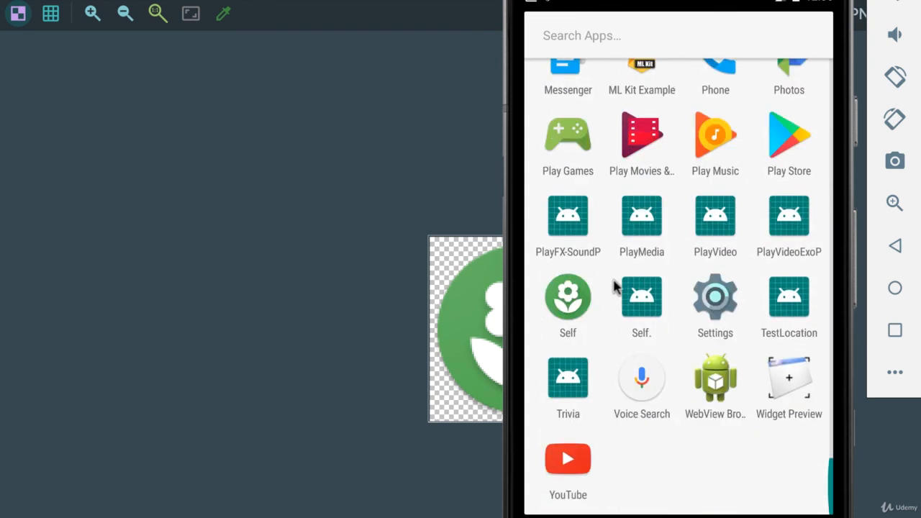
{"action": "mouse_move", "coordinate": [564, 272]}
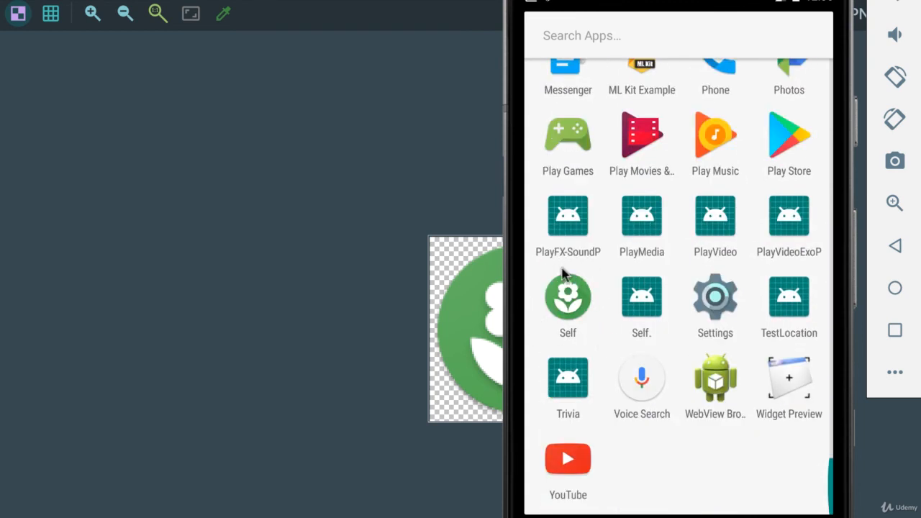
{"action": "mouse_move", "coordinate": [531, 314]}
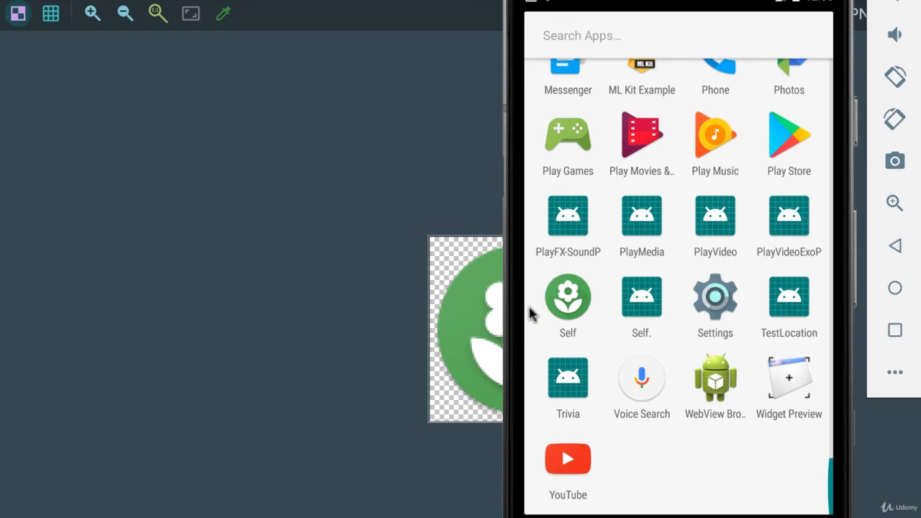
{"action": "mouse_move", "coordinate": [559, 339]}
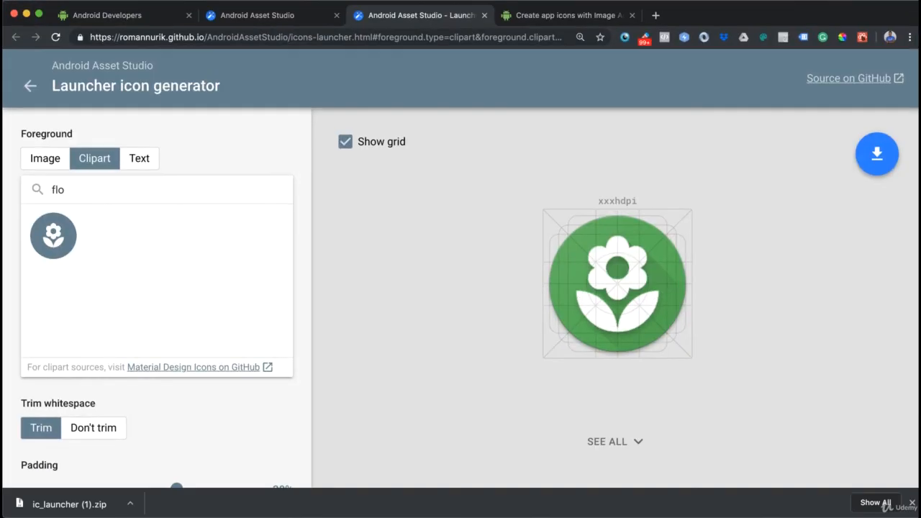
{"action": "left_click", "coordinate": [272, 15]}
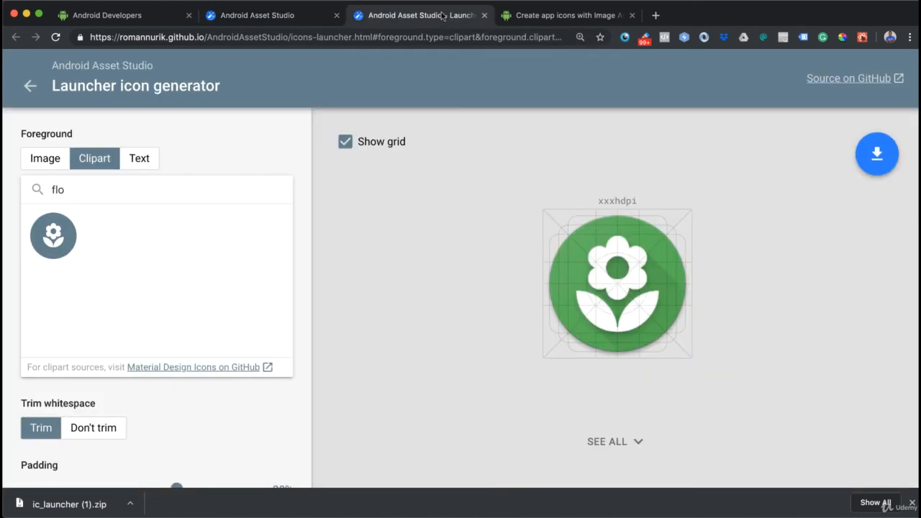
{"action": "mouse_move", "coordinate": [336, 298]}
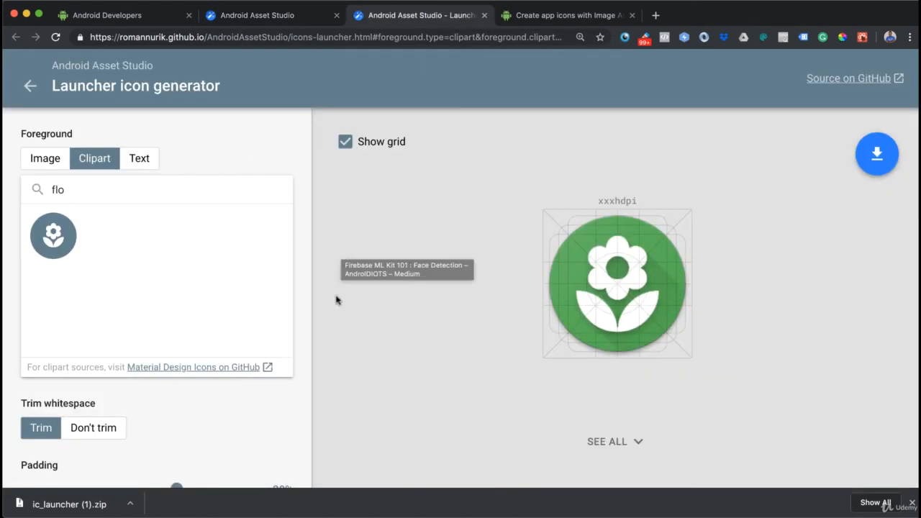
{"action": "mouse_move", "coordinate": [382, 366]}
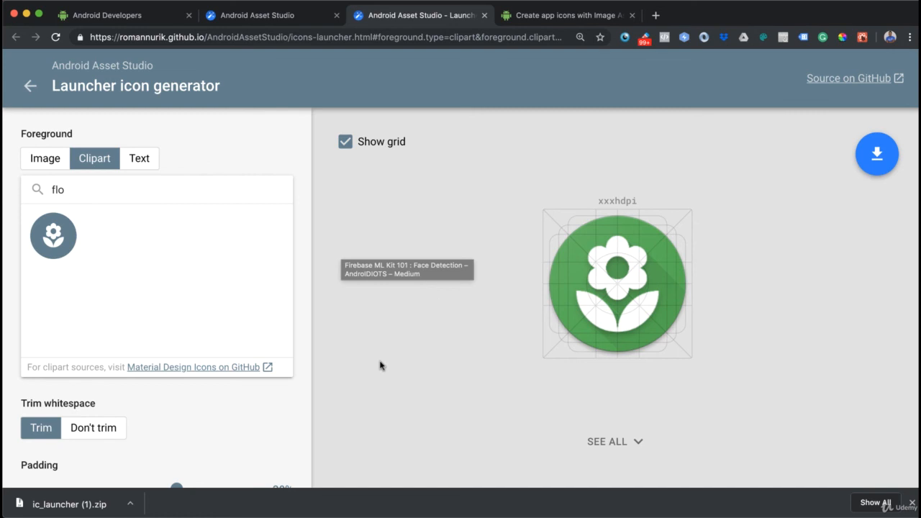